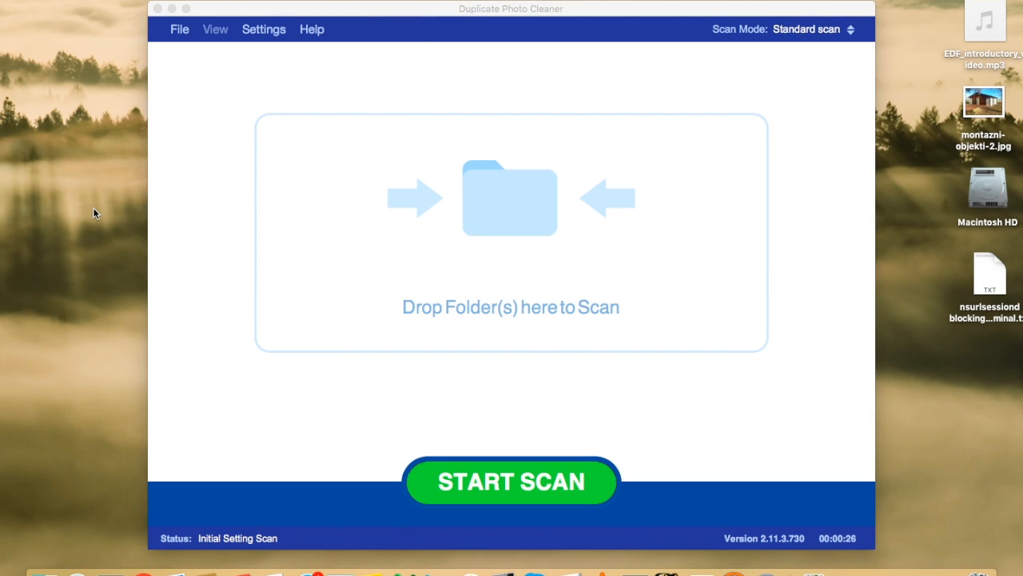
mouse_move(422, 37)
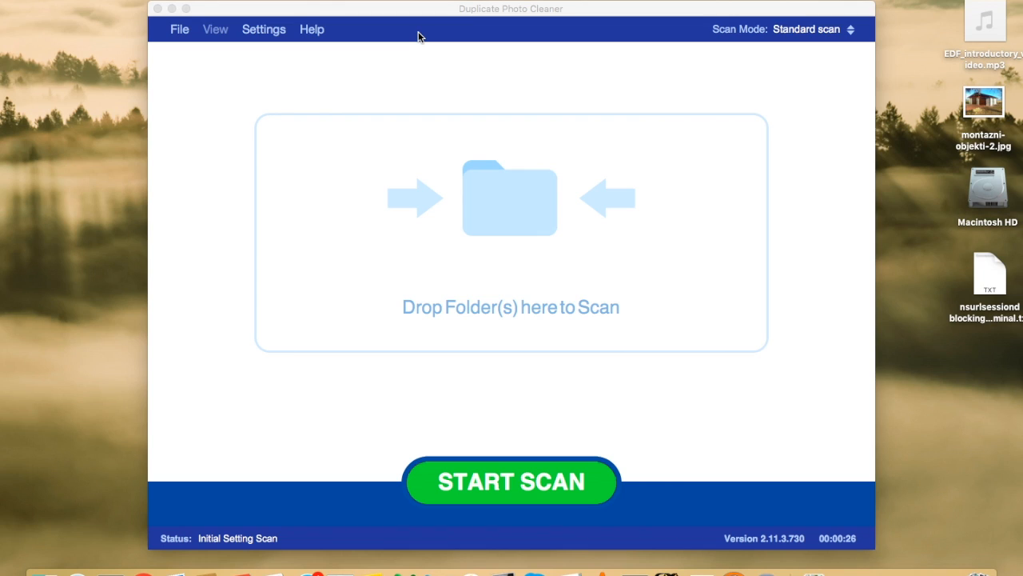
mouse_move(262, 64)
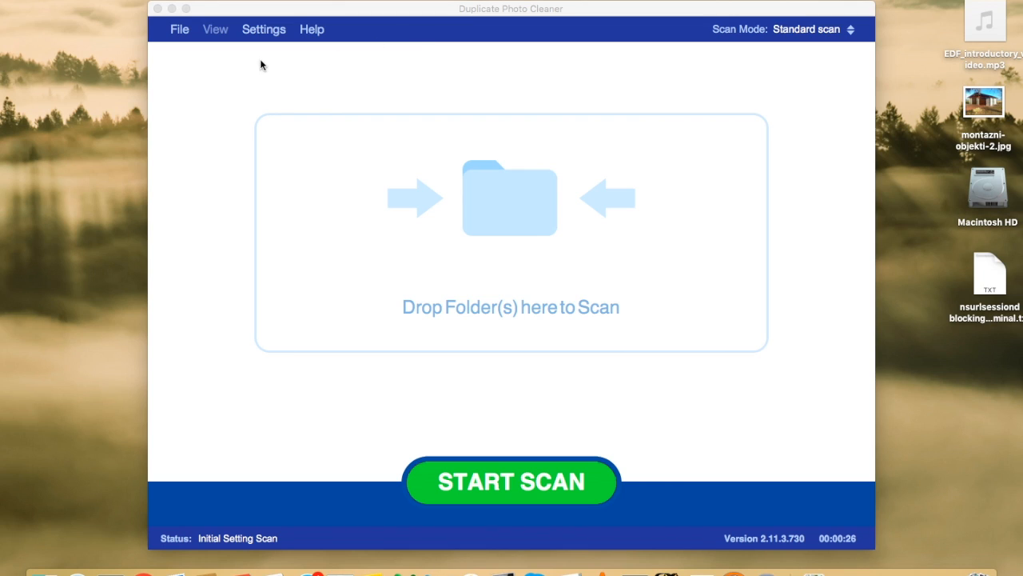
mouse_move(262, 40)
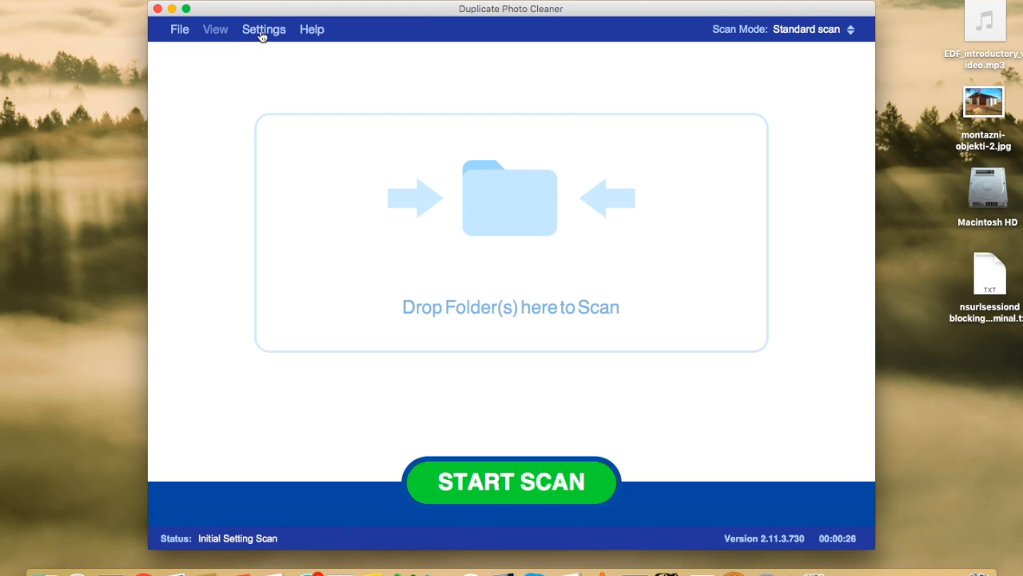
- Set the similarity threshold slider to 84% in Settings and confirm with OK
left_click(264, 29)
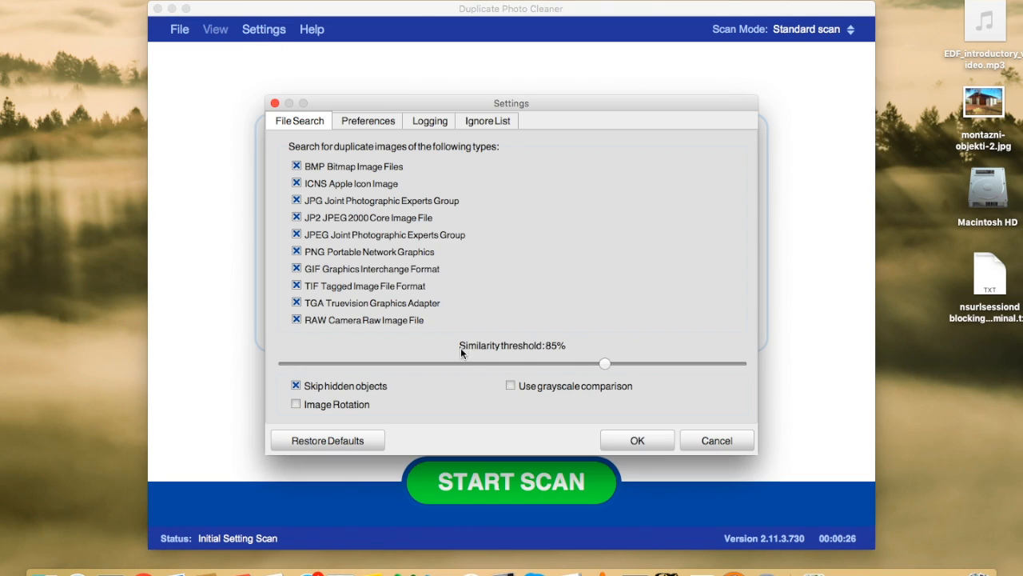
mouse_move(563, 355)
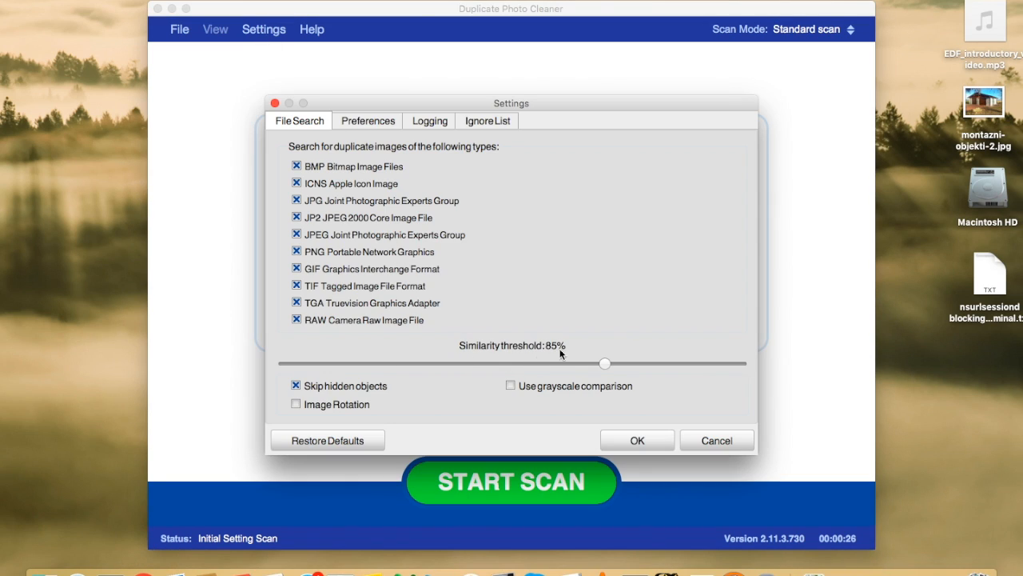
mouse_move(574, 355)
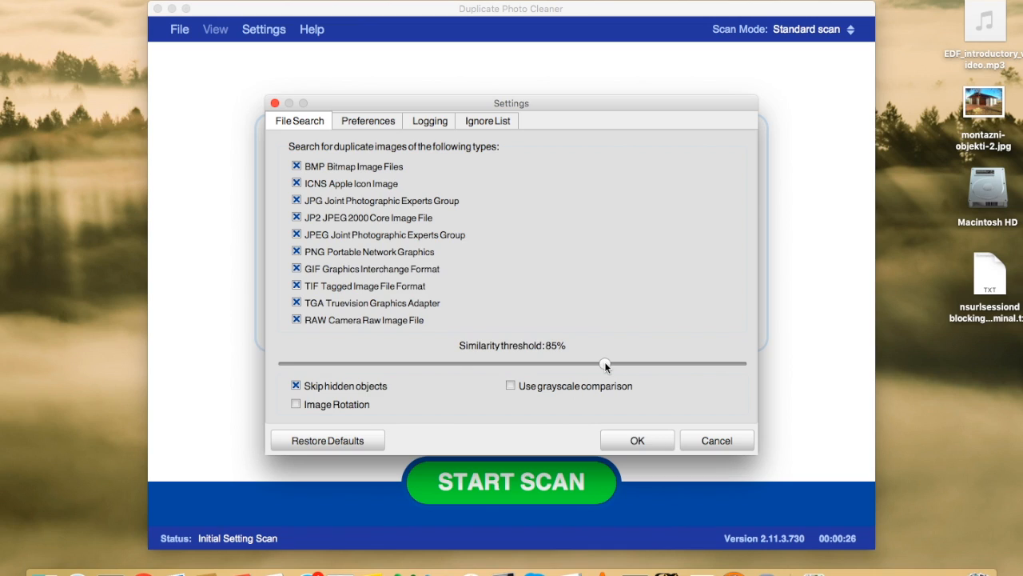
left_click_drag(604, 365, 748, 361)
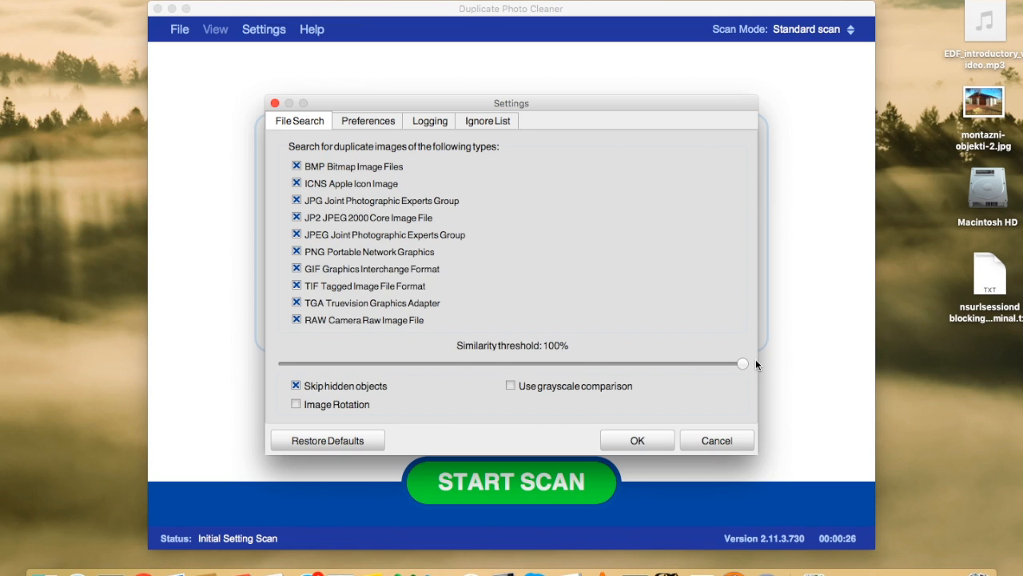
left_click_drag(742, 365, 598, 365)
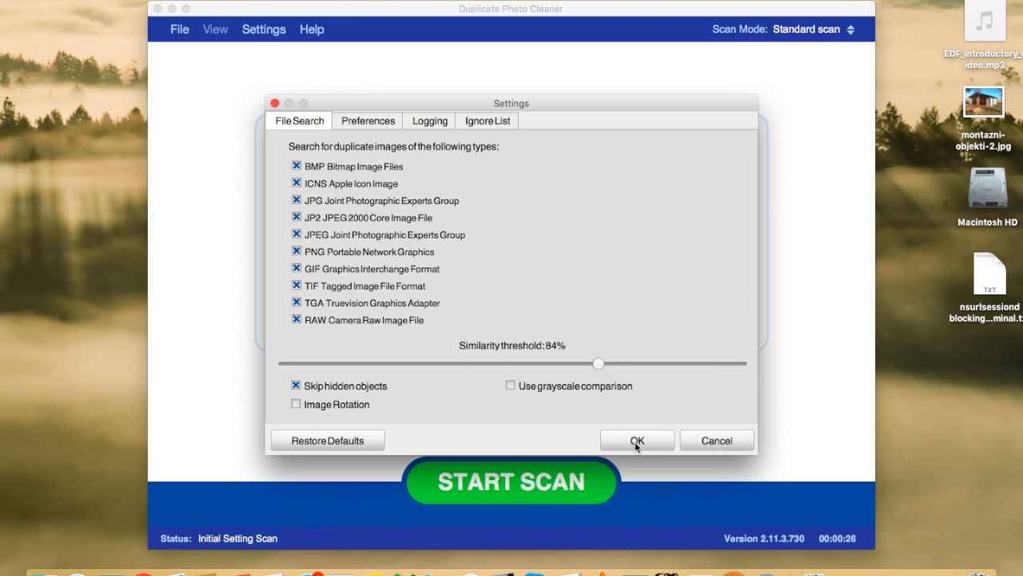
left_click(636, 440)
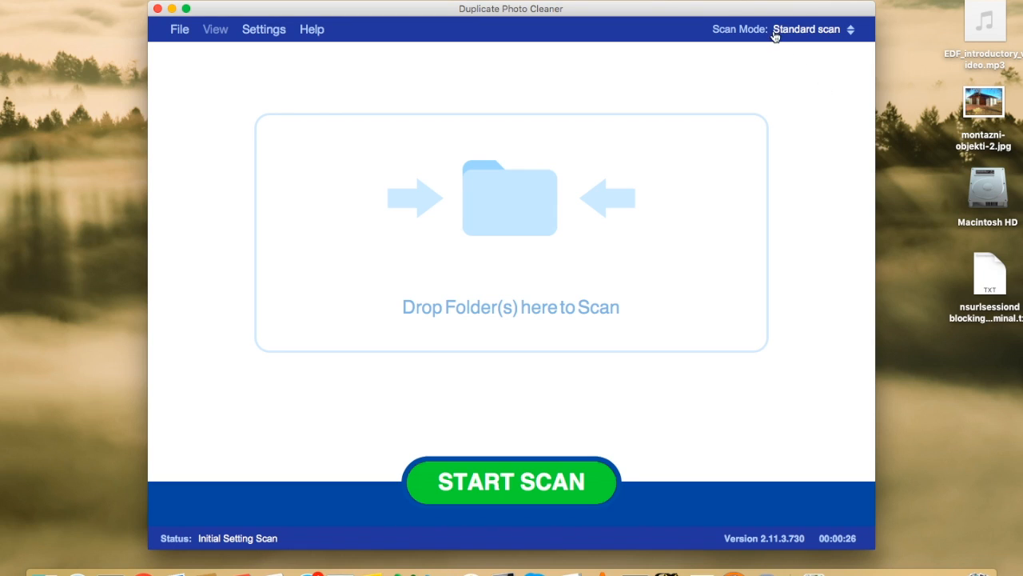
mouse_move(889, 37)
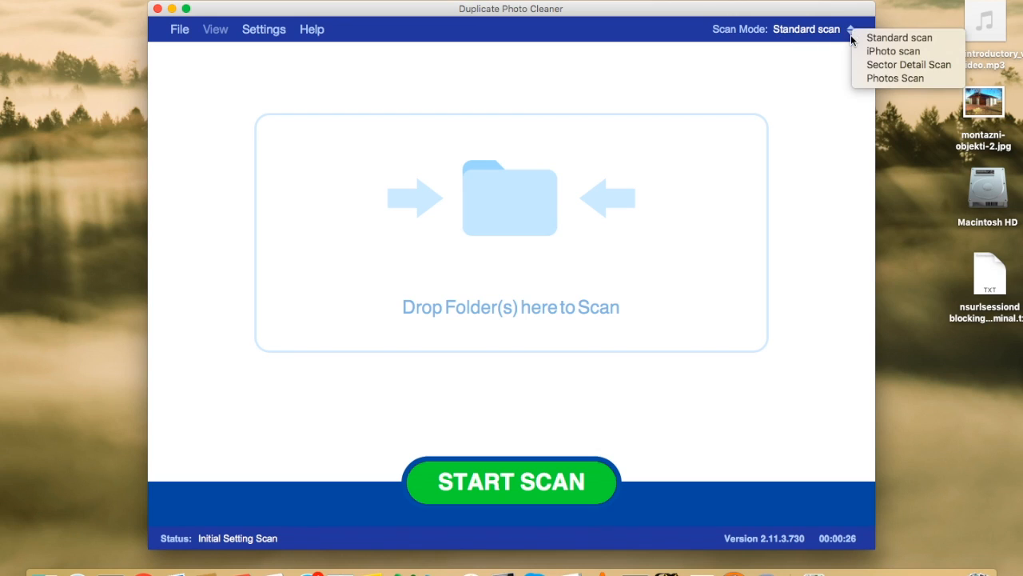
mouse_move(892, 51)
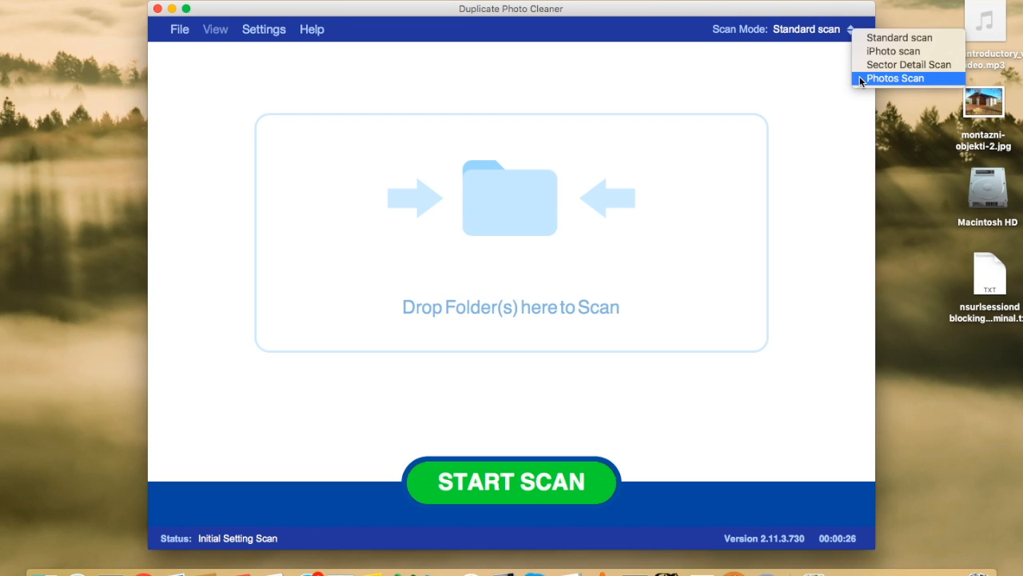
mouse_move(908, 64)
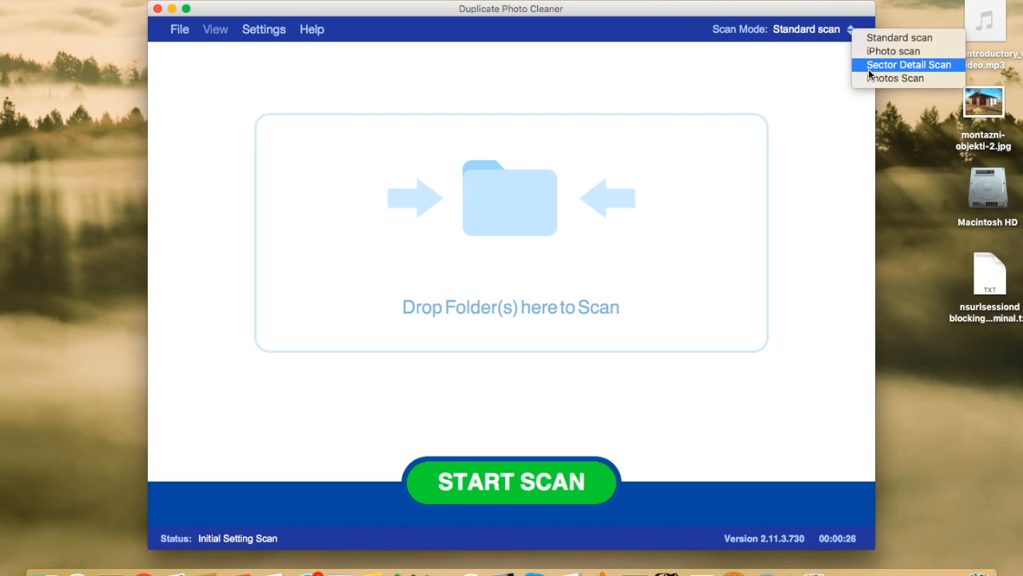
mouse_move(898, 39)
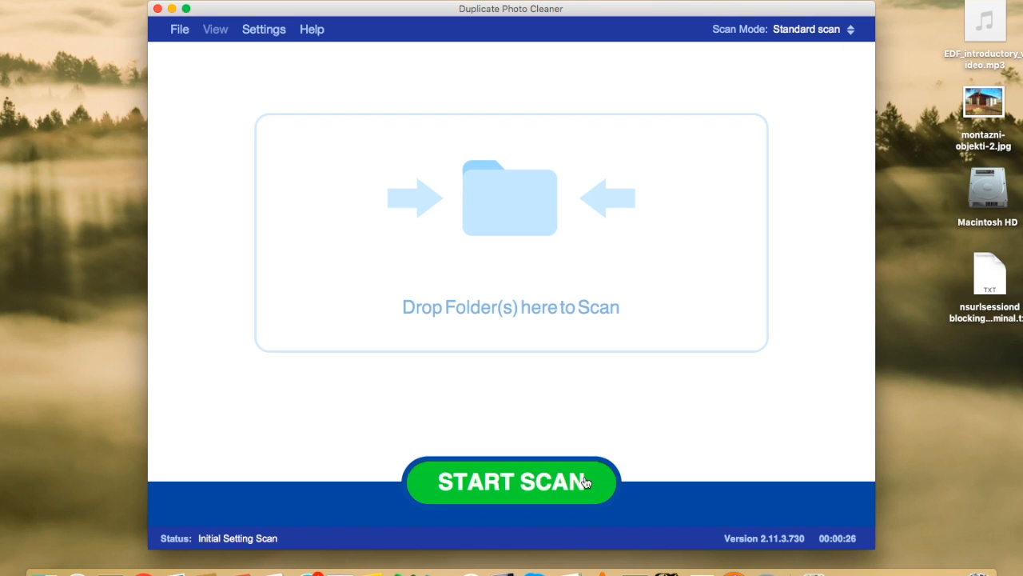
mouse_move(544, 358)
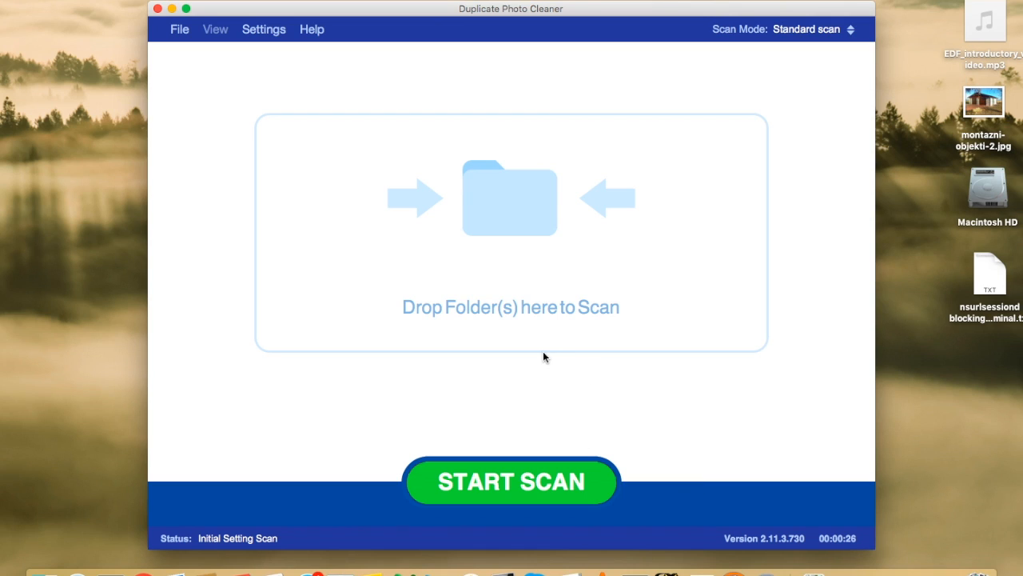
mouse_move(479, 352)
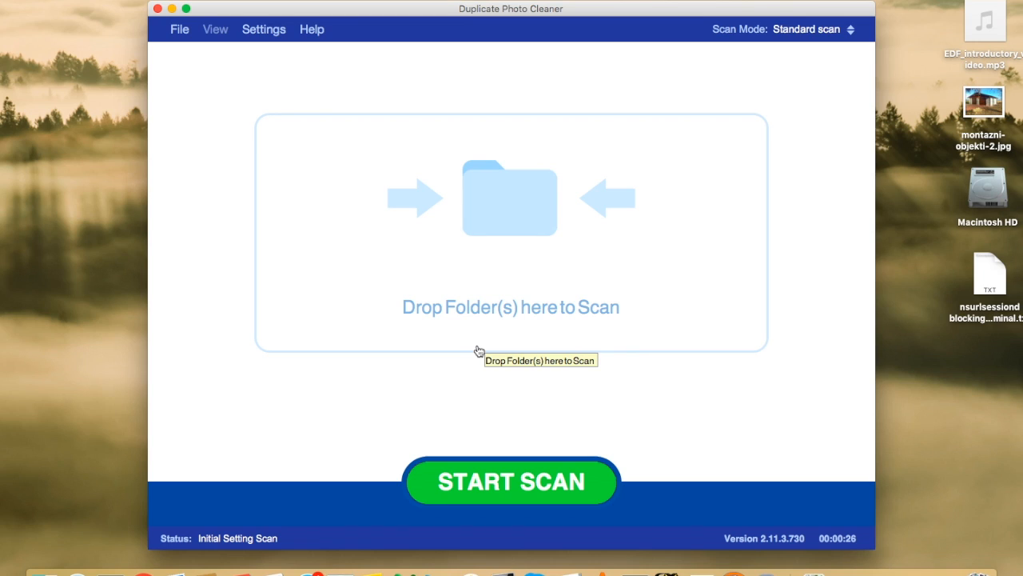
mouse_move(297, 122)
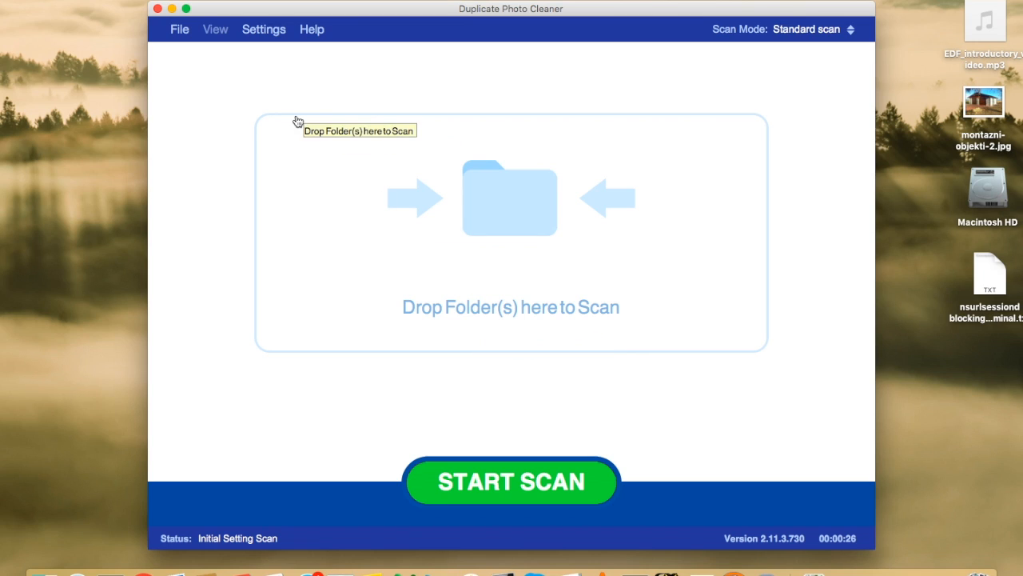
mouse_move(269, 299)
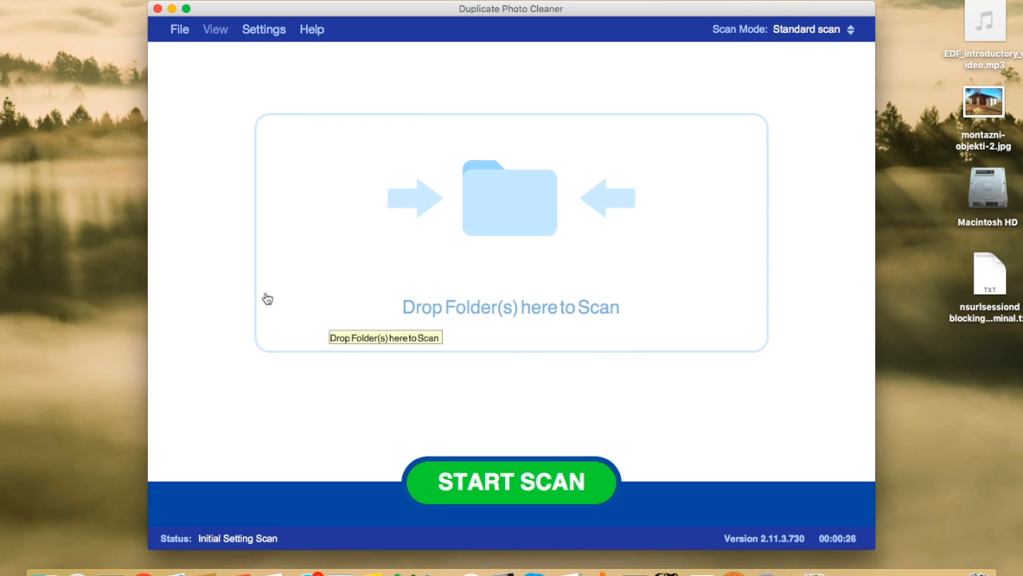
mouse_move(275, 134)
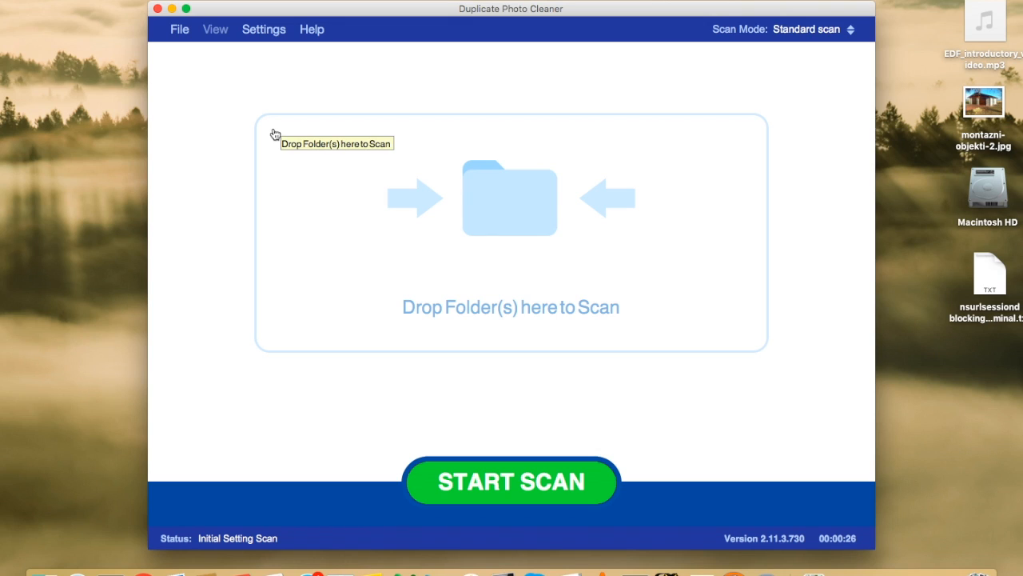
mouse_move(355, 266)
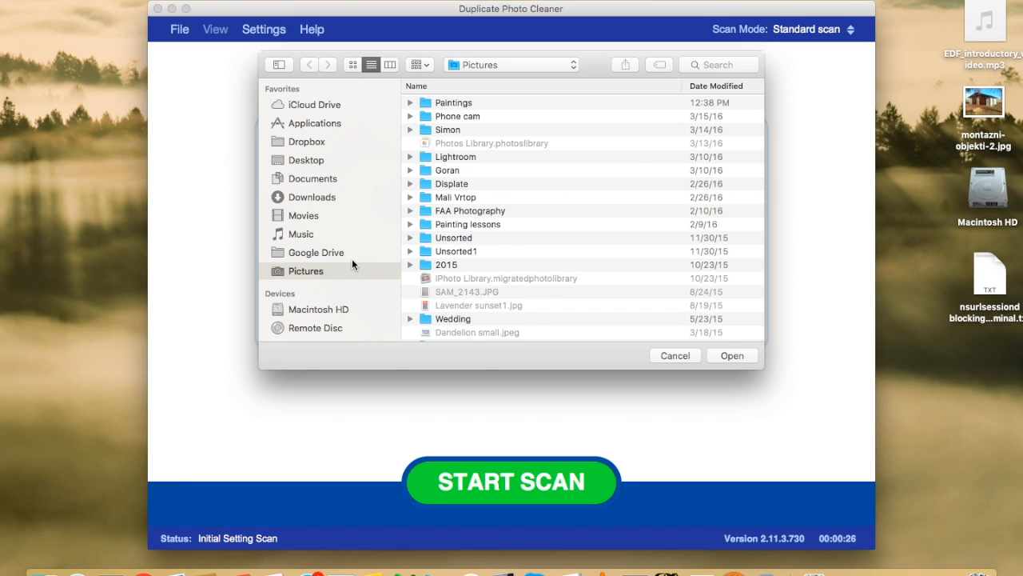
- Choose the Paintings folder and add it to the scan list
left_click(454, 102)
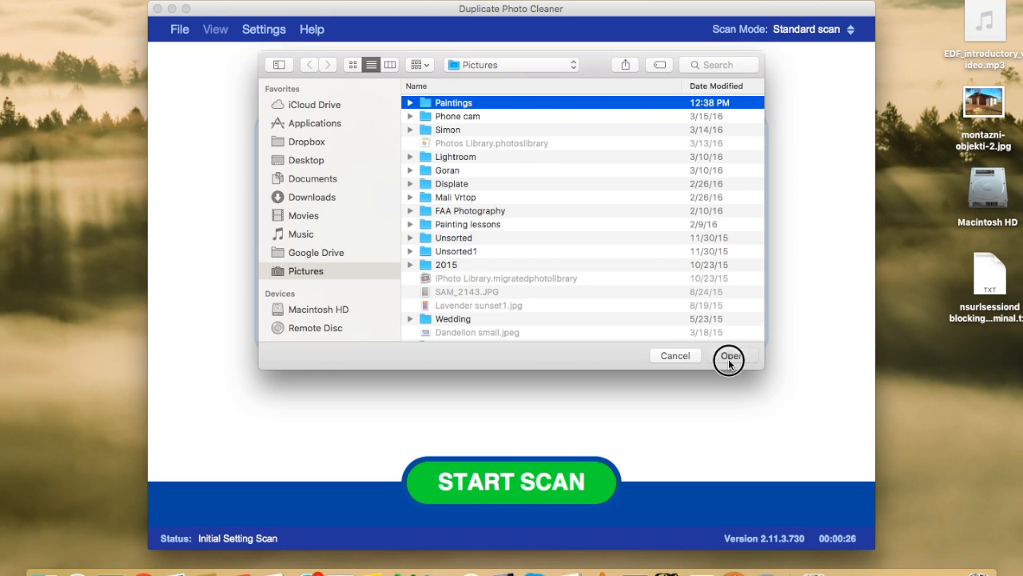
left_click(729, 355)
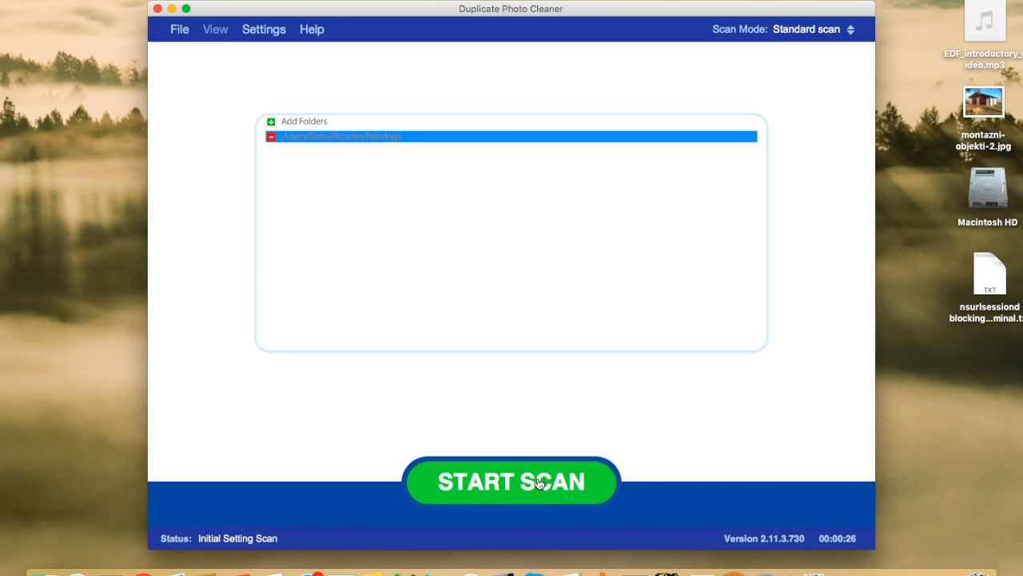
mouse_move(540, 481)
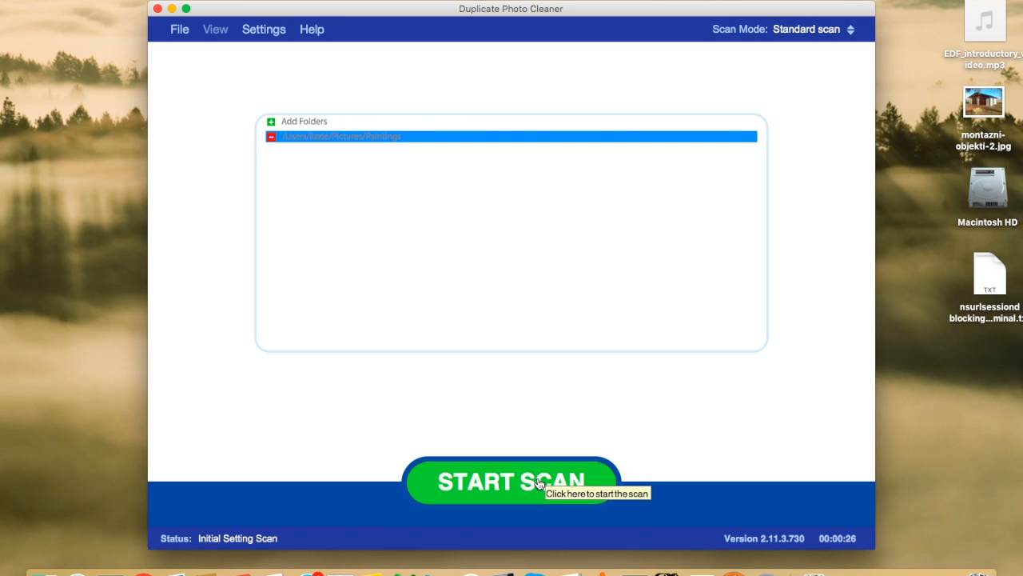
- Start the standard scan of the Paintings folder, finding 50 matches among 188 files
left_click(512, 481)
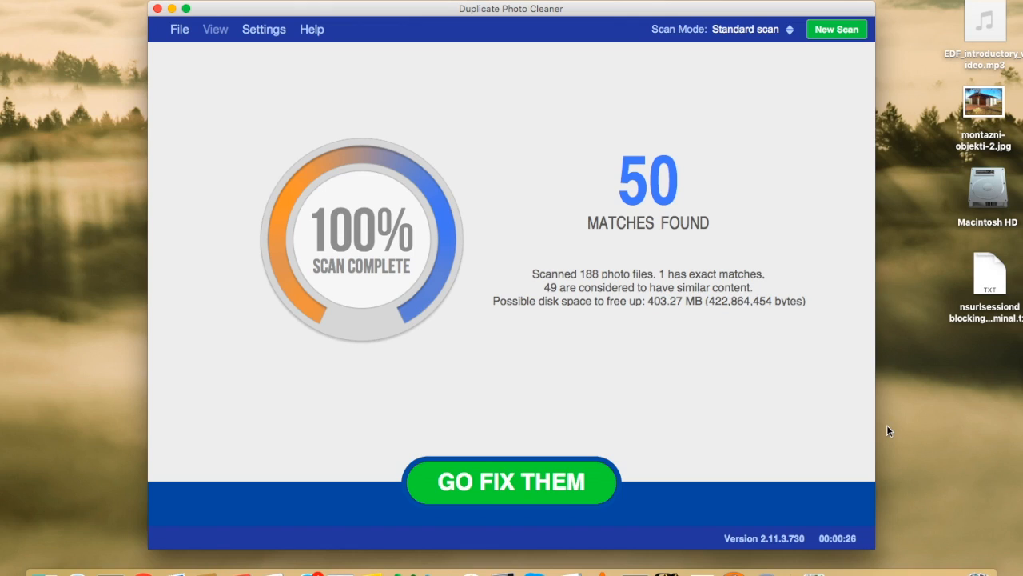
mouse_move(579, 300)
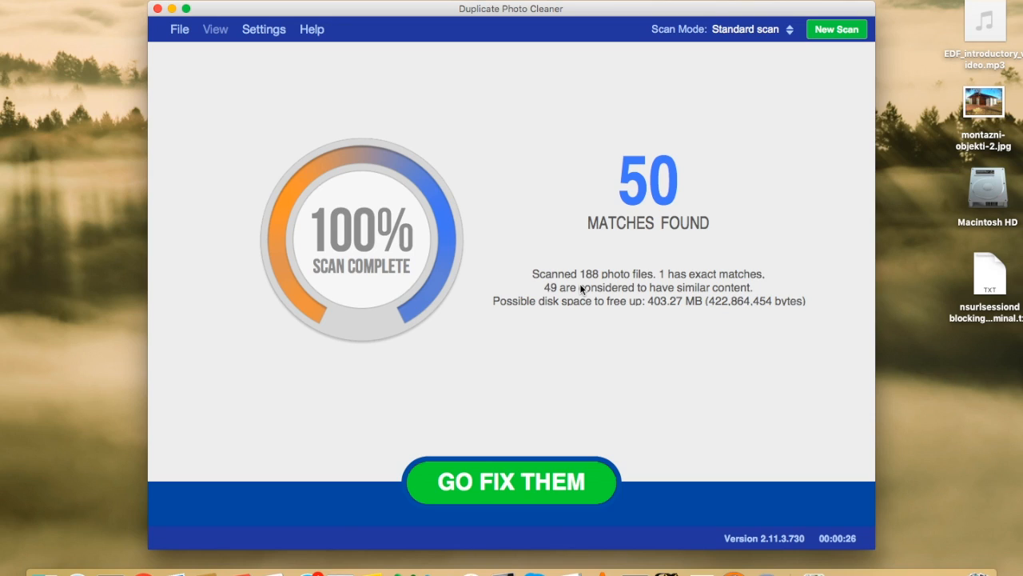
mouse_move(684, 286)
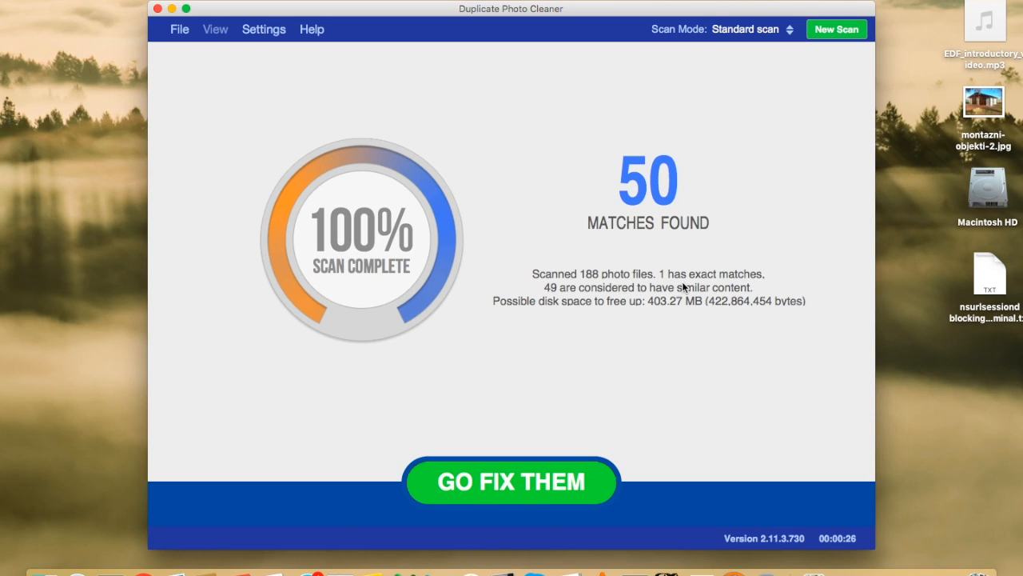
mouse_move(734, 275)
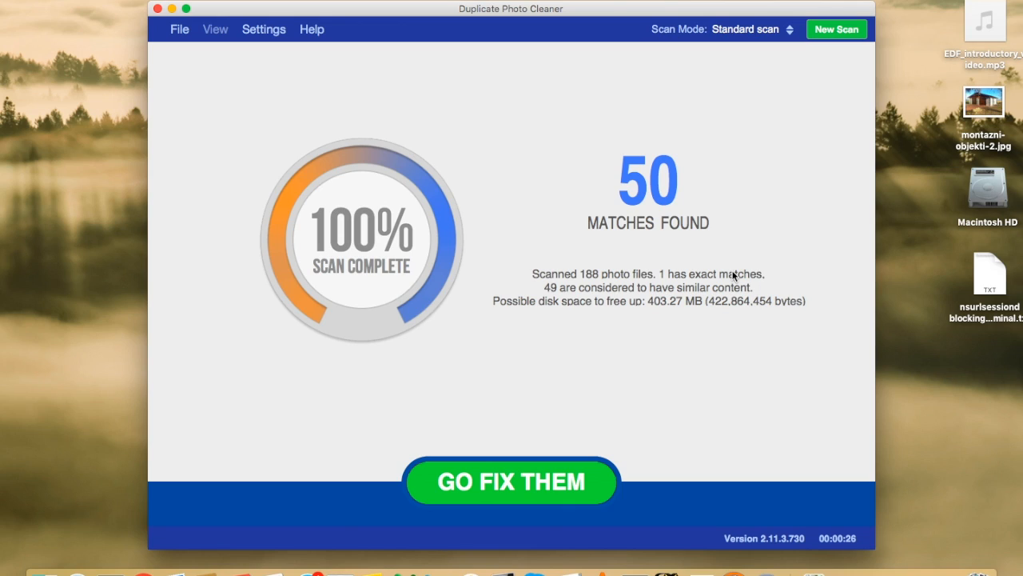
mouse_move(573, 303)
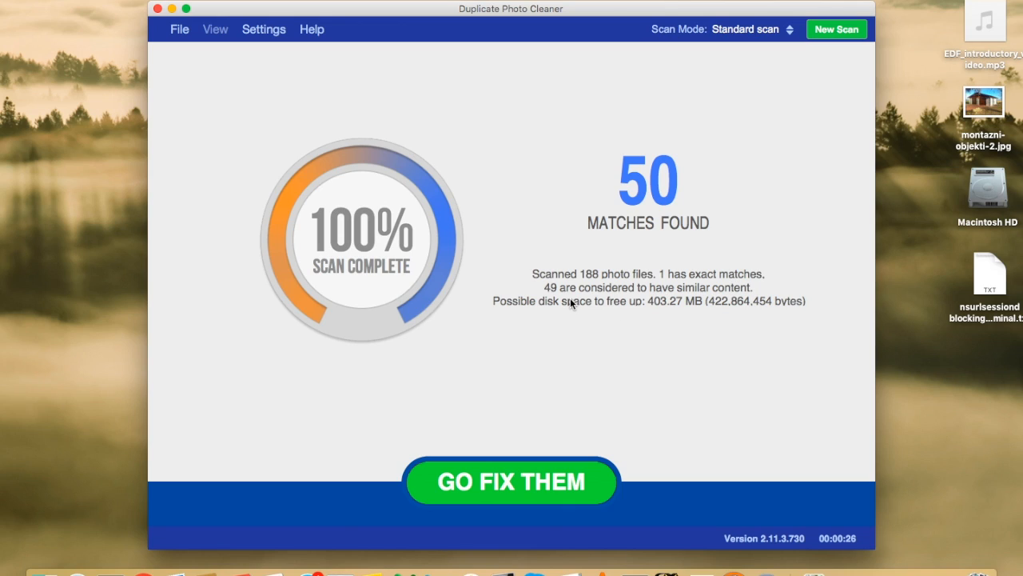
mouse_move(757, 291)
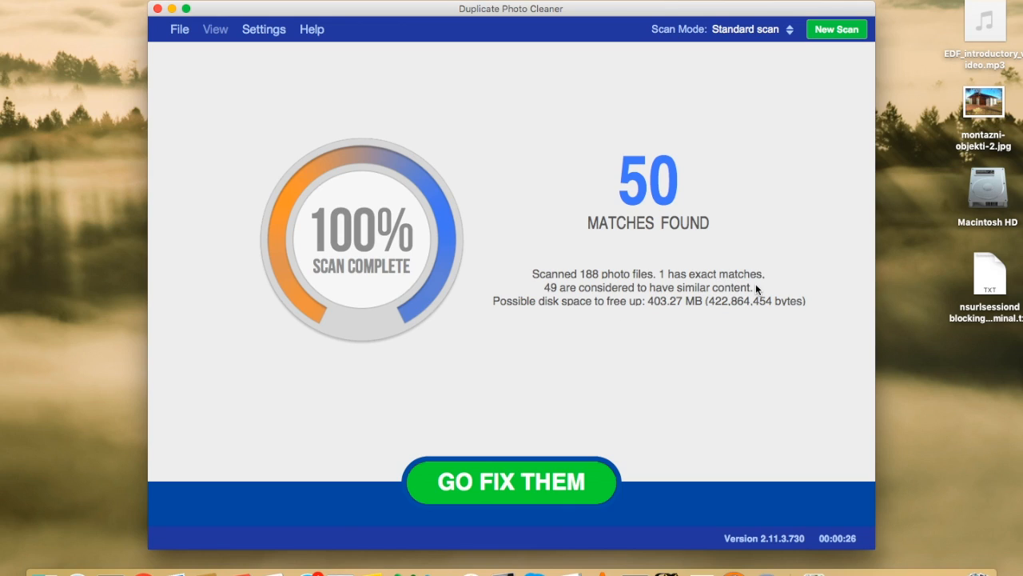
mouse_move(721, 310)
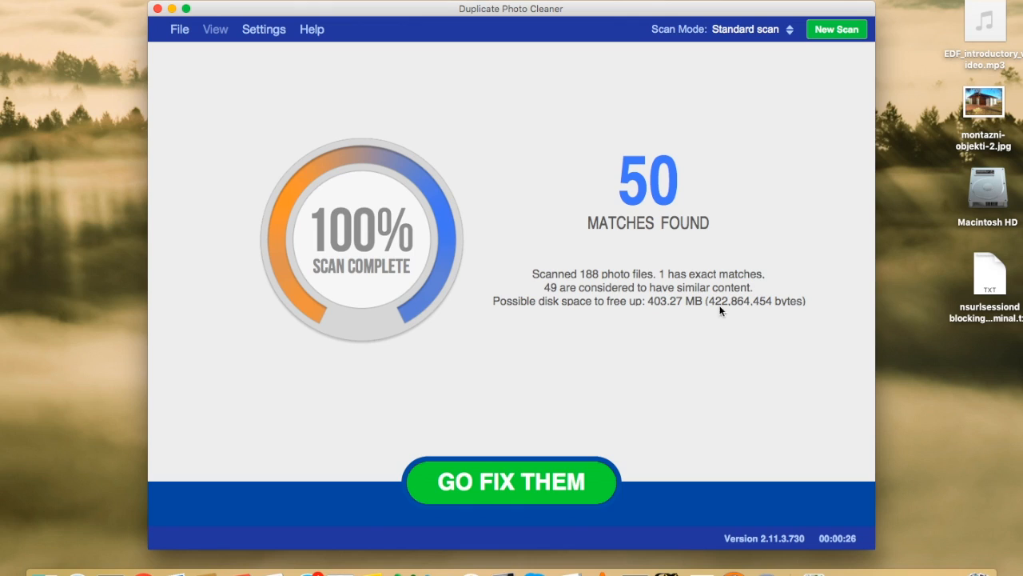
mouse_move(661, 315)
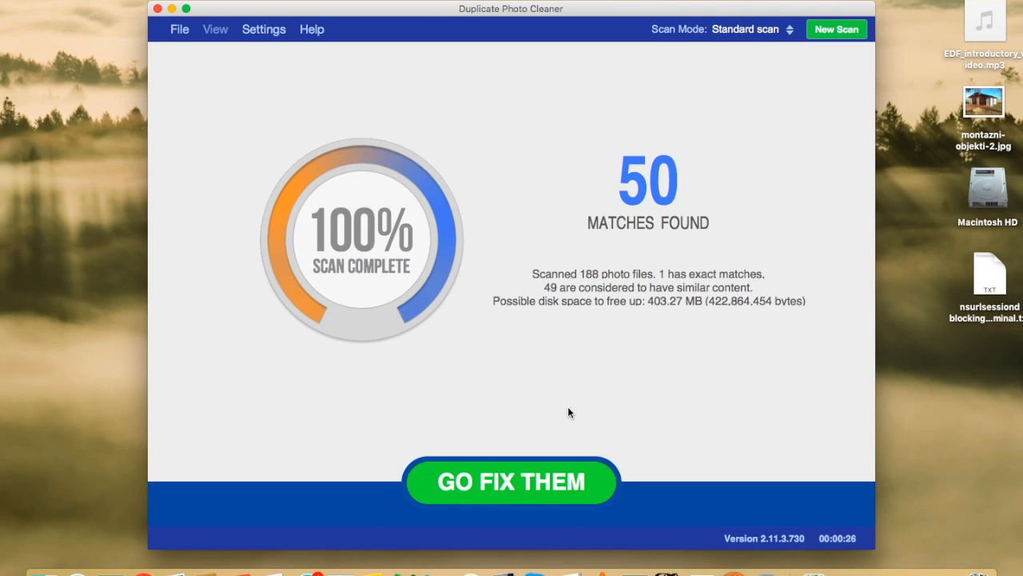
mouse_move(547, 486)
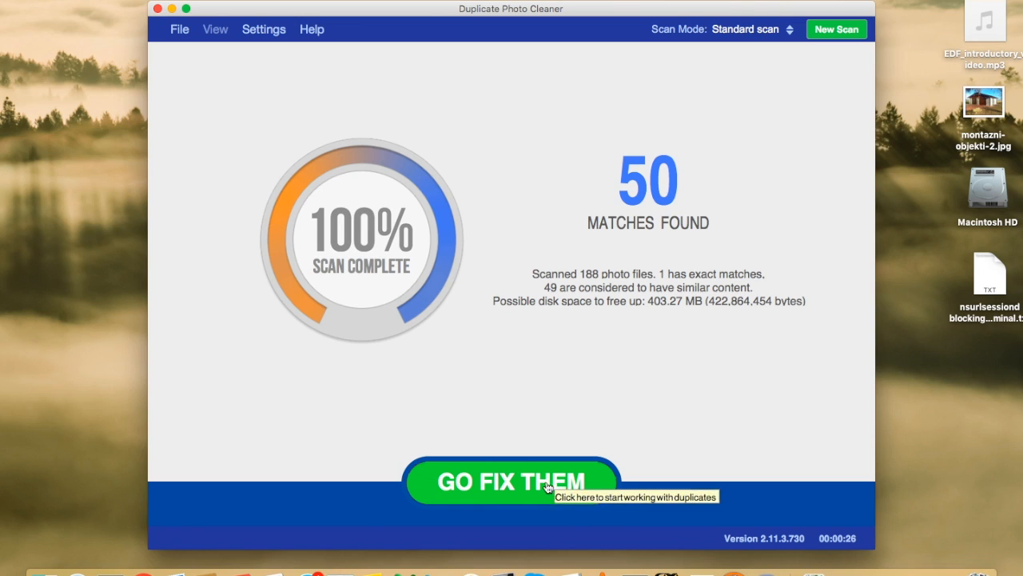
- Go fix the found duplicates, previewing the first pair at 90% similarity
left_click(510, 483)
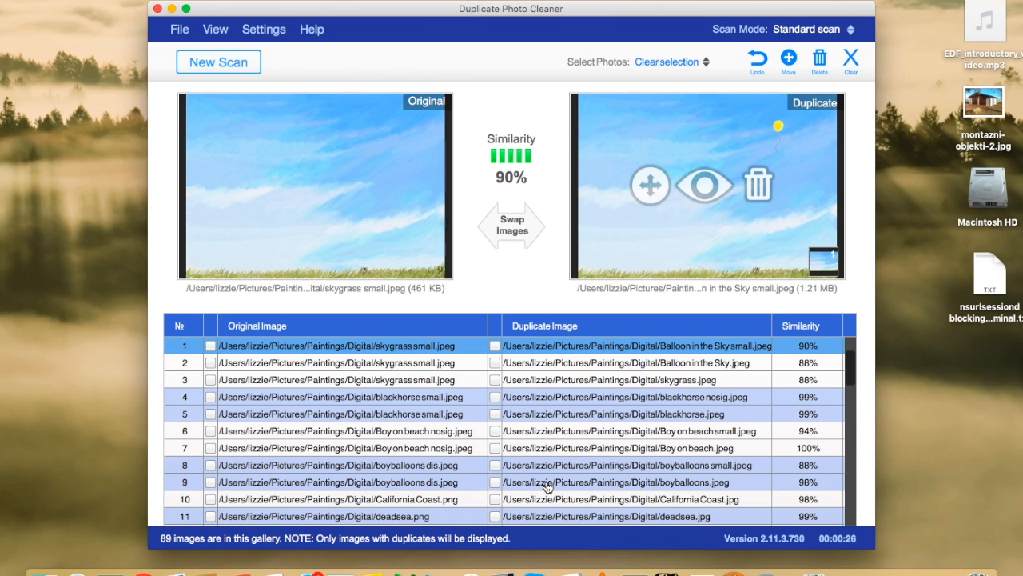
mouse_move(458, 188)
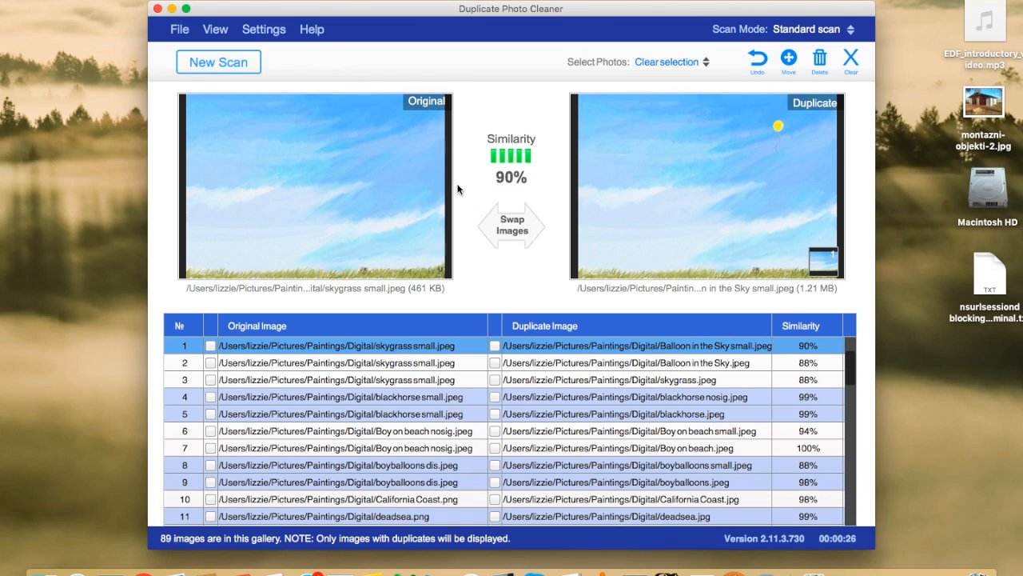
left_click(214, 29)
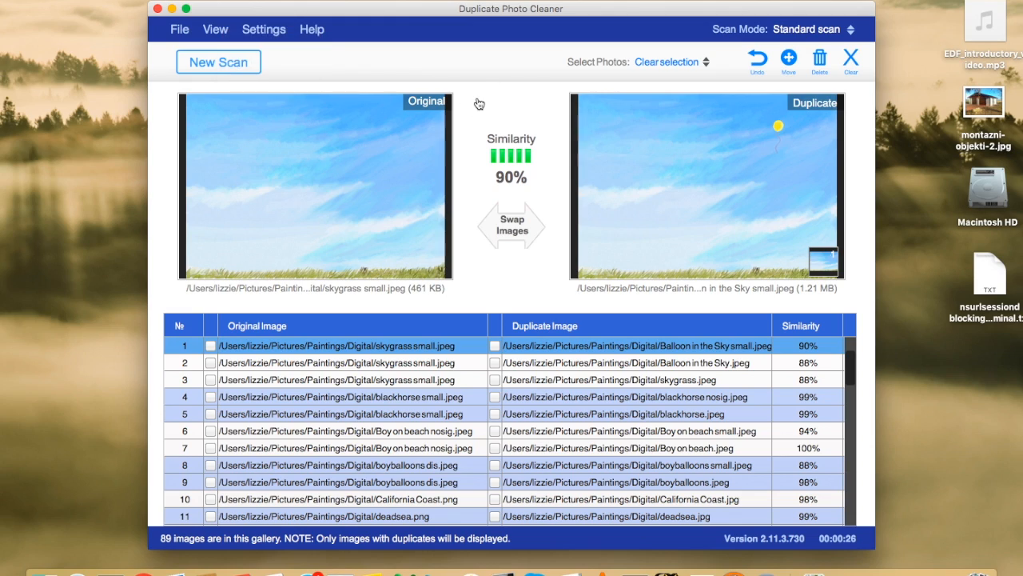
mouse_move(534, 157)
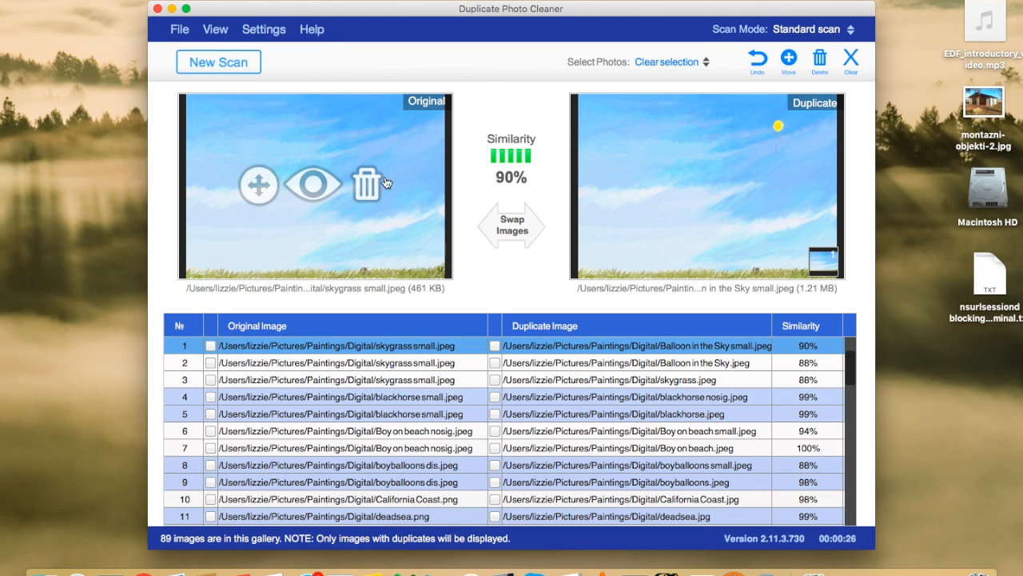
mouse_move(368, 211)
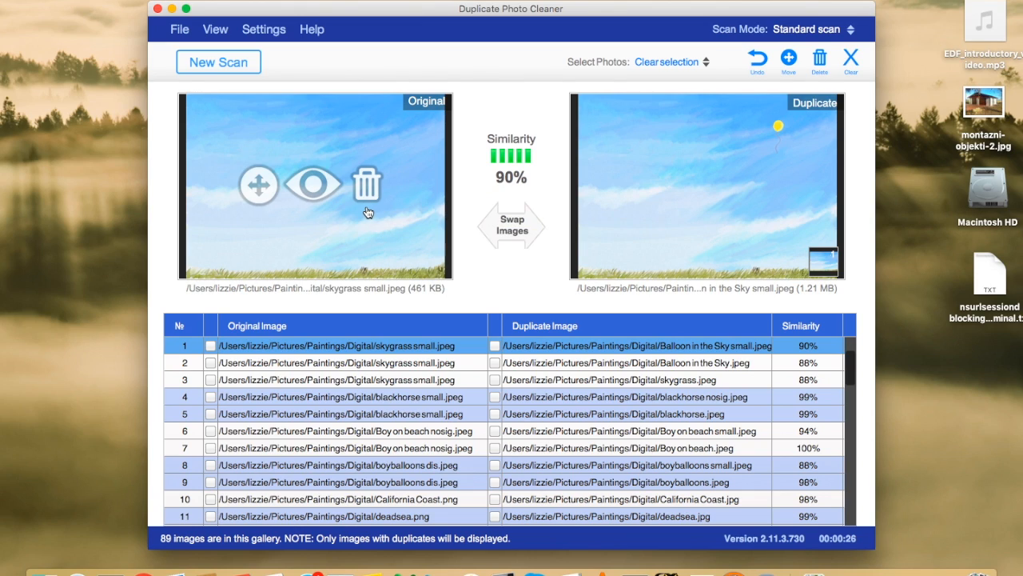
mouse_move(791, 227)
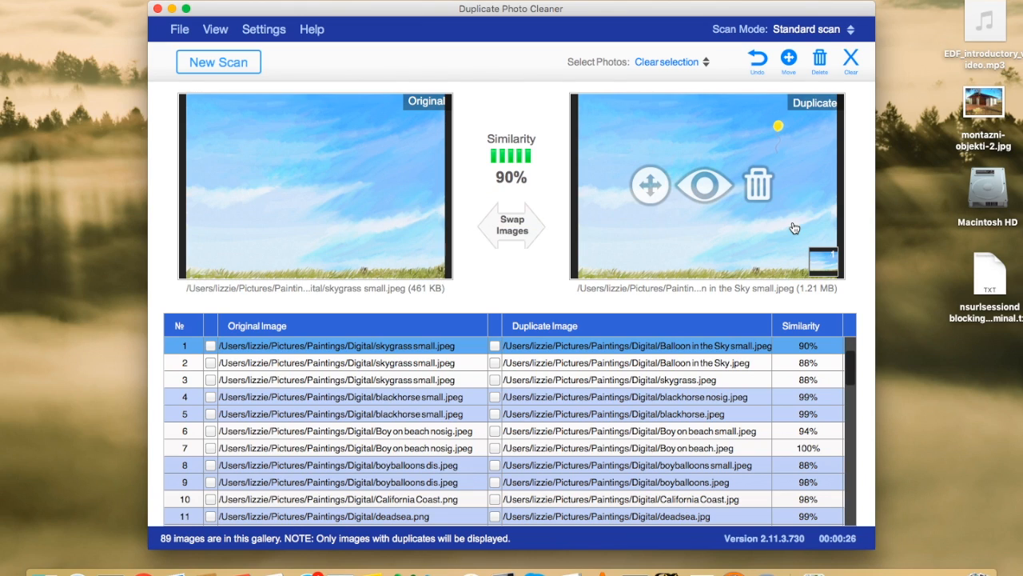
mouse_move(793, 227)
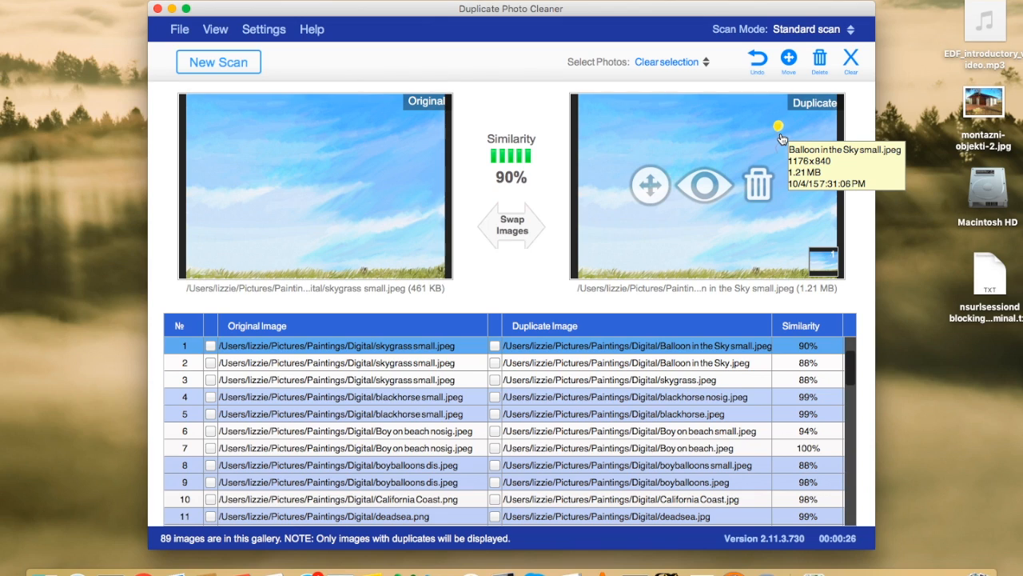
mouse_move(595, 287)
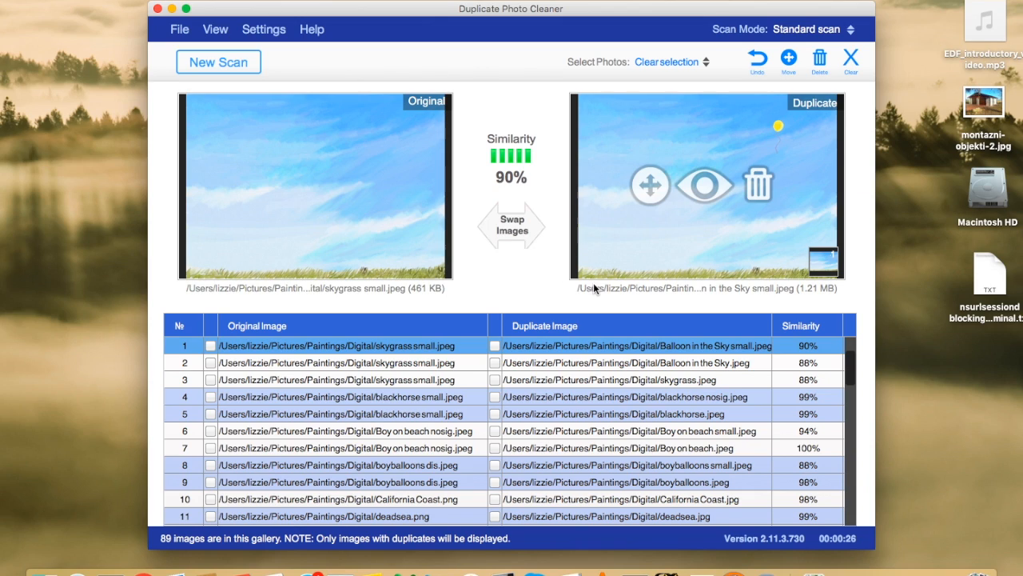
mouse_move(701, 270)
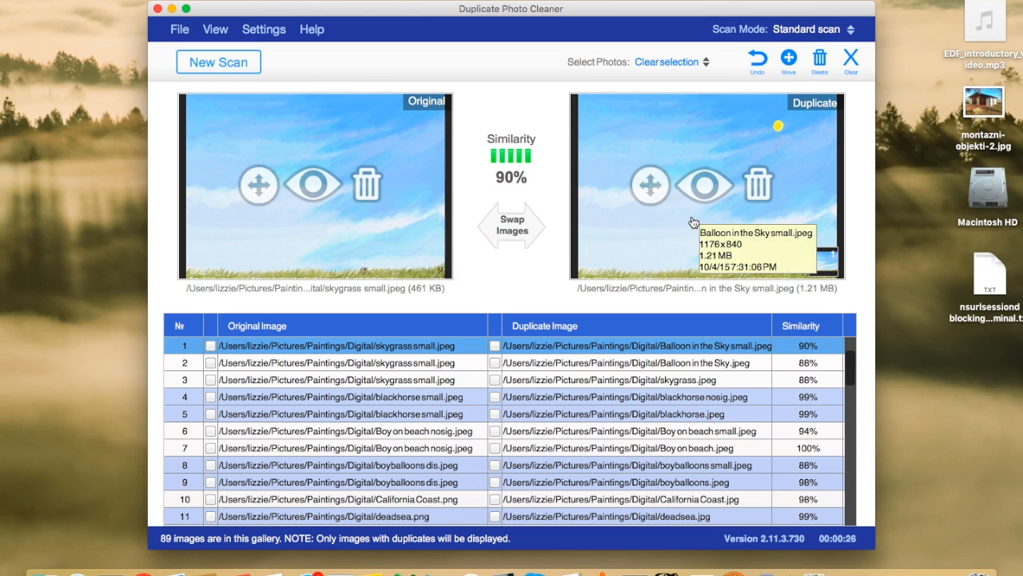
mouse_move(568, 254)
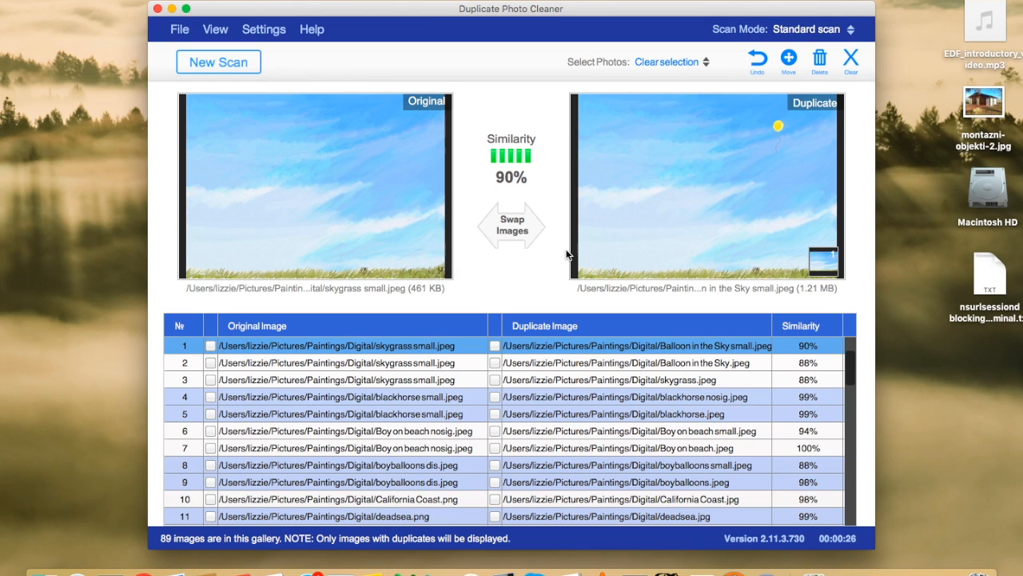
mouse_move(511, 227)
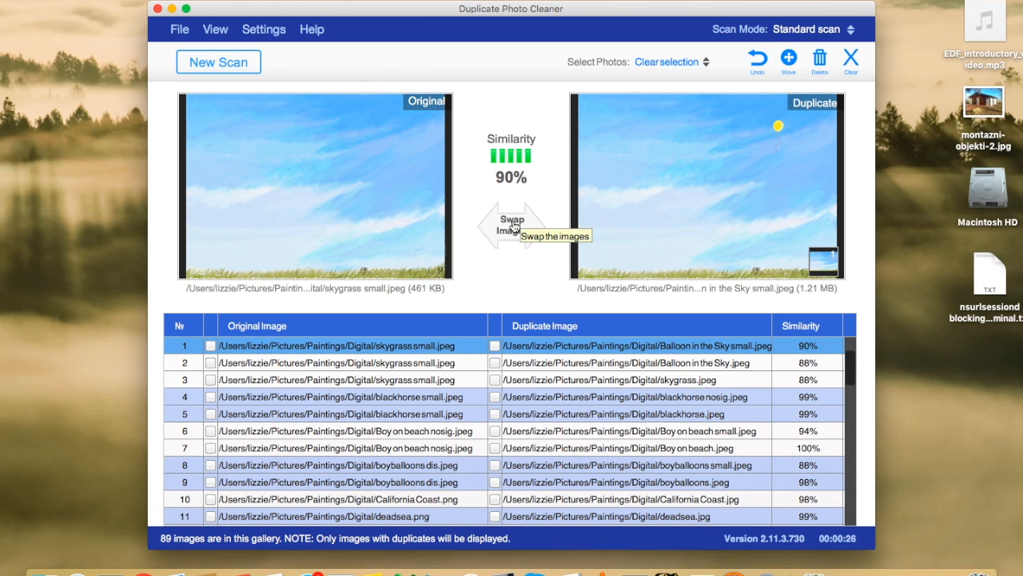
mouse_move(250, 355)
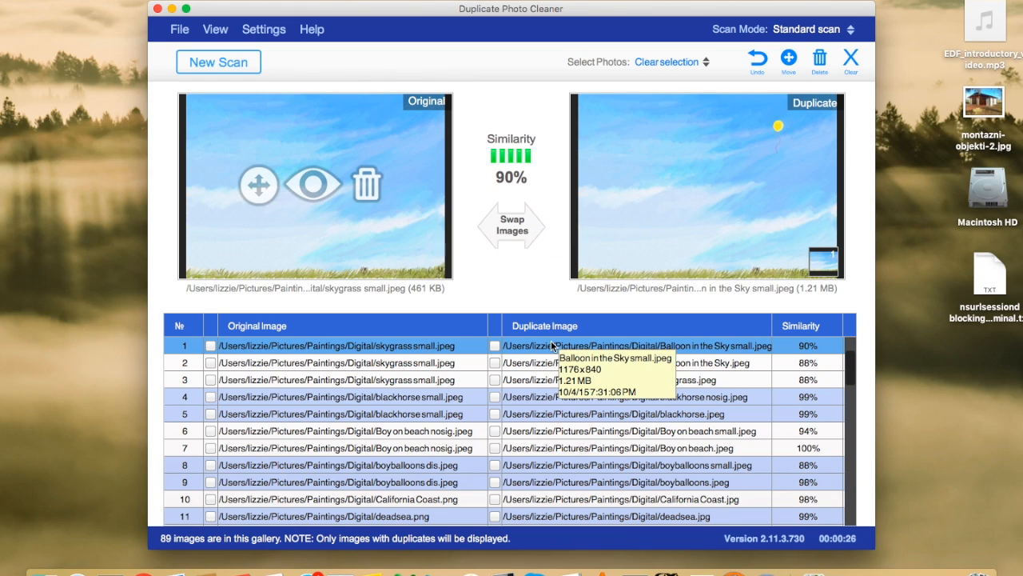
mouse_move(435, 366)
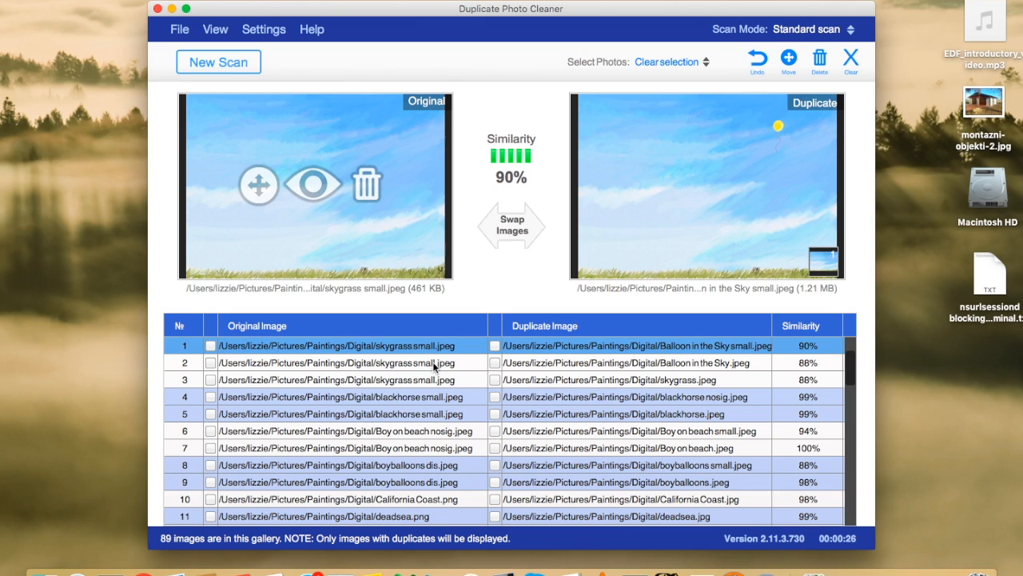
- Preview the skygrass small pairs (88% match) and then the 99% blackhorse pair
left_click(352, 361)
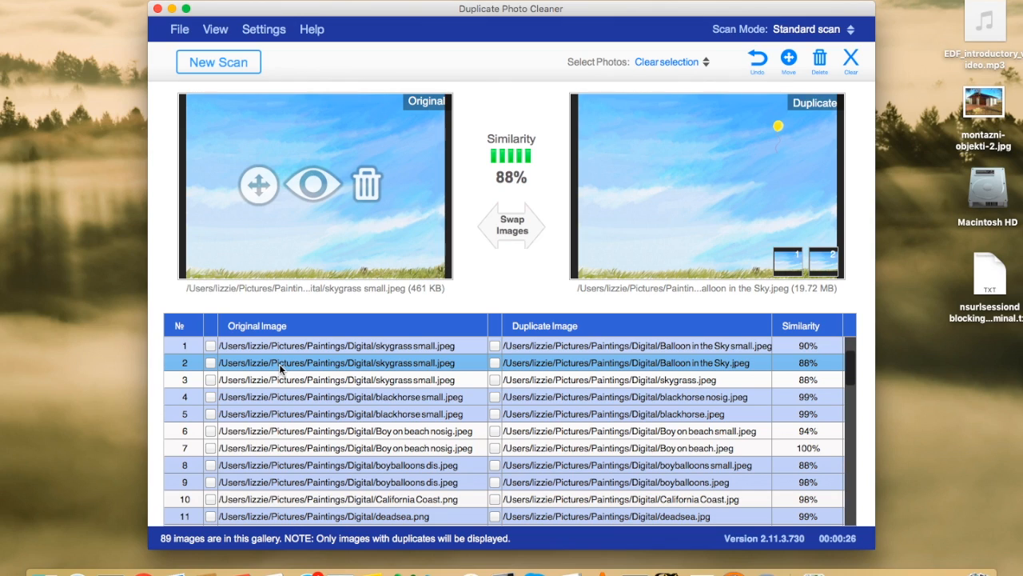
mouse_move(691, 368)
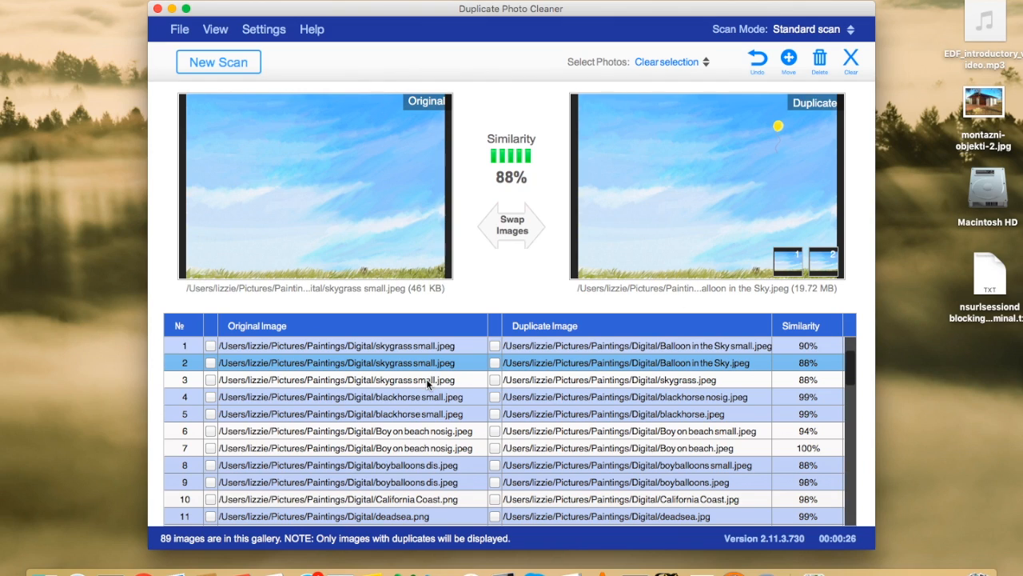
left_click(344, 379)
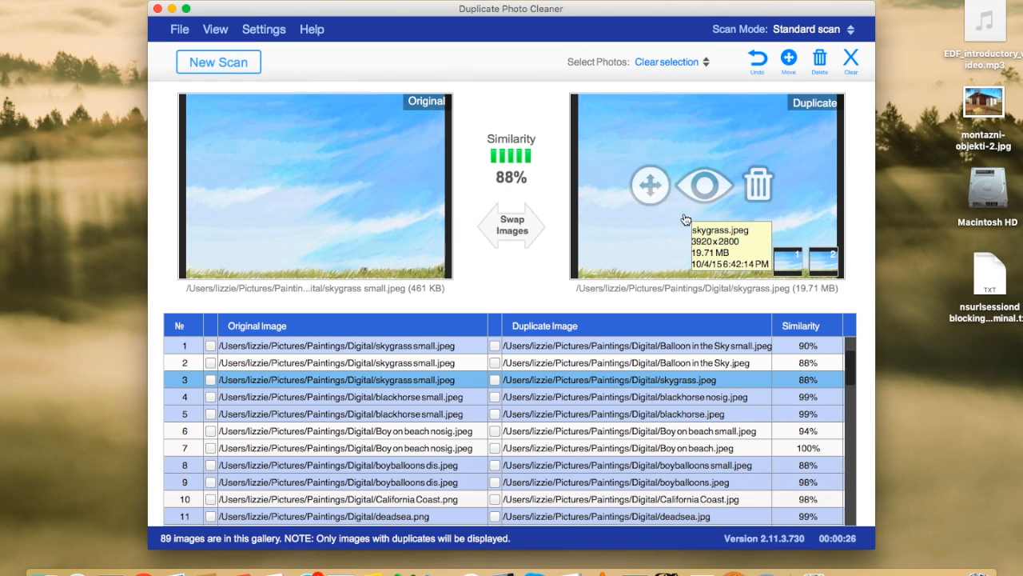
mouse_move(758, 137)
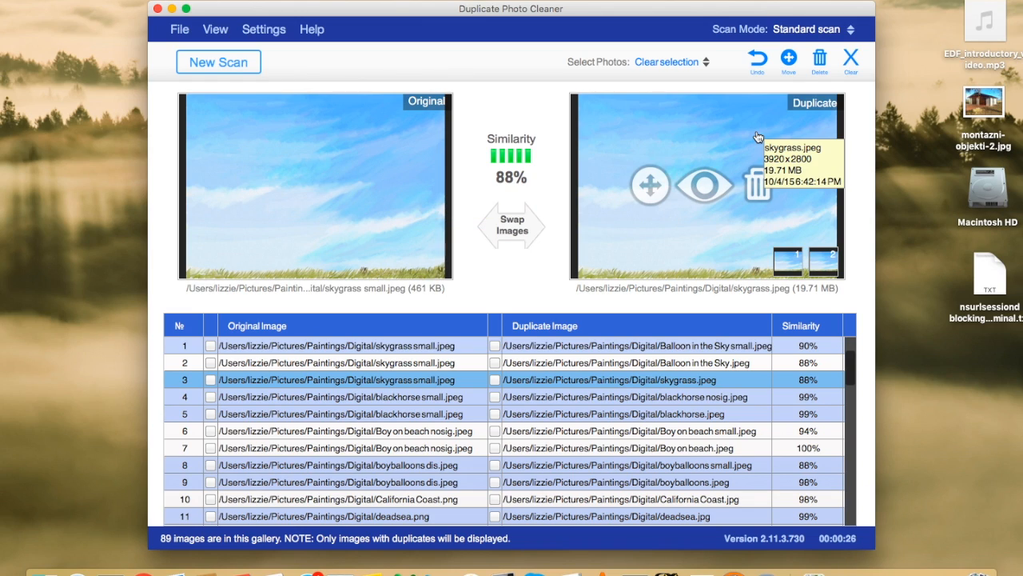
mouse_move(787, 182)
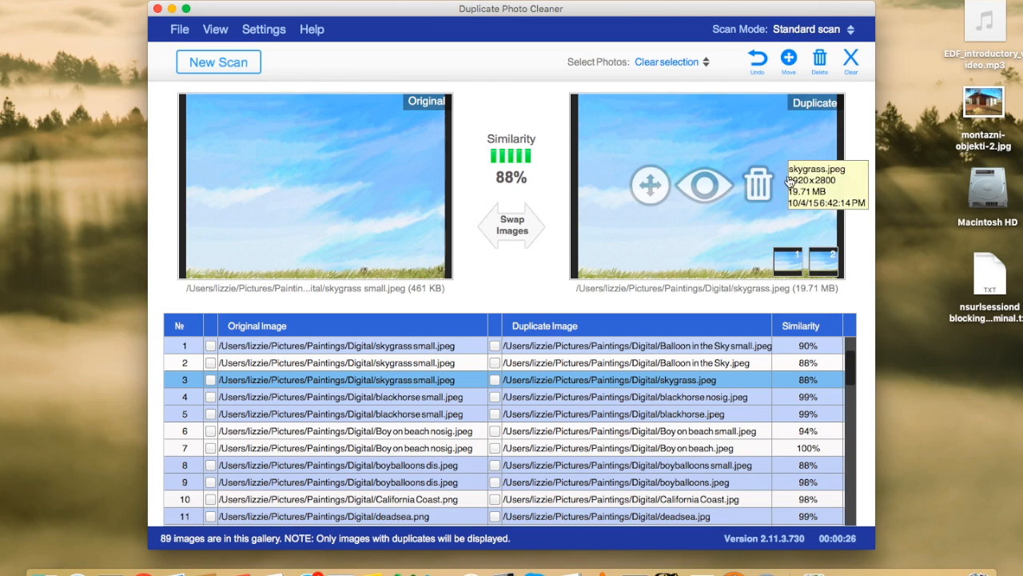
mouse_move(604, 285)
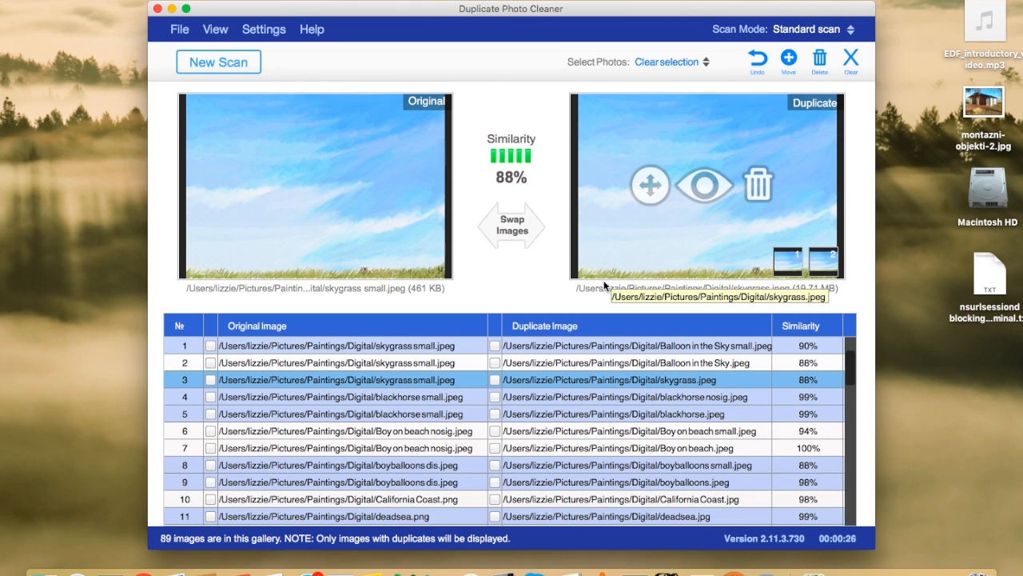
mouse_move(422, 295)
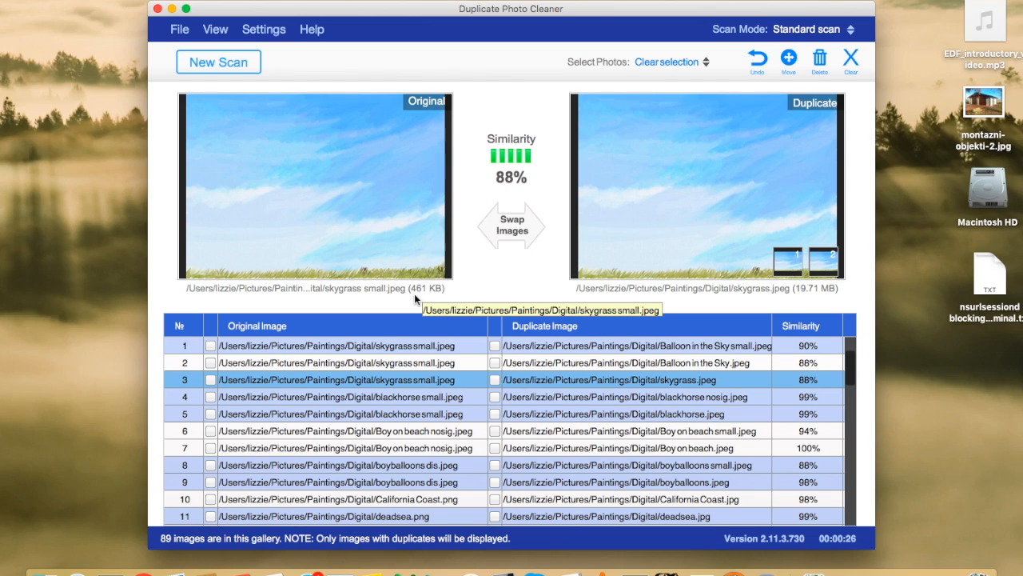
mouse_move(706, 300)
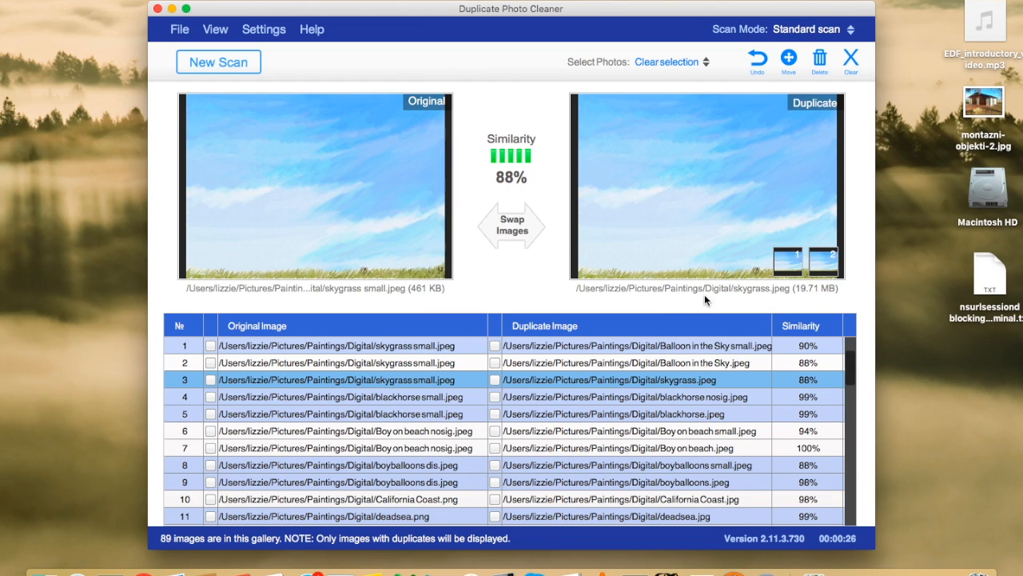
mouse_move(830, 303)
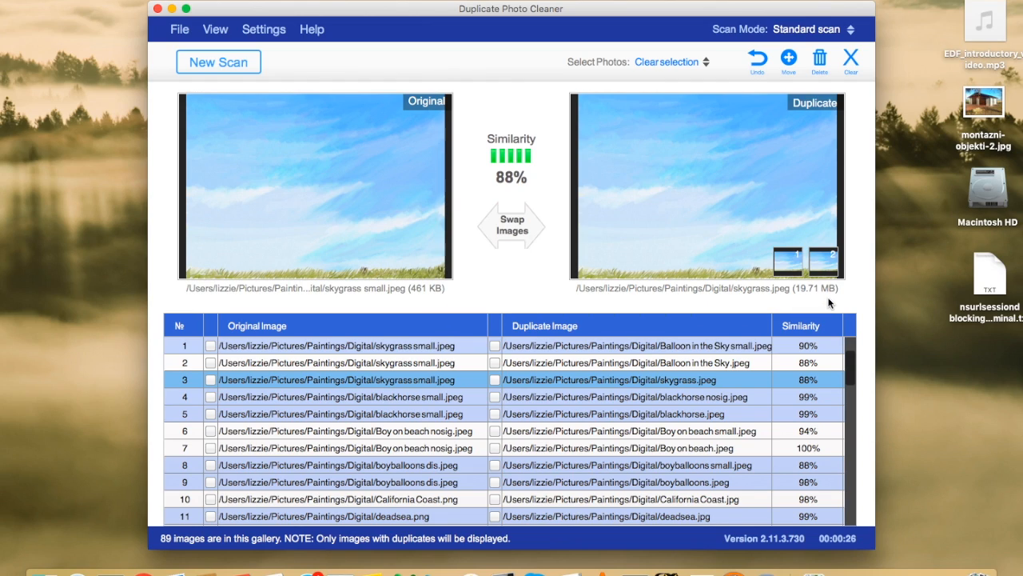
mouse_move(457, 377)
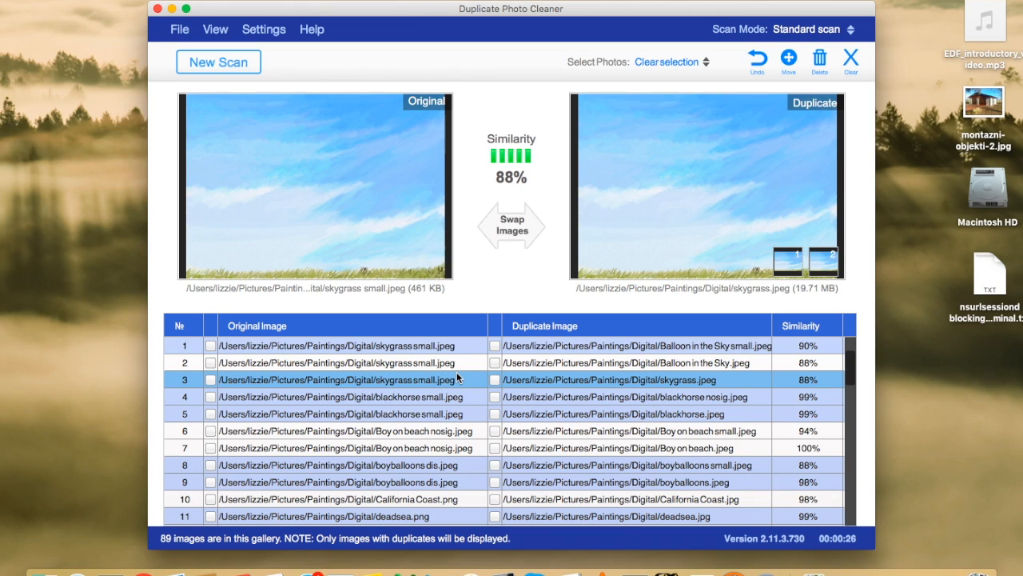
left_click(339, 396)
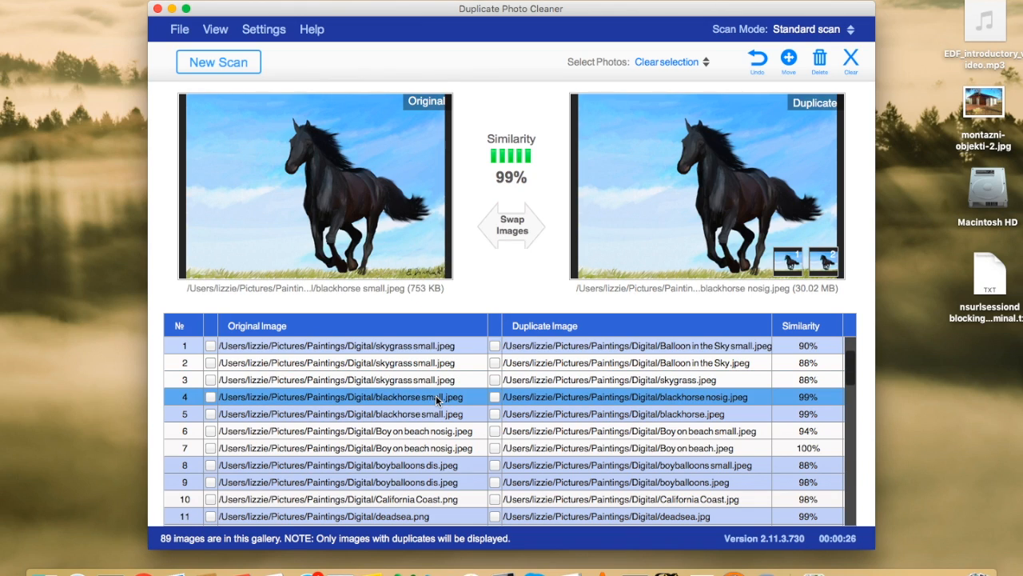
mouse_move(368, 243)
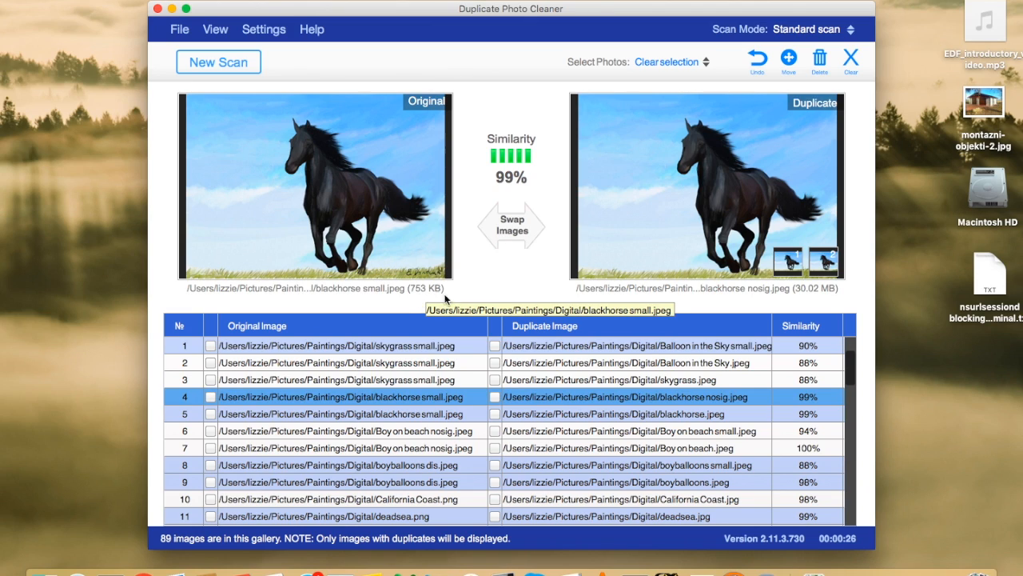
mouse_move(819, 294)
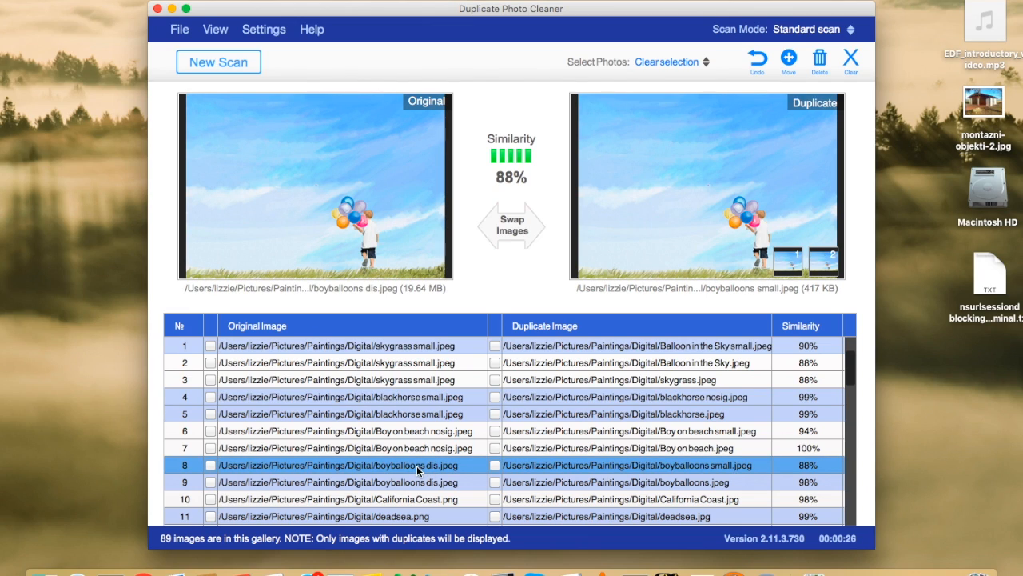
mouse_move(410, 301)
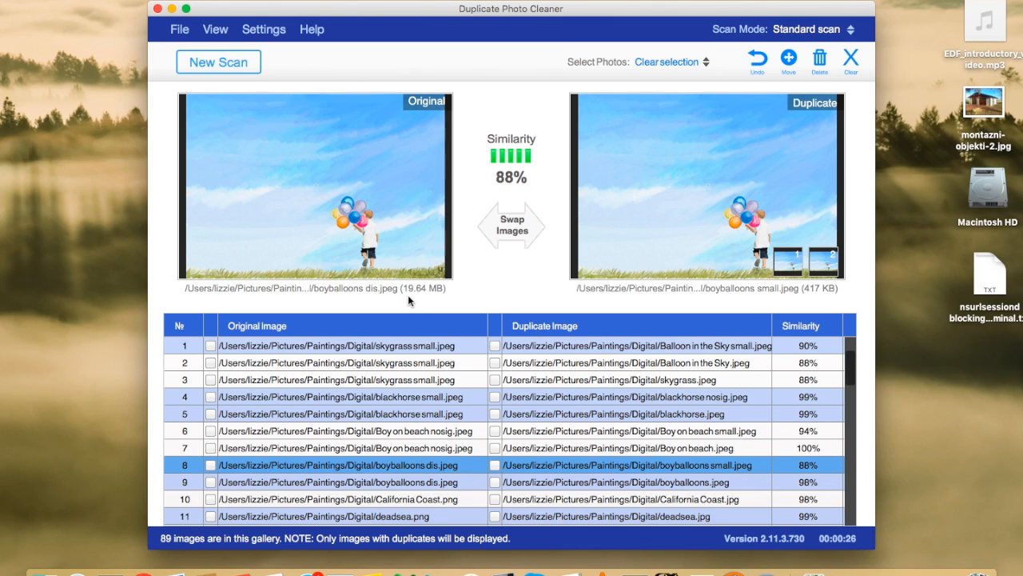
mouse_move(726, 368)
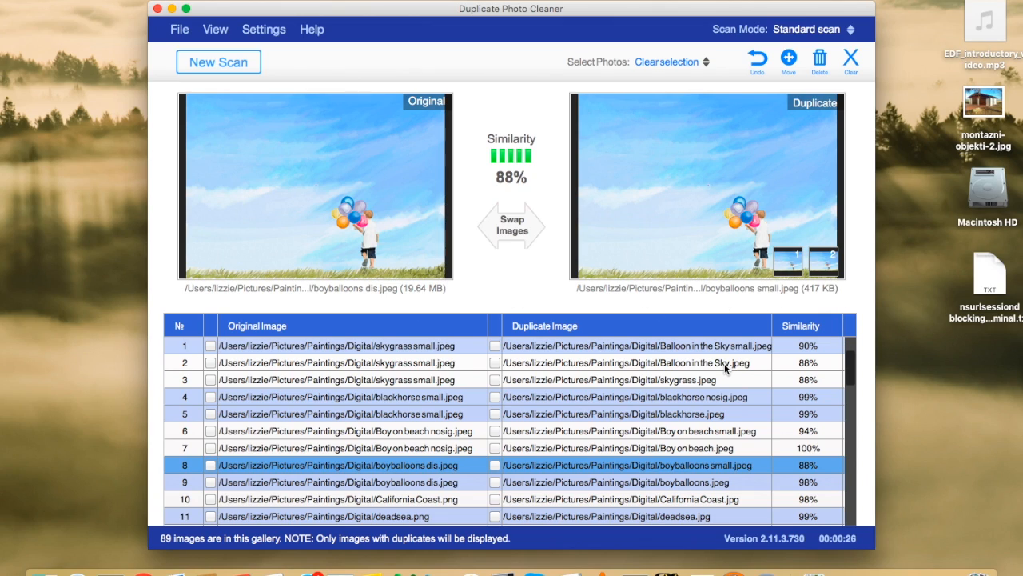
mouse_move(526, 142)
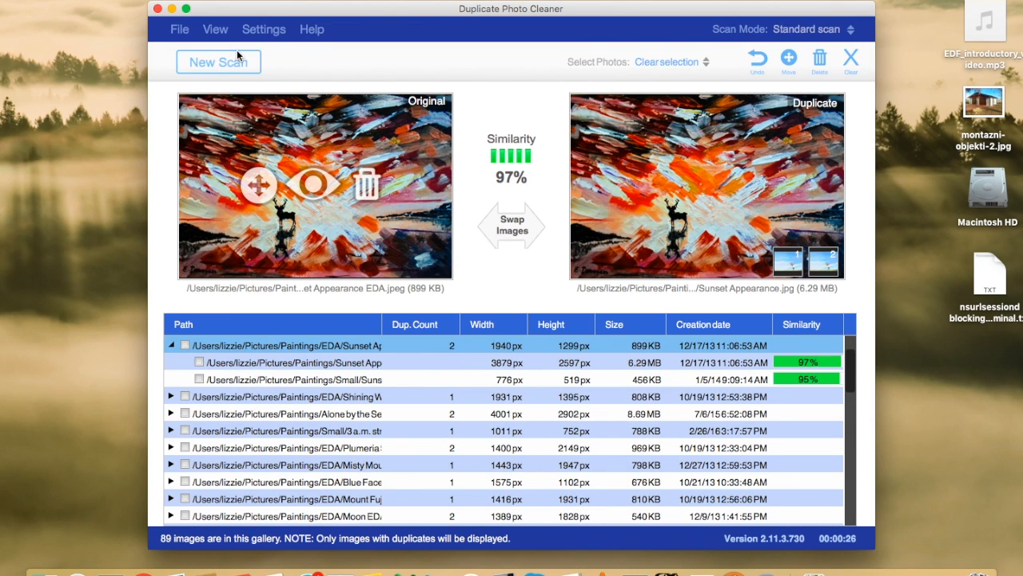
mouse_move(511, 237)
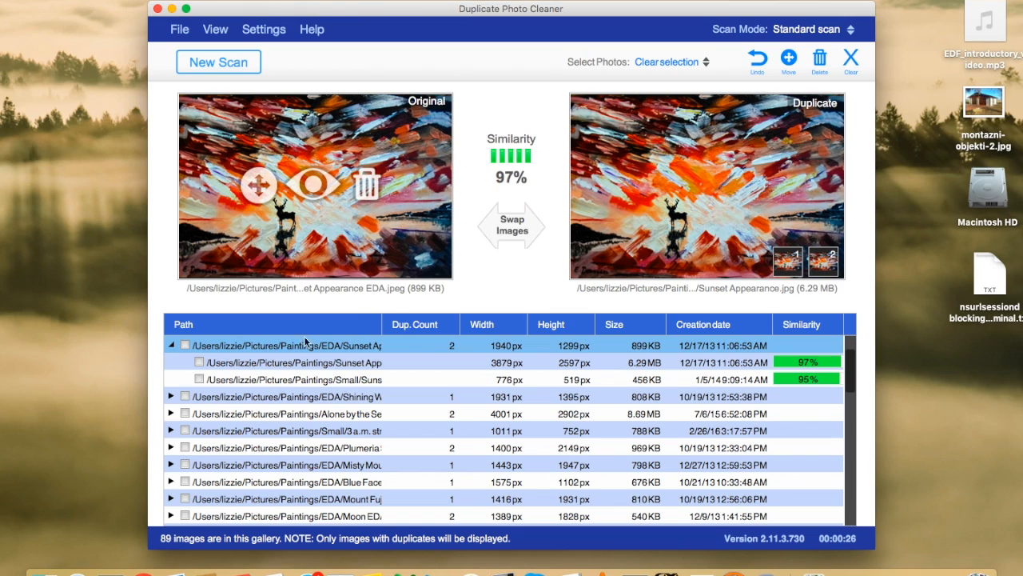
mouse_move(233, 374)
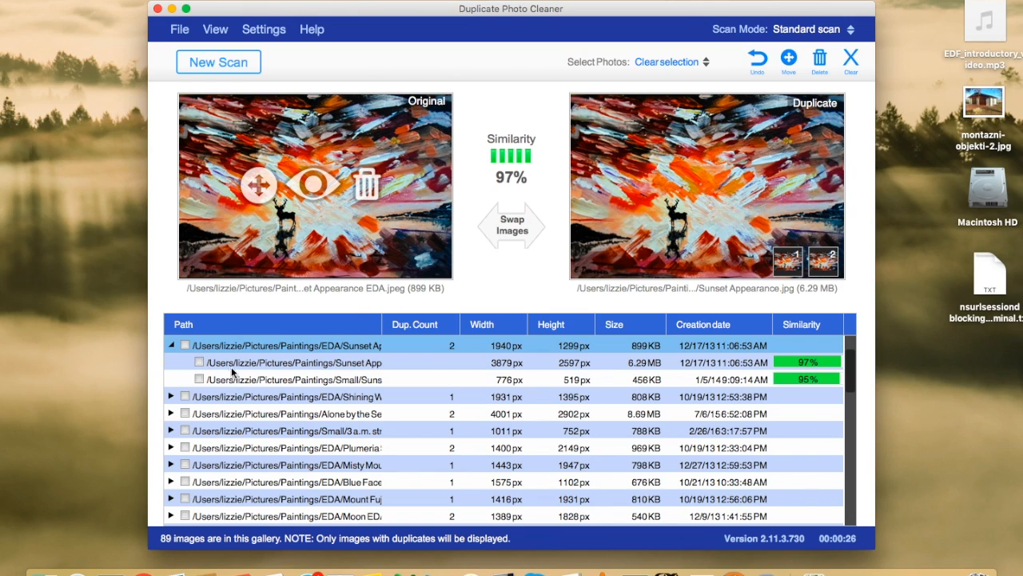
mouse_move(382, 243)
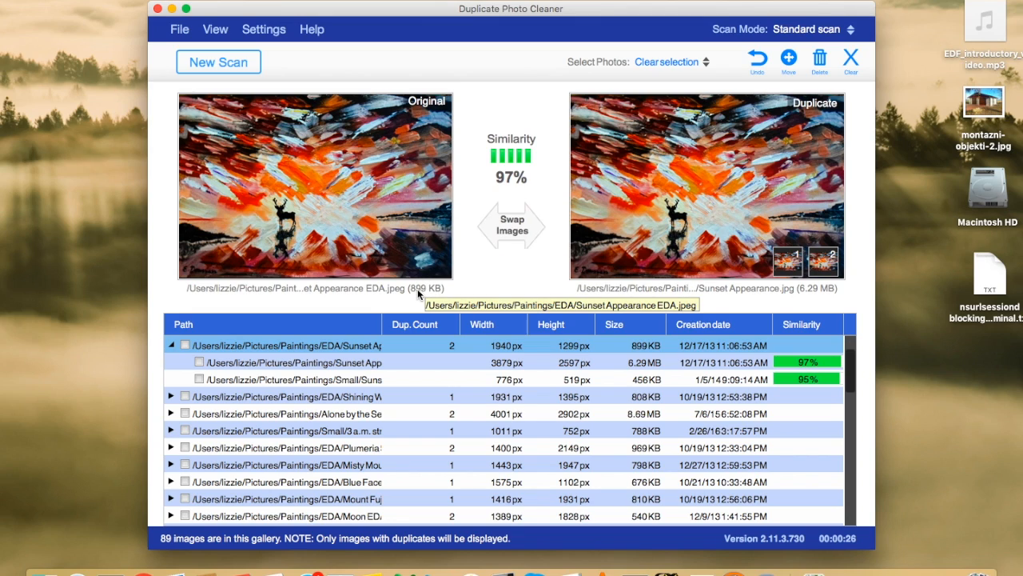
mouse_move(662, 302)
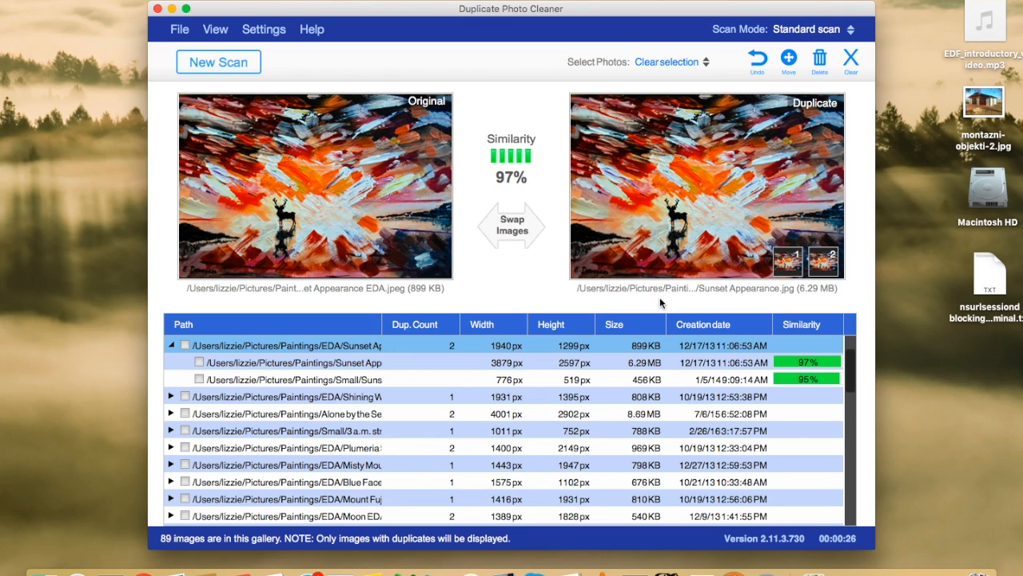
mouse_move(556, 373)
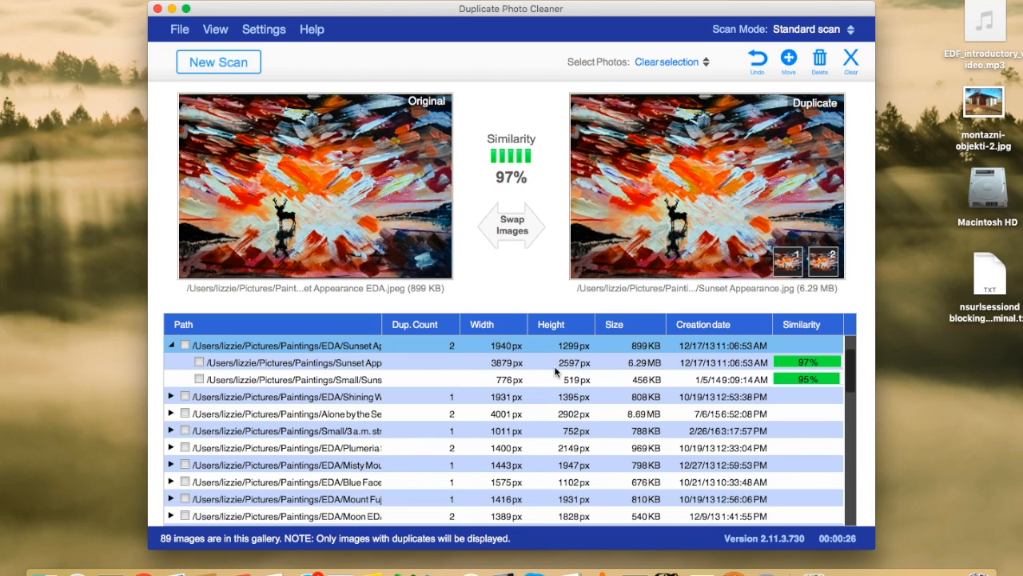
mouse_move(675, 371)
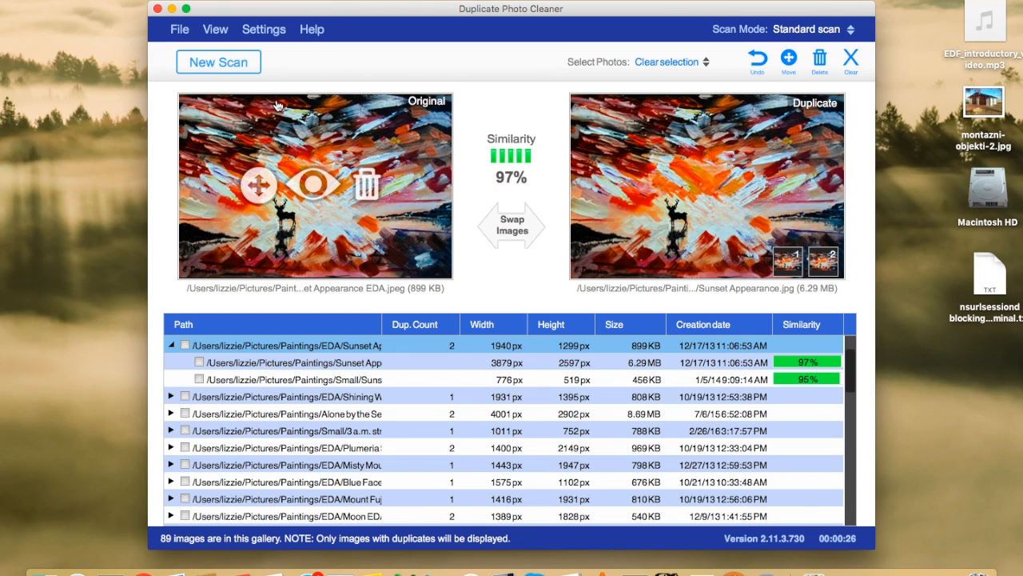
- Switch the results display to Multi-Viewer thumbnails via the View menu
left_click(215, 29)
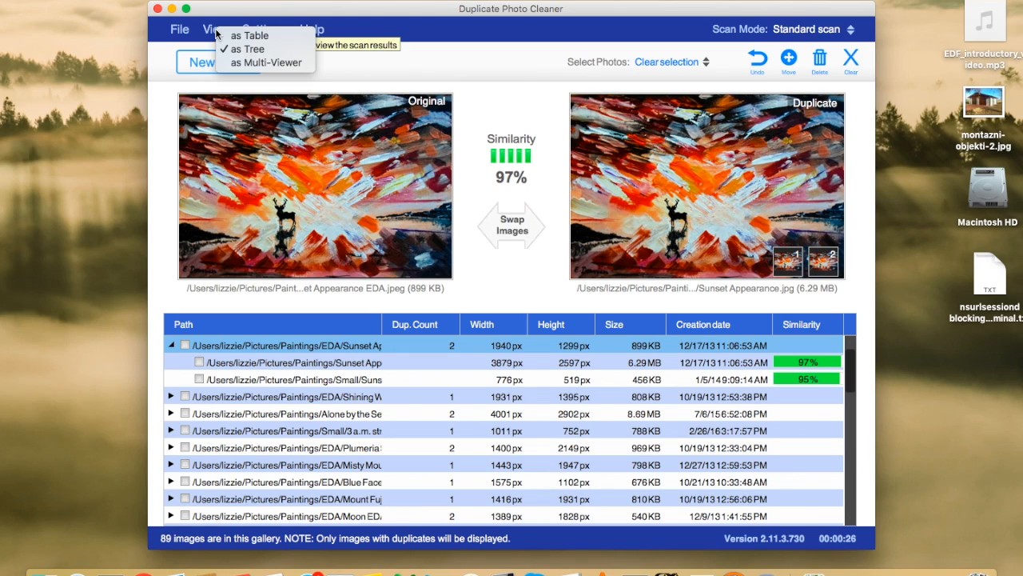
mouse_move(230, 64)
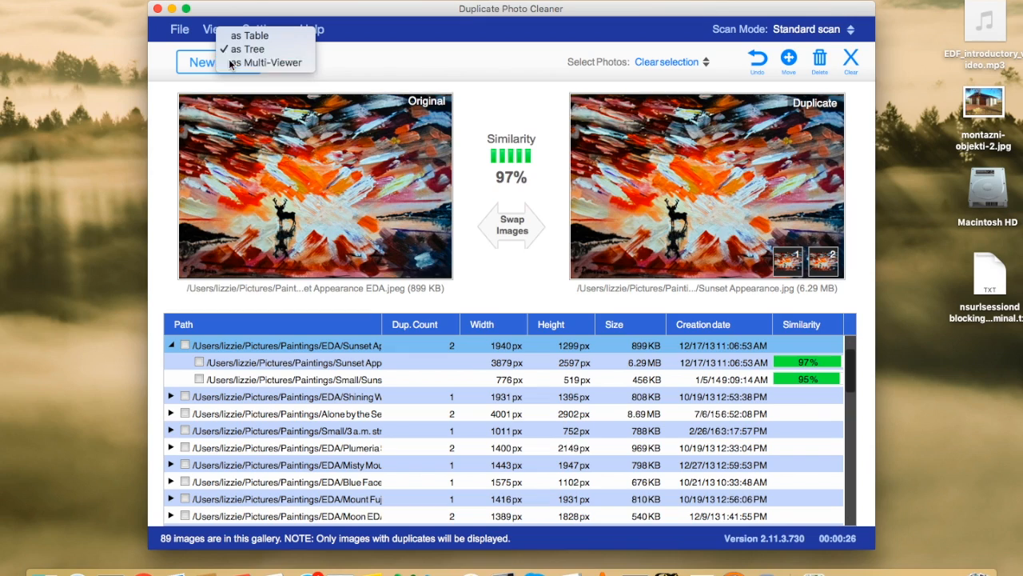
left_click(217, 62)
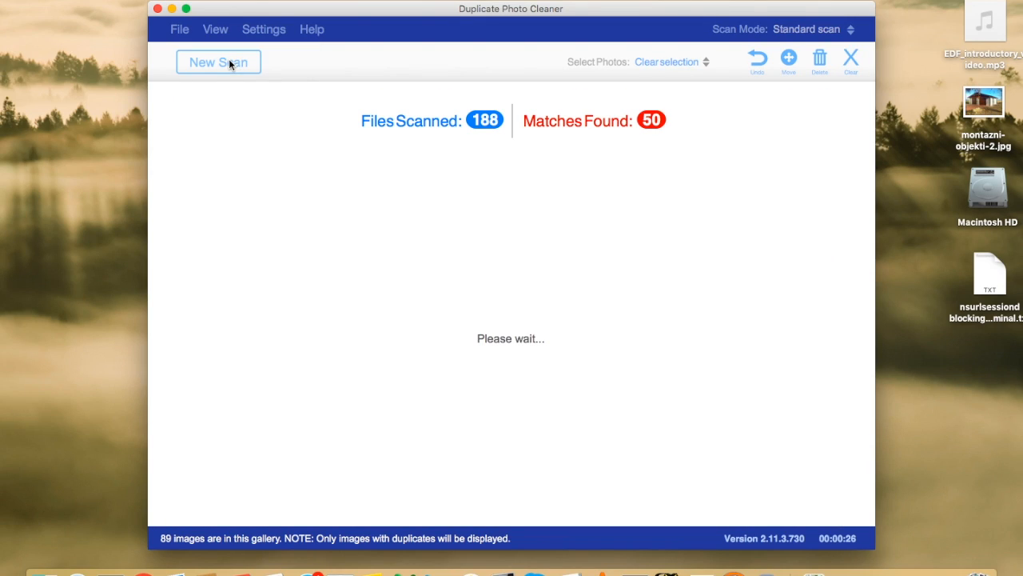
mouse_move(361, 87)
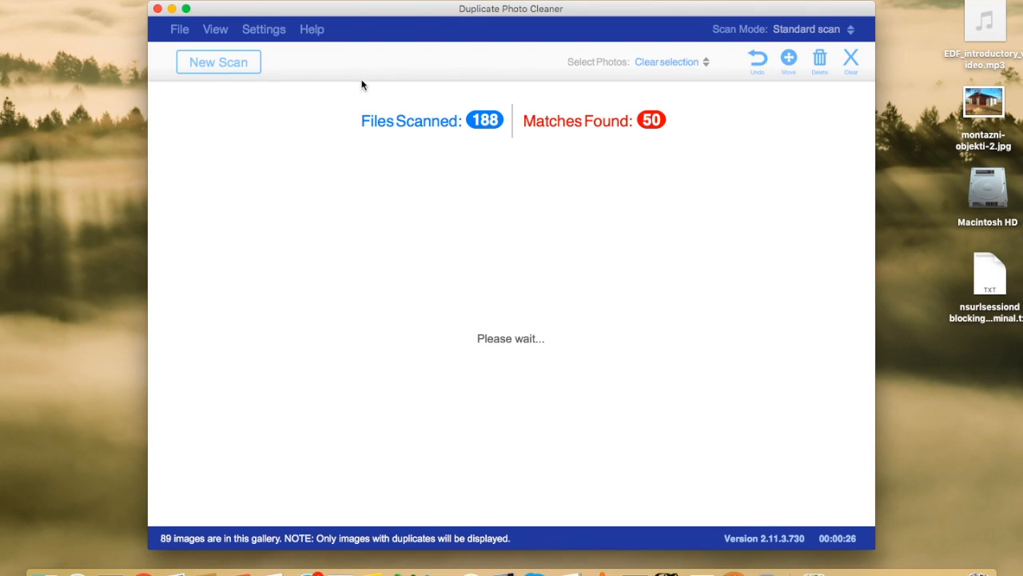
mouse_move(422, 94)
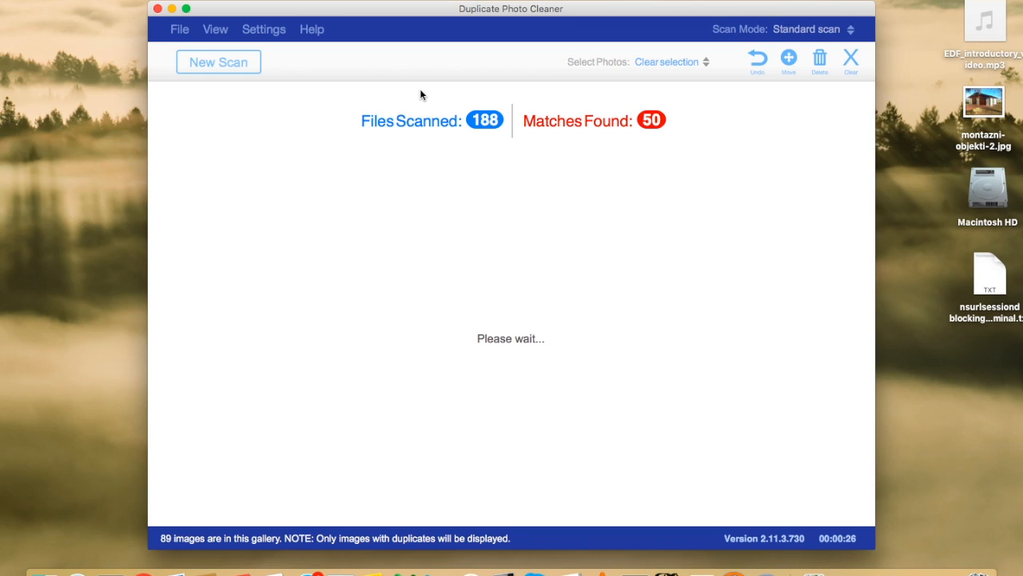
mouse_move(432, 76)
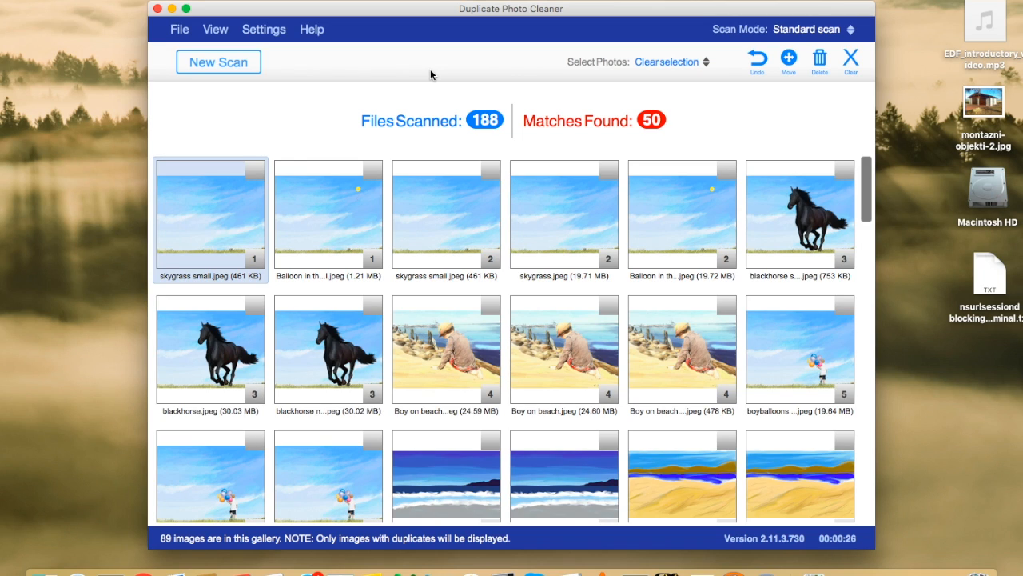
mouse_move(760, 335)
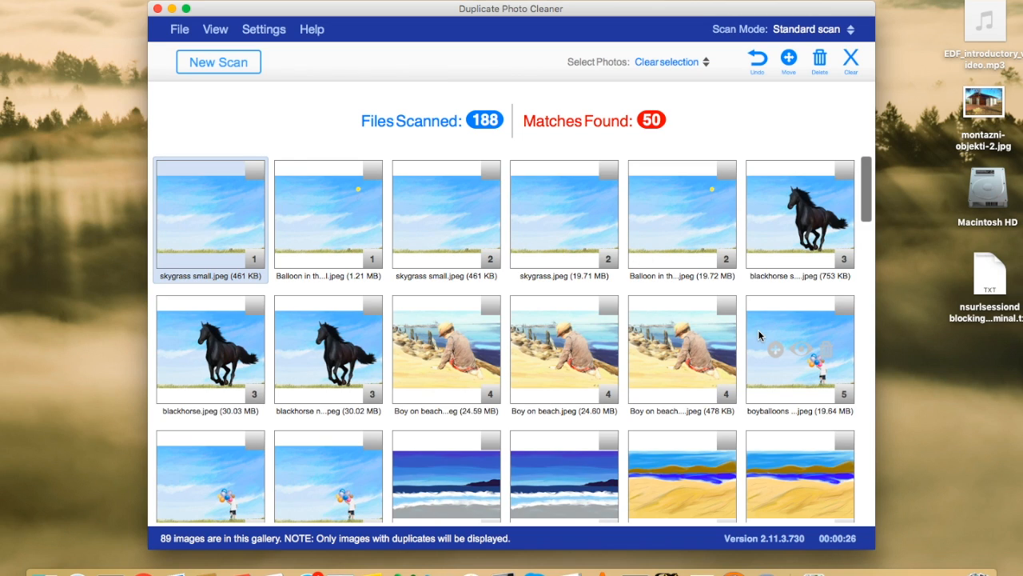
mouse_move(599, 291)
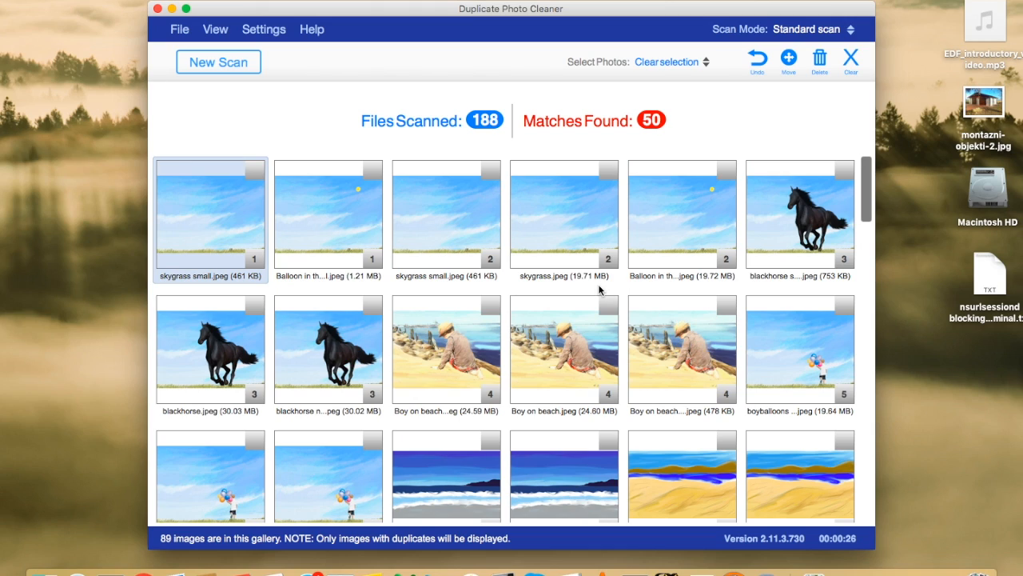
mouse_move(480, 243)
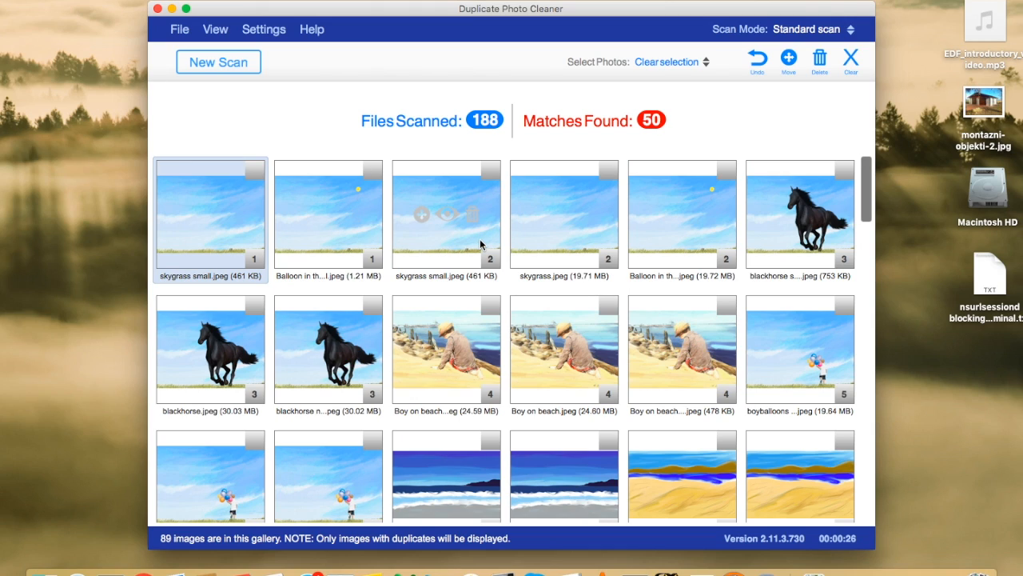
mouse_move(223, 285)
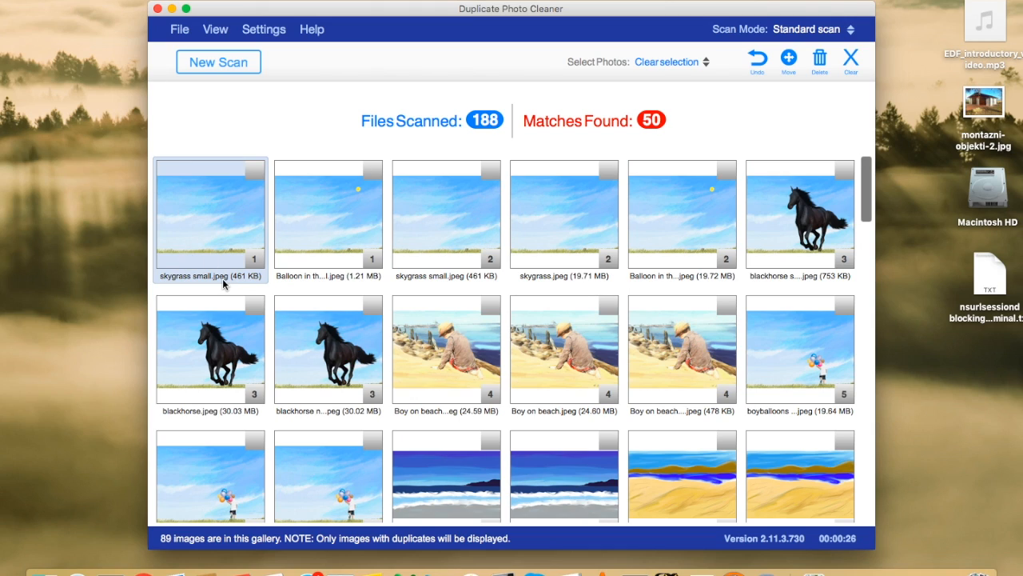
mouse_move(472, 284)
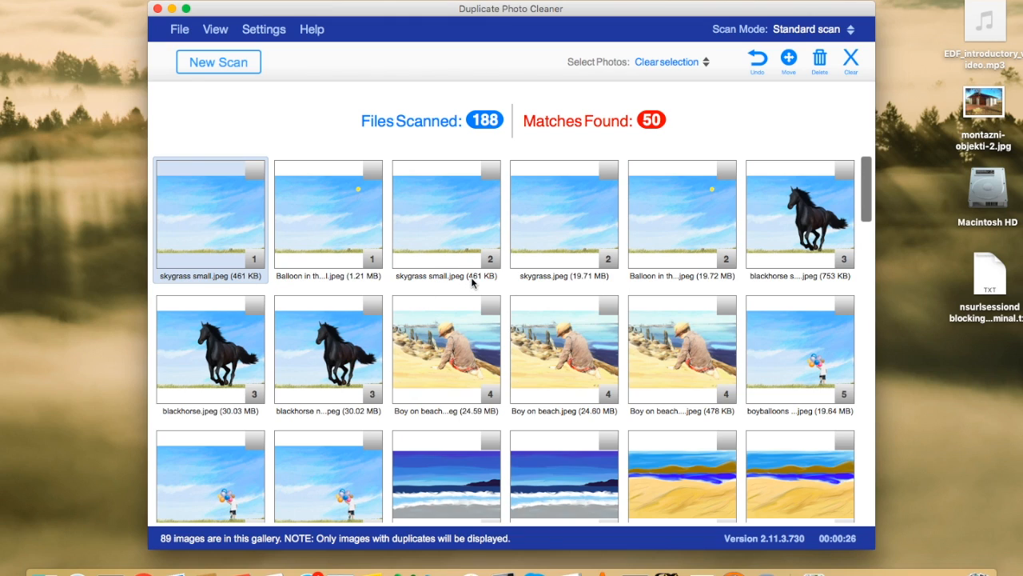
- Mark the 461 KB skygrass small.jpeg copy in group 2 for deletion
left_click(445, 216)
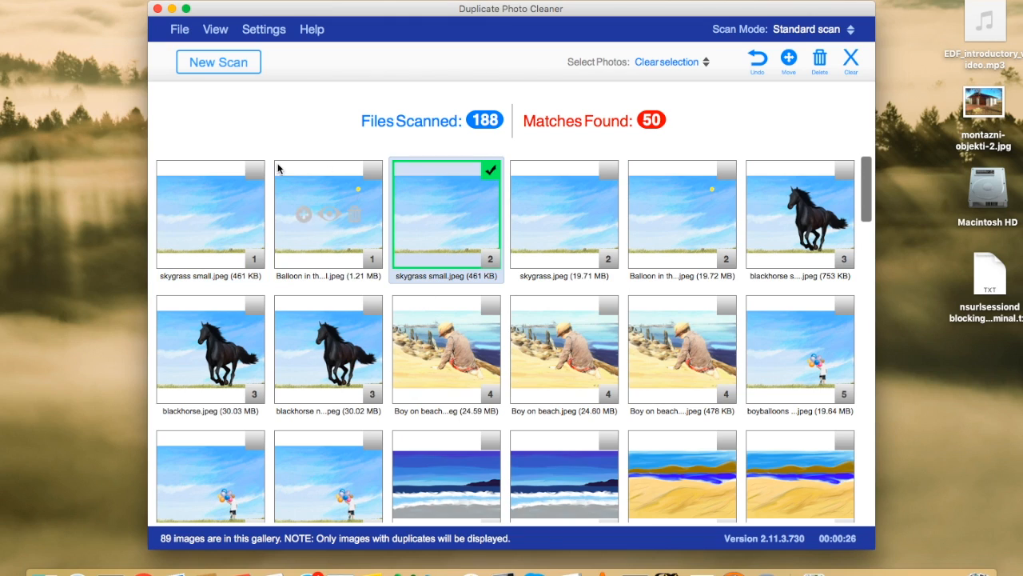
mouse_move(457, 202)
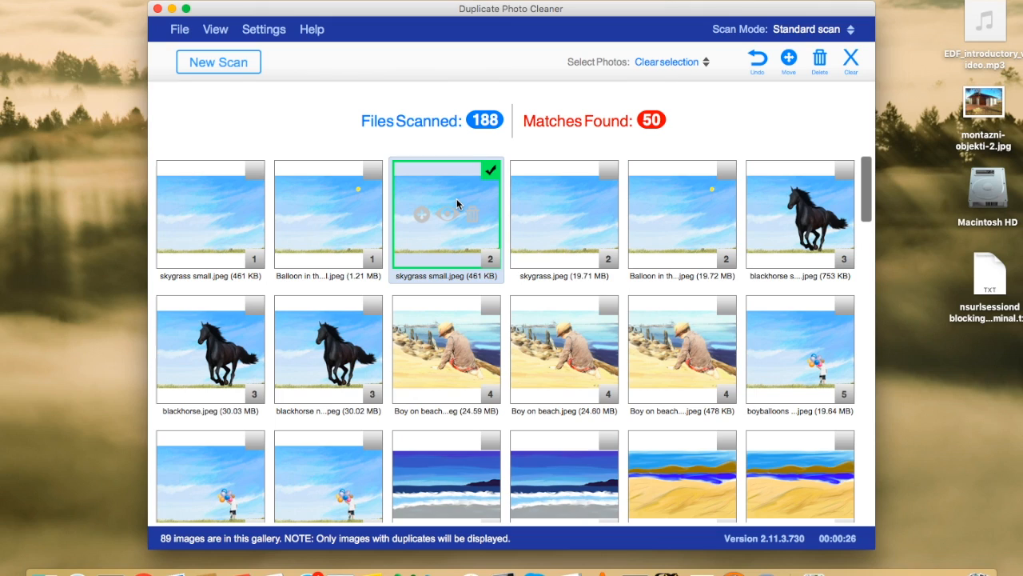
mouse_move(583, 399)
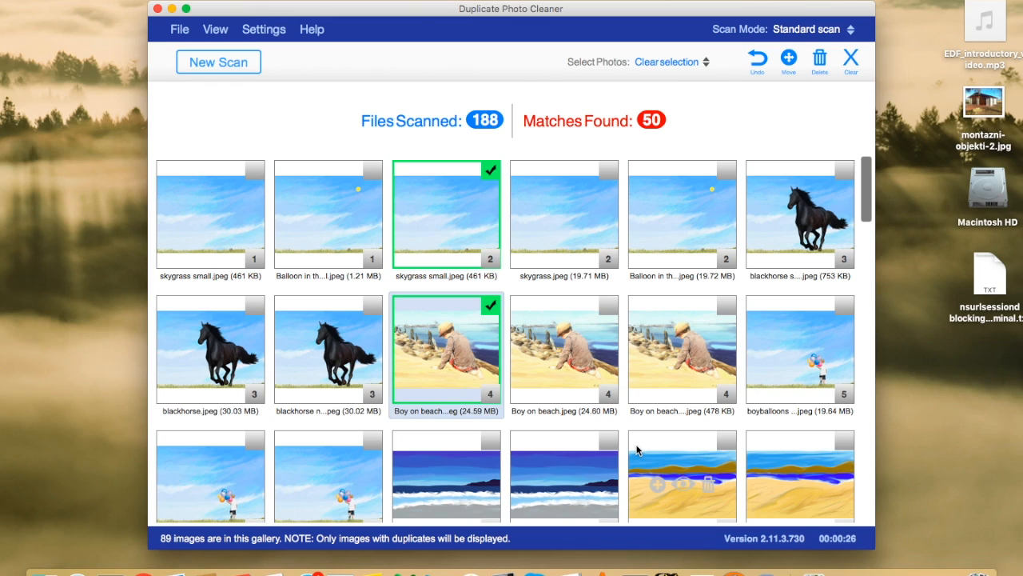
mouse_move(713, 441)
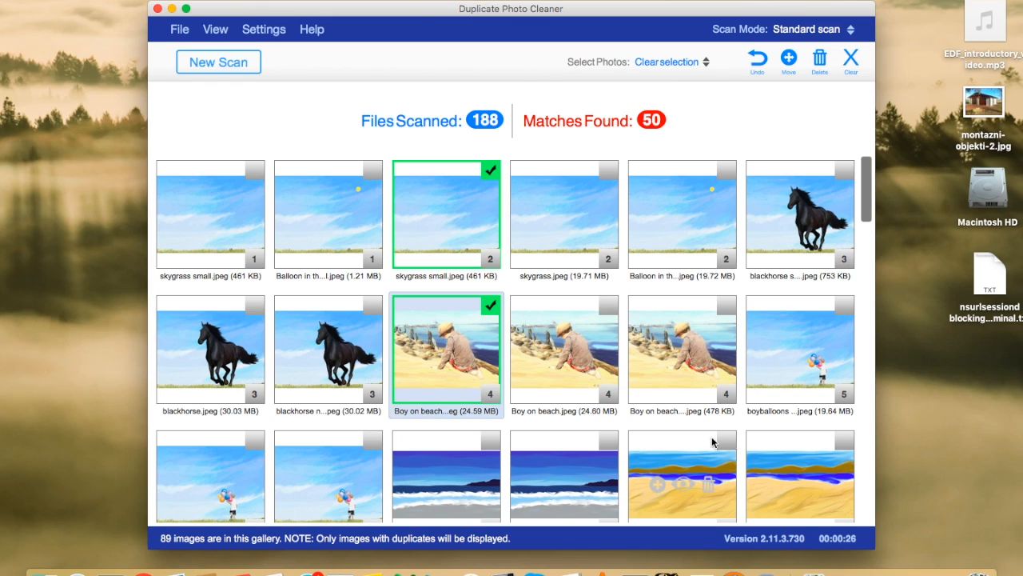
mouse_move(806, 118)
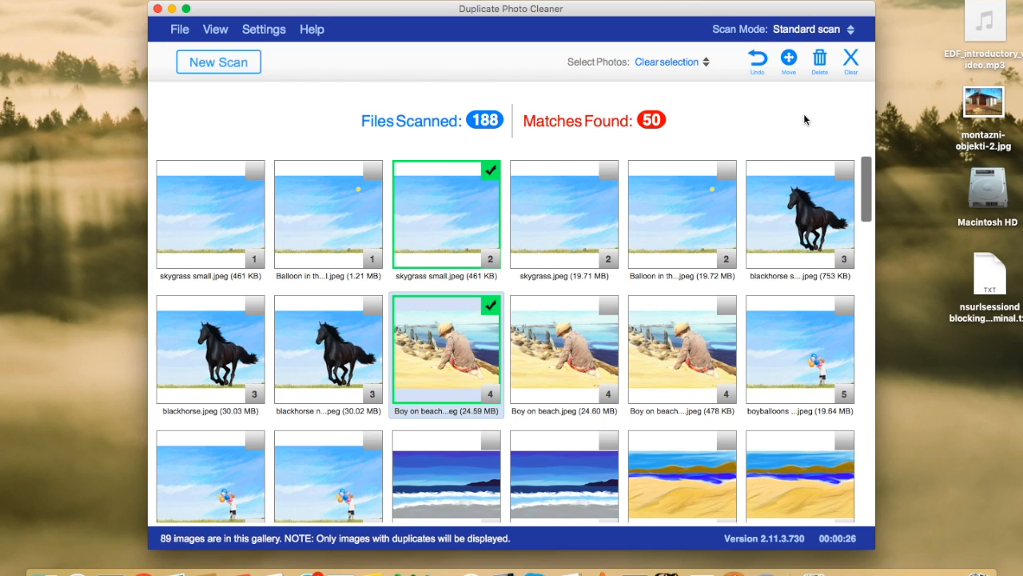
mouse_move(817, 63)
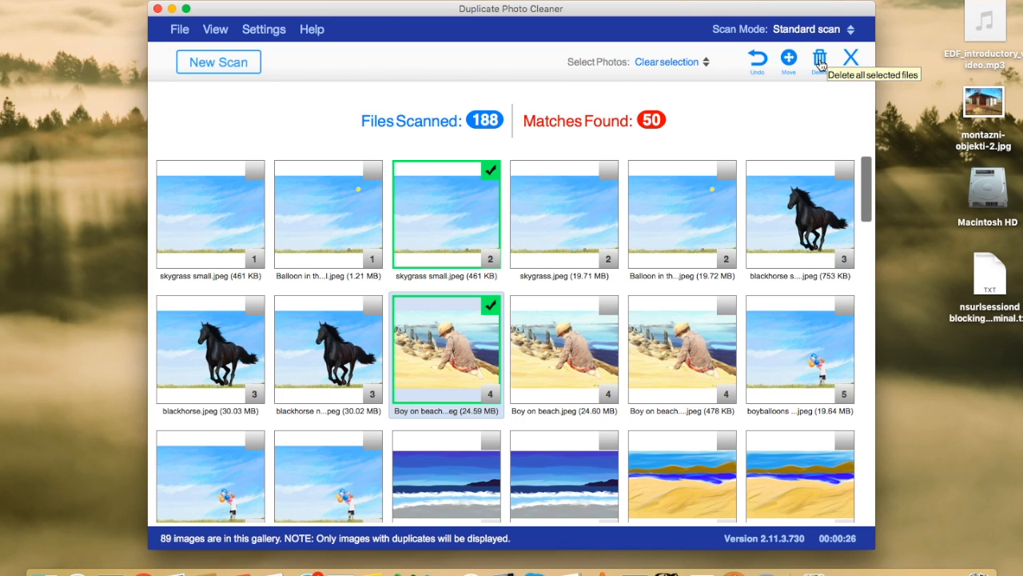
- Delete the marked skygrass small.jpeg and Boy on beach copies and confirm
left_click(819, 61)
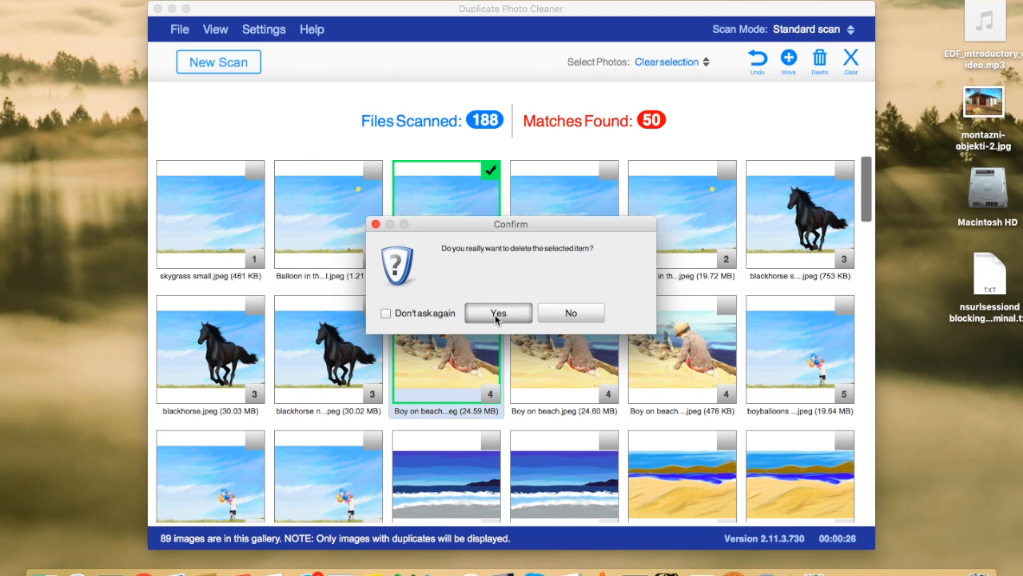
left_click(497, 311)
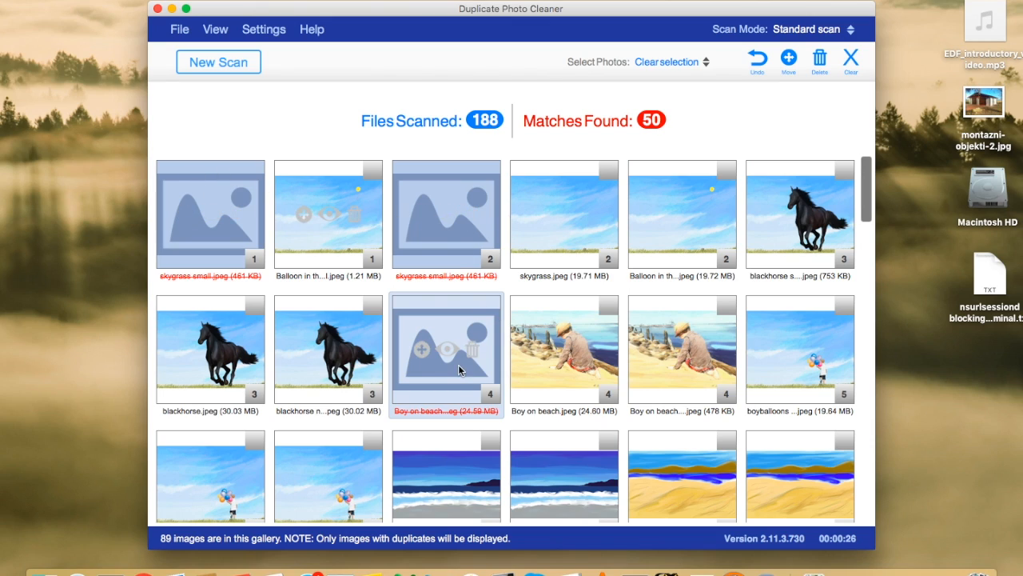
mouse_move(755, 135)
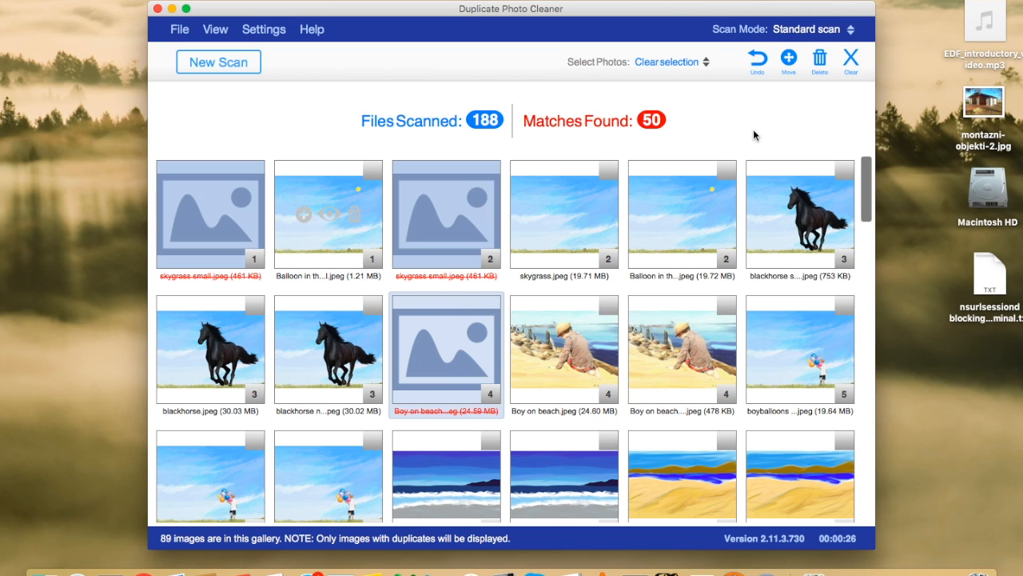
mouse_move(761, 72)
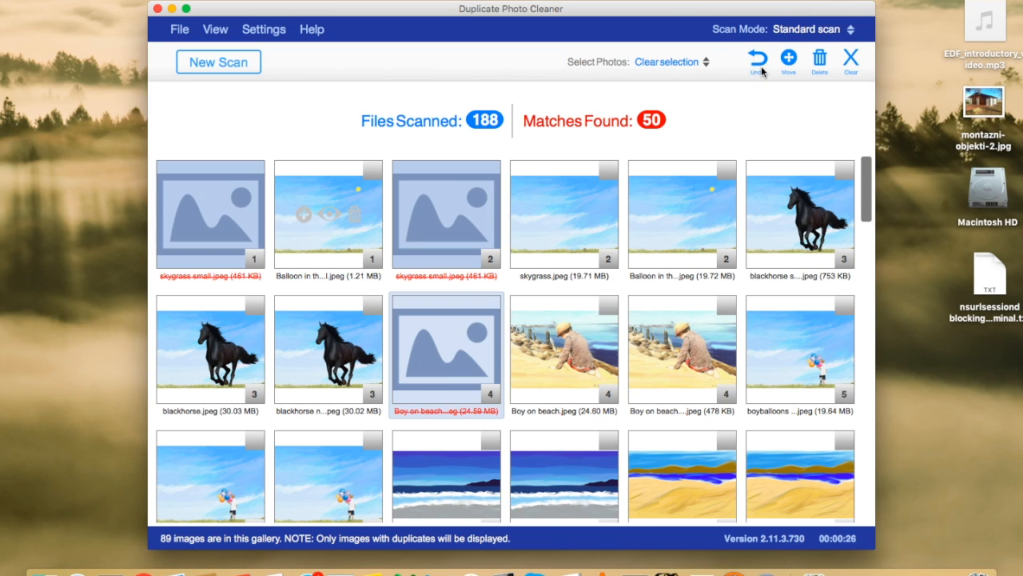
- Undo the deletion, restoring skygrass small.jpeg and Boy on beach to the gallery
left_click(757, 60)
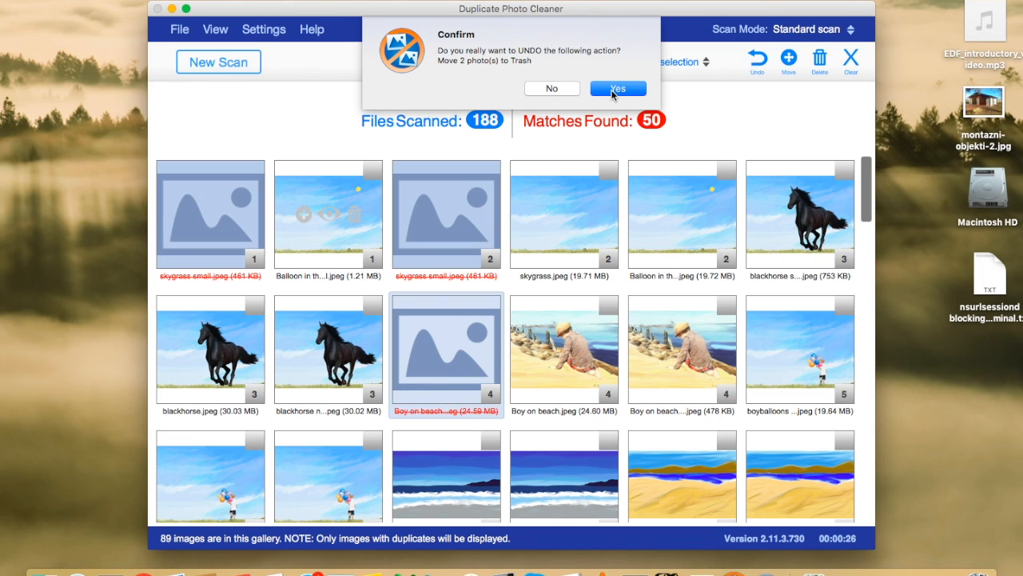
left_click(617, 88)
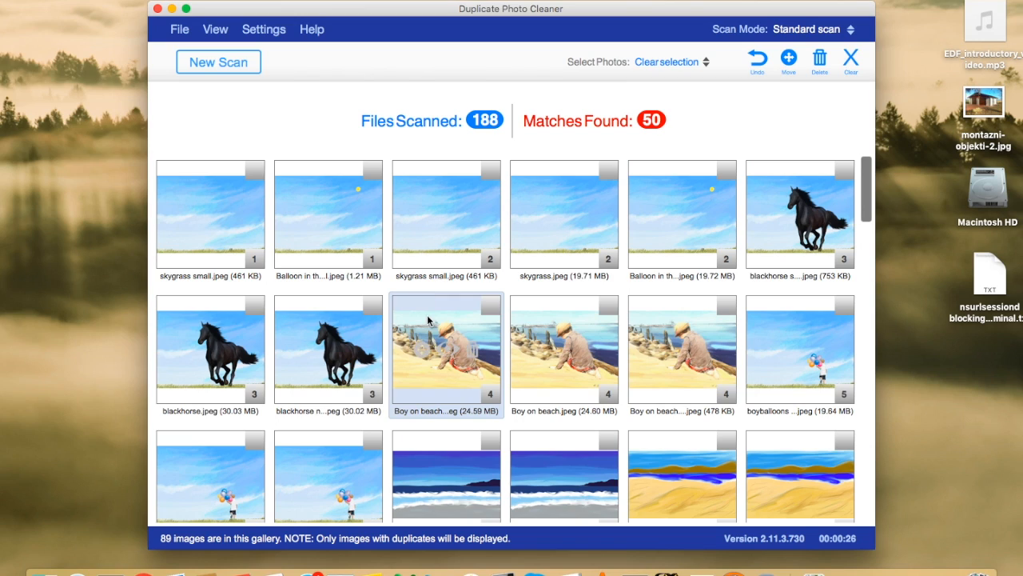
mouse_move(661, 176)
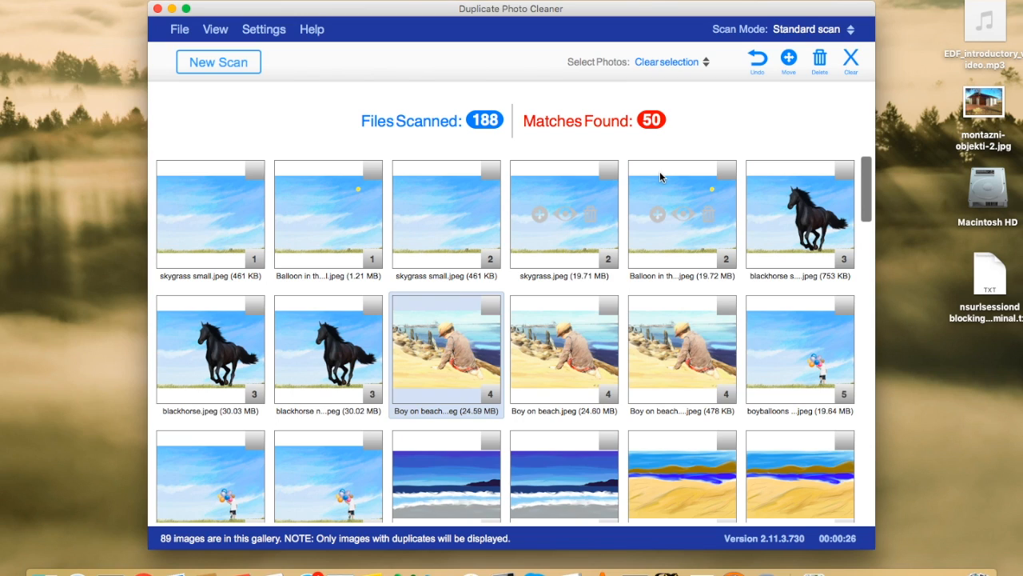
left_click(217, 61)
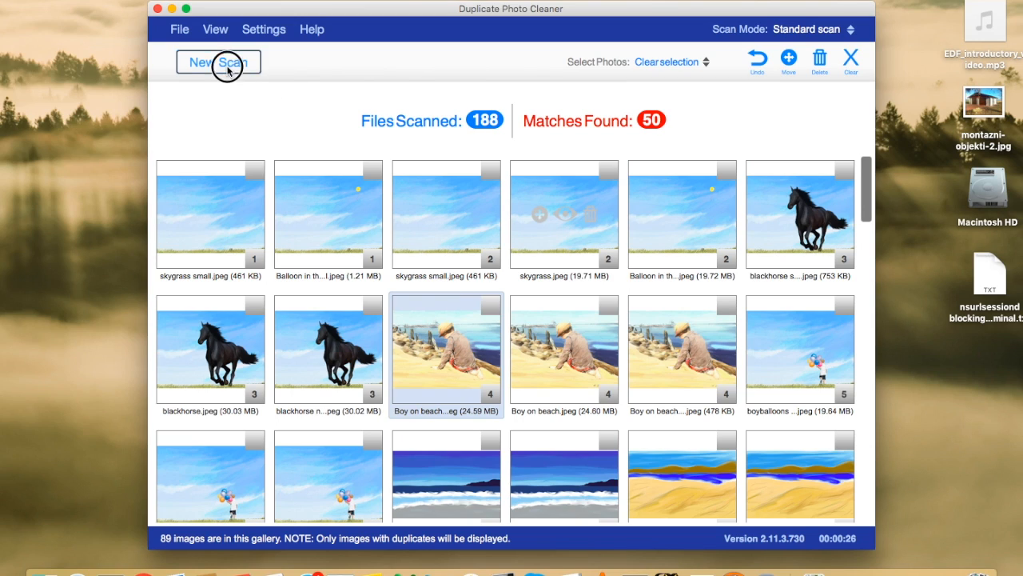
- Start a New Scan discarding current results and choose Sector Detail Scan mode
left_click(218, 60)
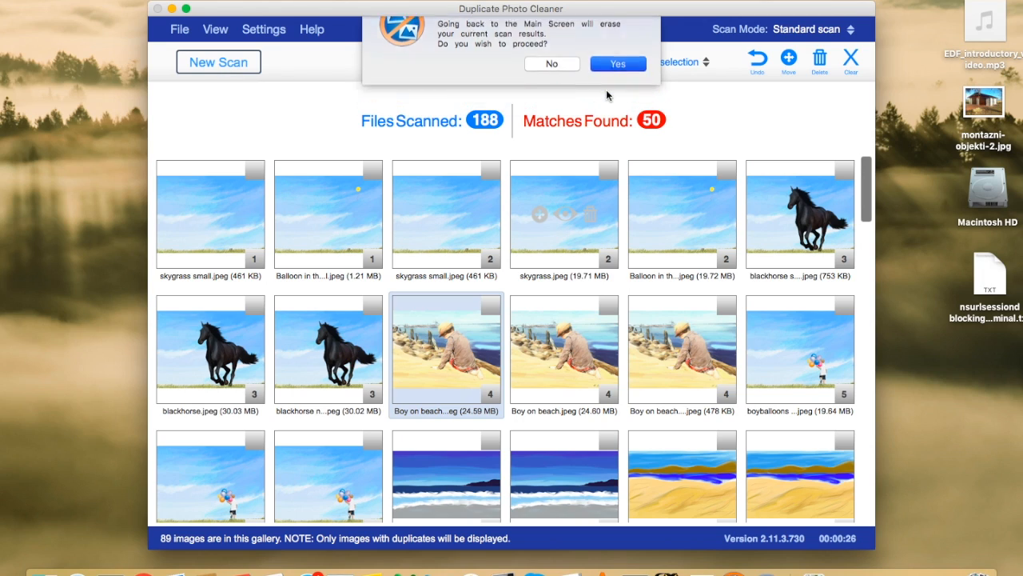
left_click(617, 64)
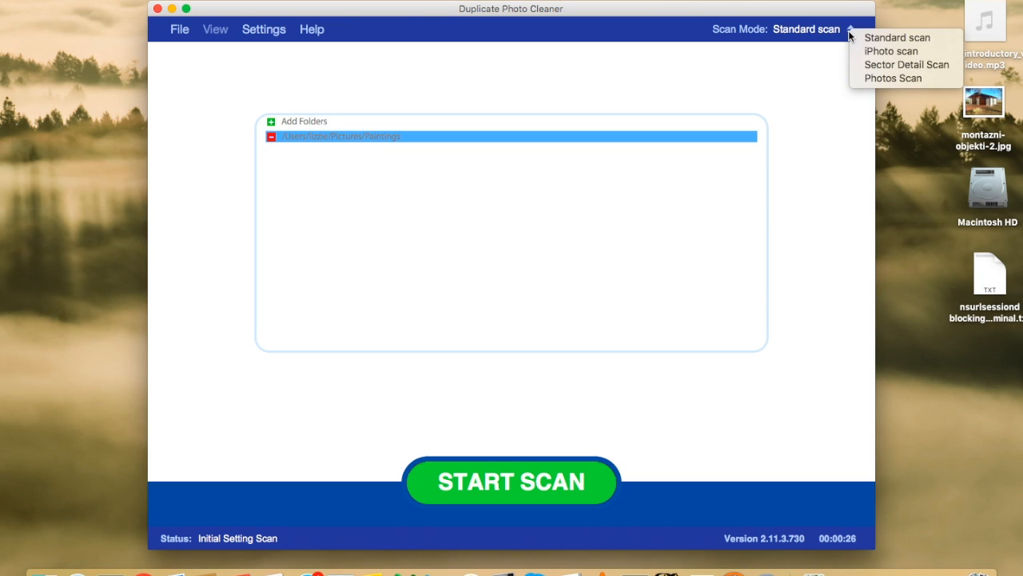
mouse_move(907, 64)
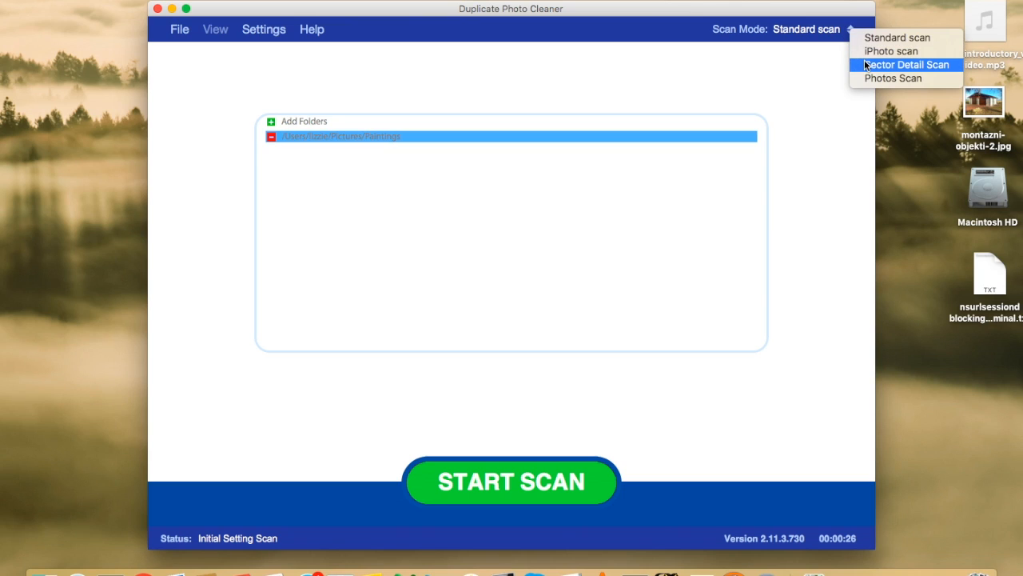
left_click(907, 64)
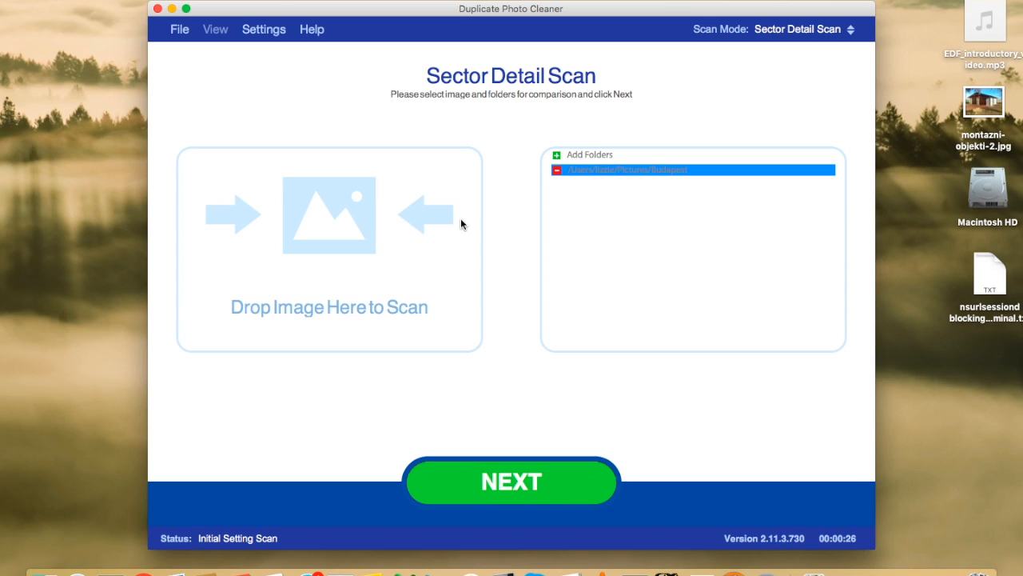
mouse_move(336, 243)
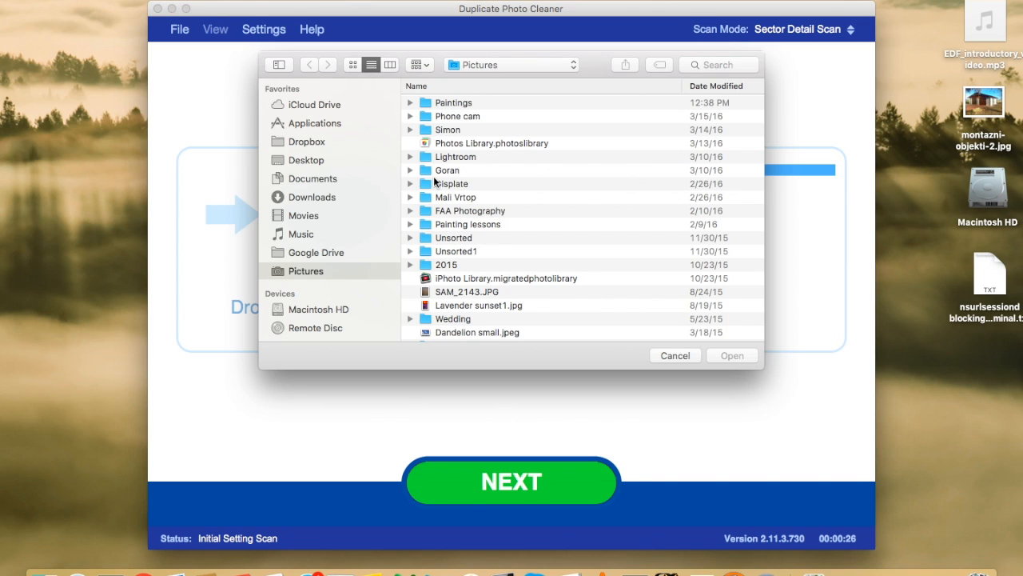
- Load StAndrews.jpg from Pictures > Paintings as the Sector Detail Scan reference image and continue to area selection
double_click(454, 102)
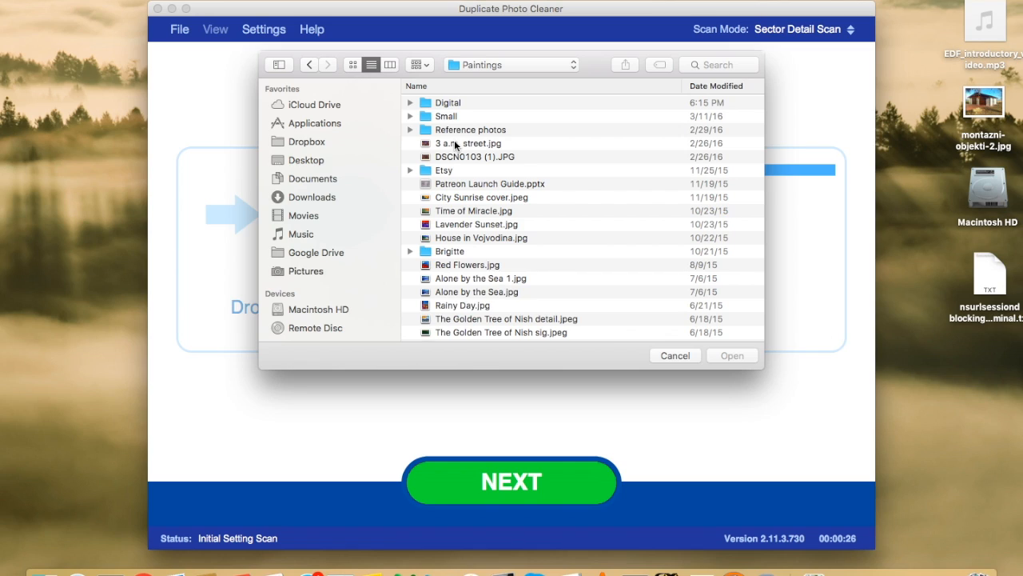
mouse_move(483, 240)
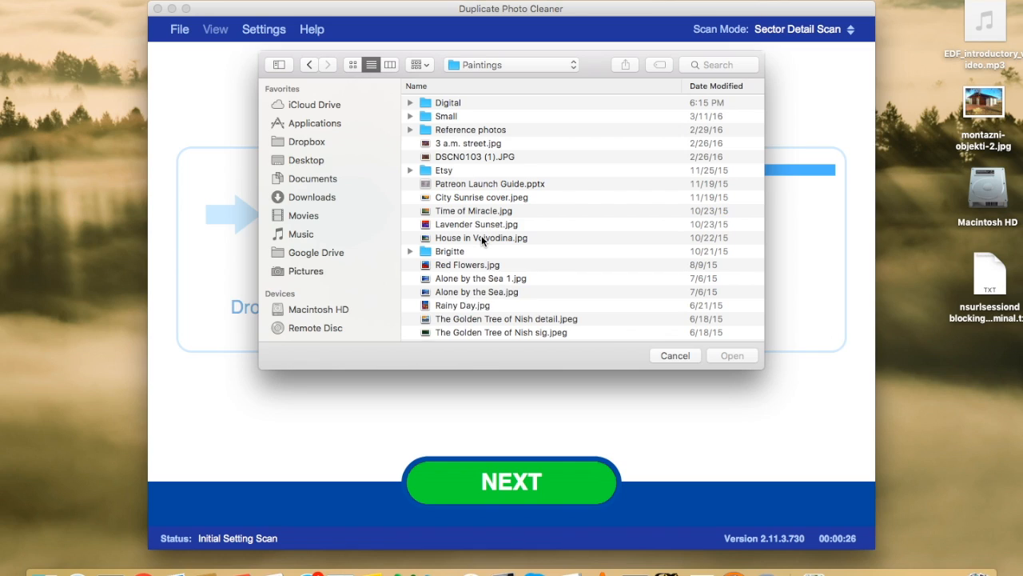
scroll("down", 3)
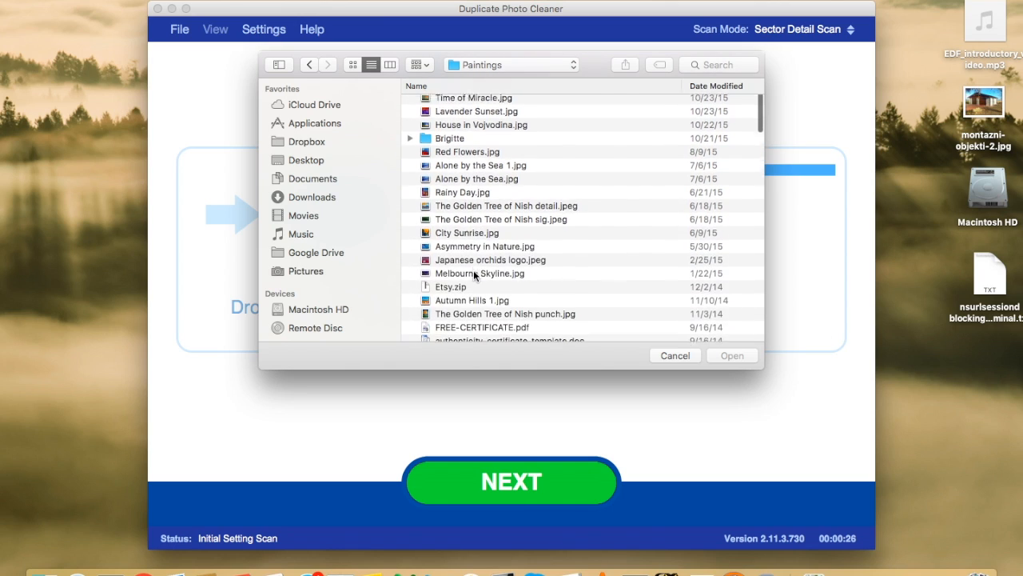
scroll("down", 3)
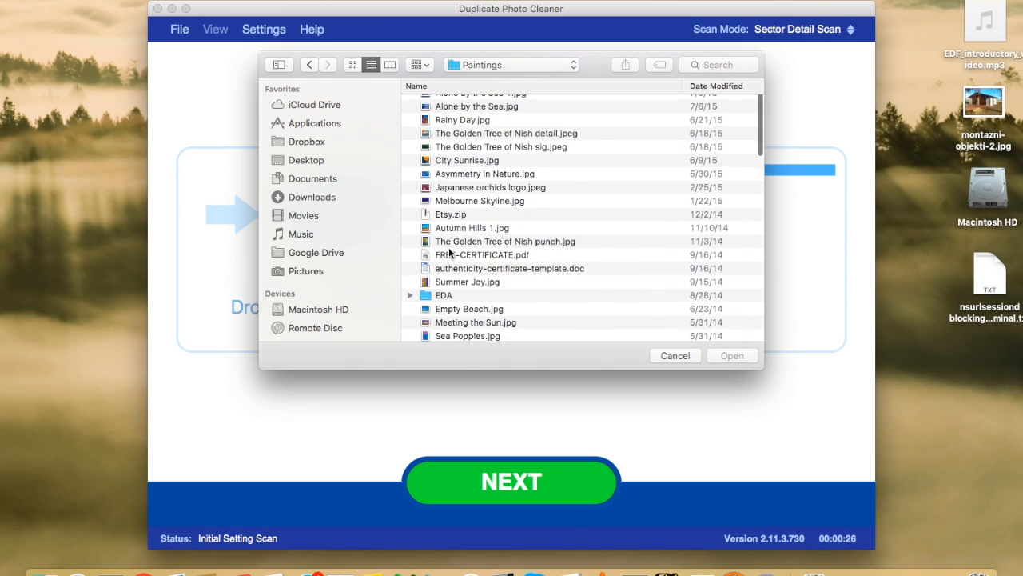
scroll("down", 3)
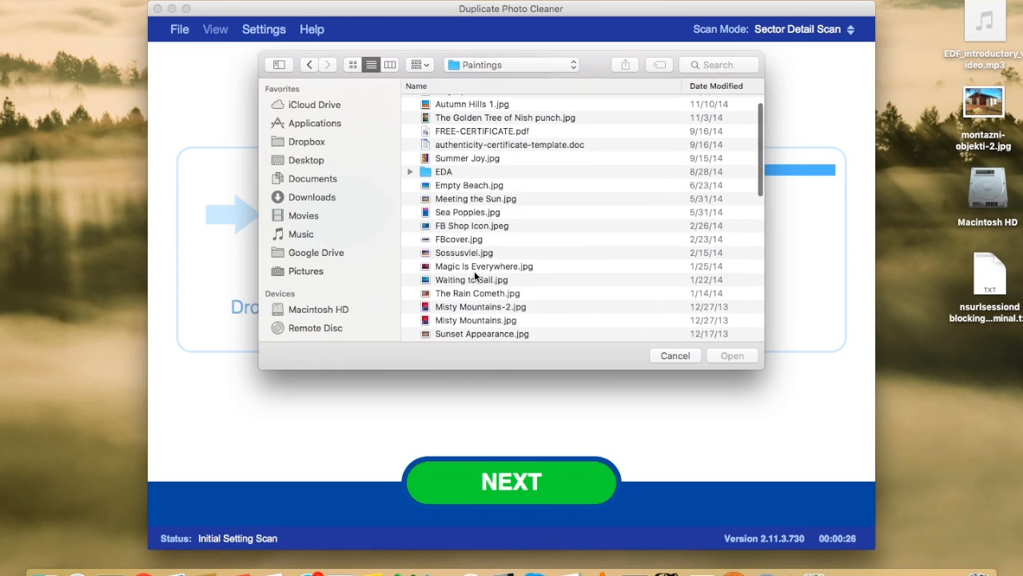
scroll("down", 3)
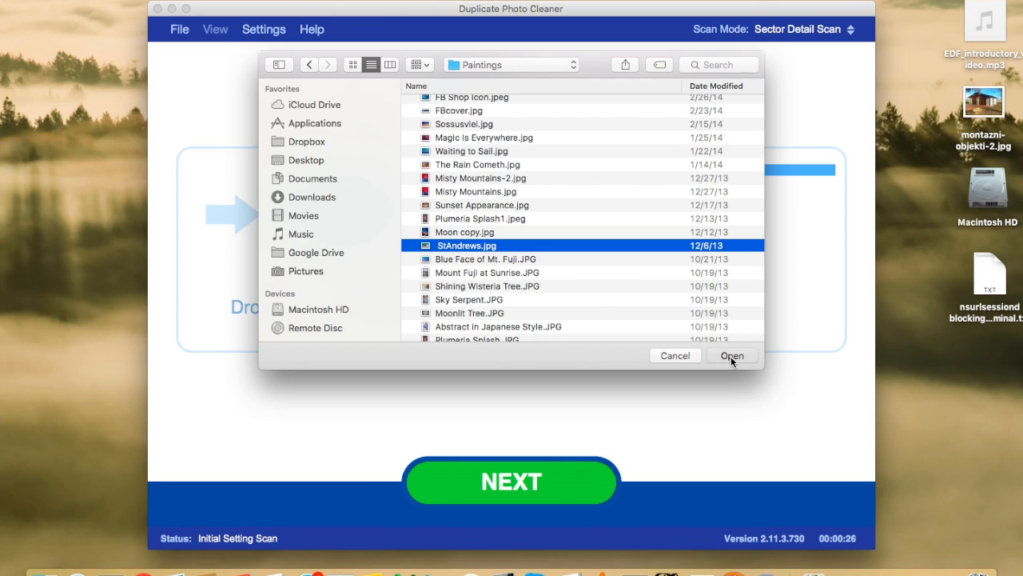
left_click(733, 355)
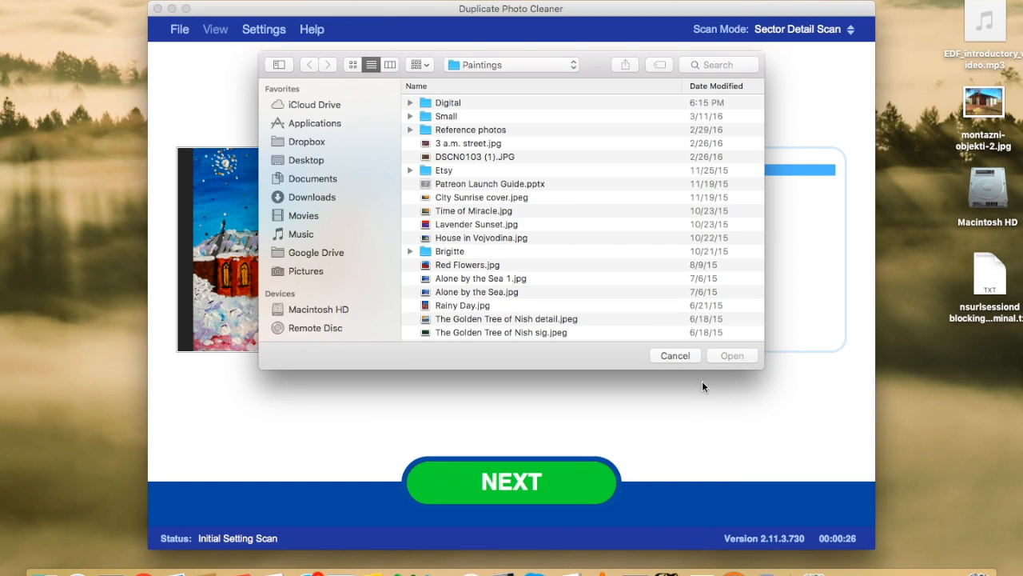
left_click(731, 355)
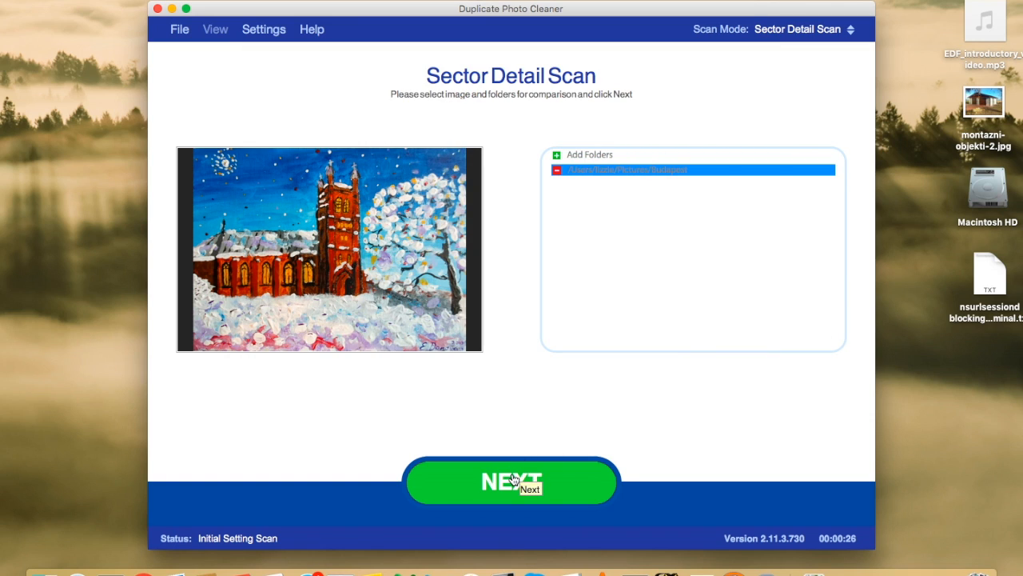
left_click(512, 480)
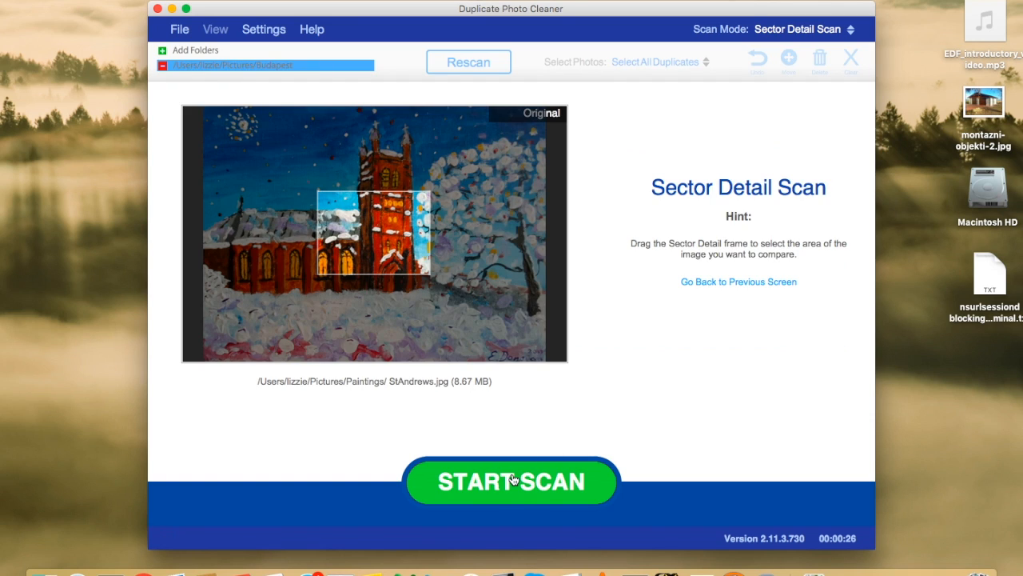
- Position the comparison frame on the upper church tower and scan, finding 0 matches in 1 file
left_click_drag(376, 232, 355, 208)
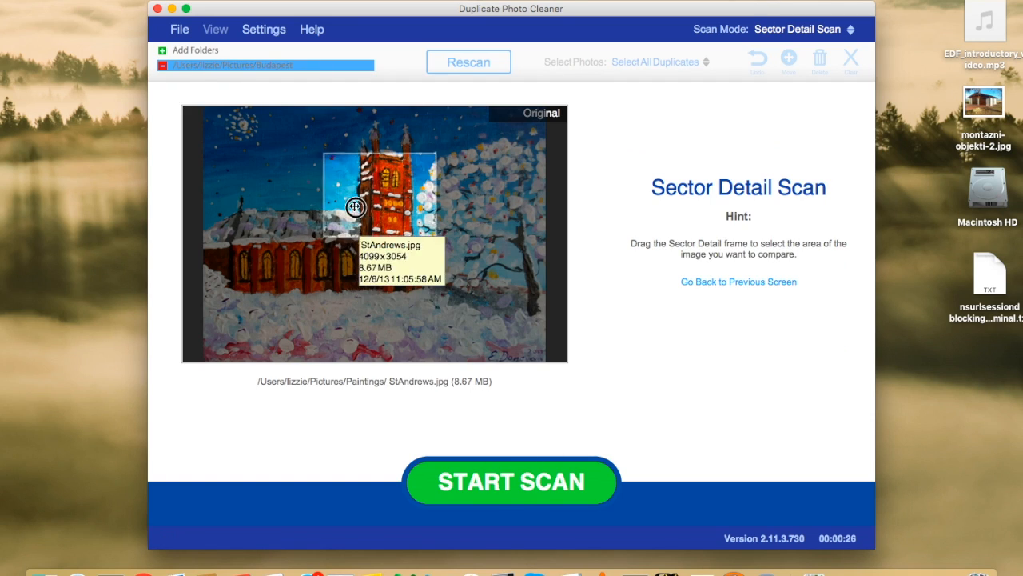
left_click_drag(355, 208, 359, 173)
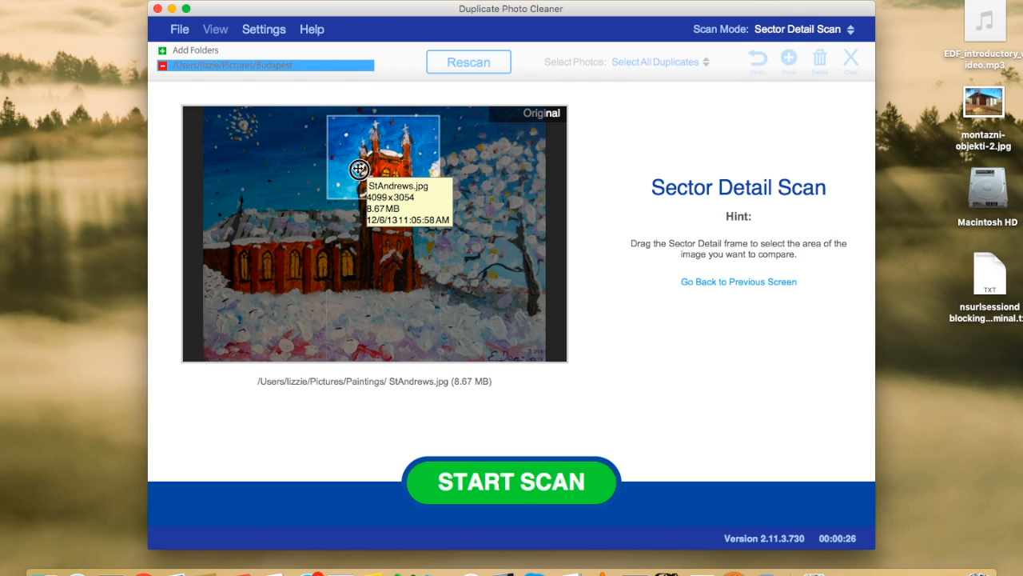
left_click_drag(359, 169, 243, 184)
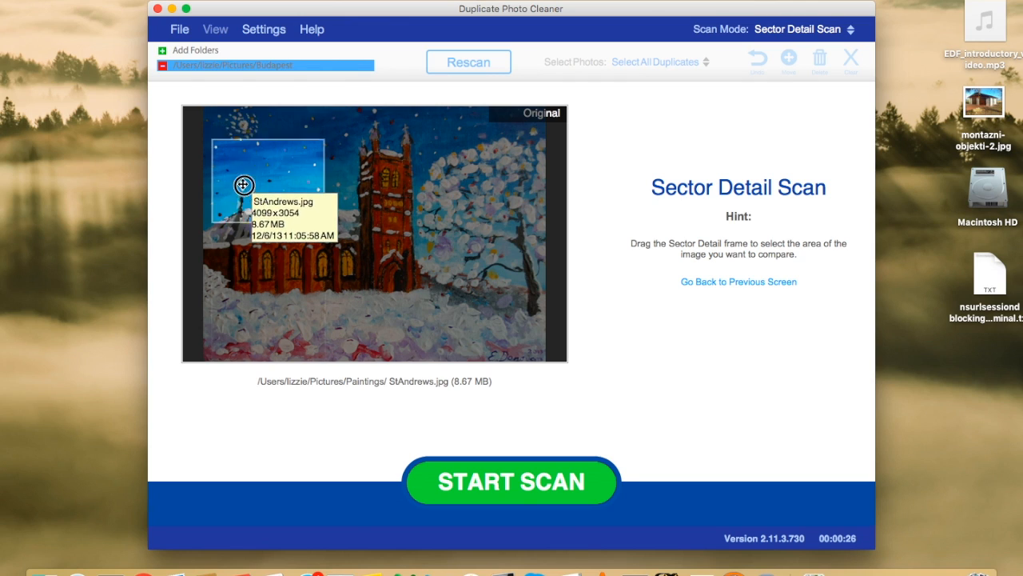
left_click_drag(243, 185, 451, 202)
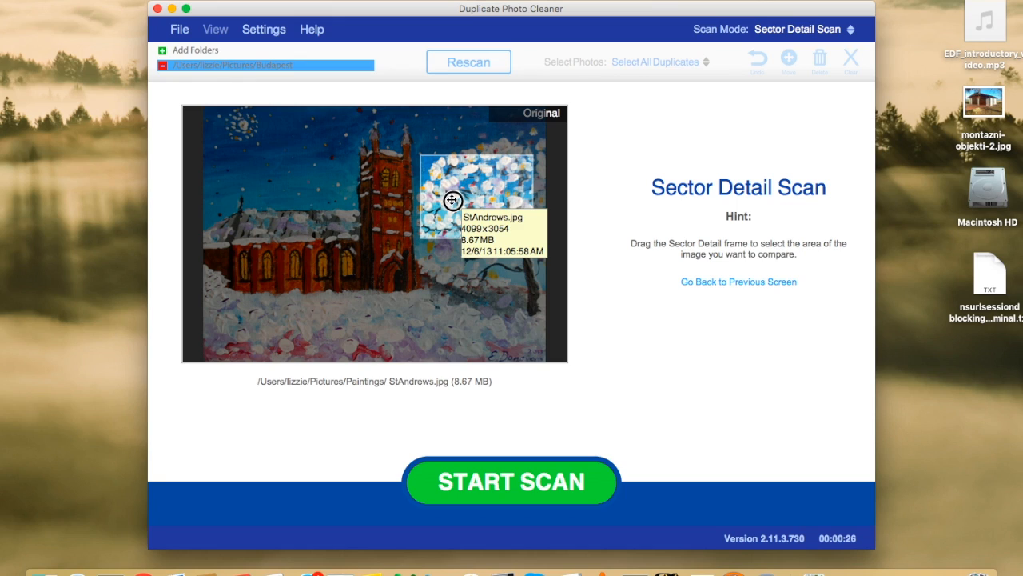
left_click_drag(451, 200, 366, 150)
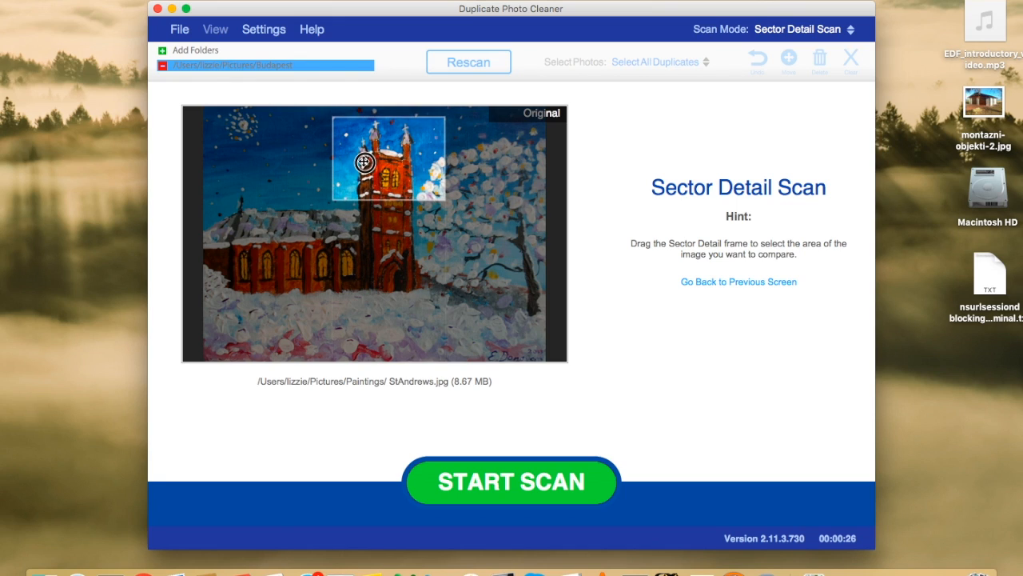
mouse_move(593, 498)
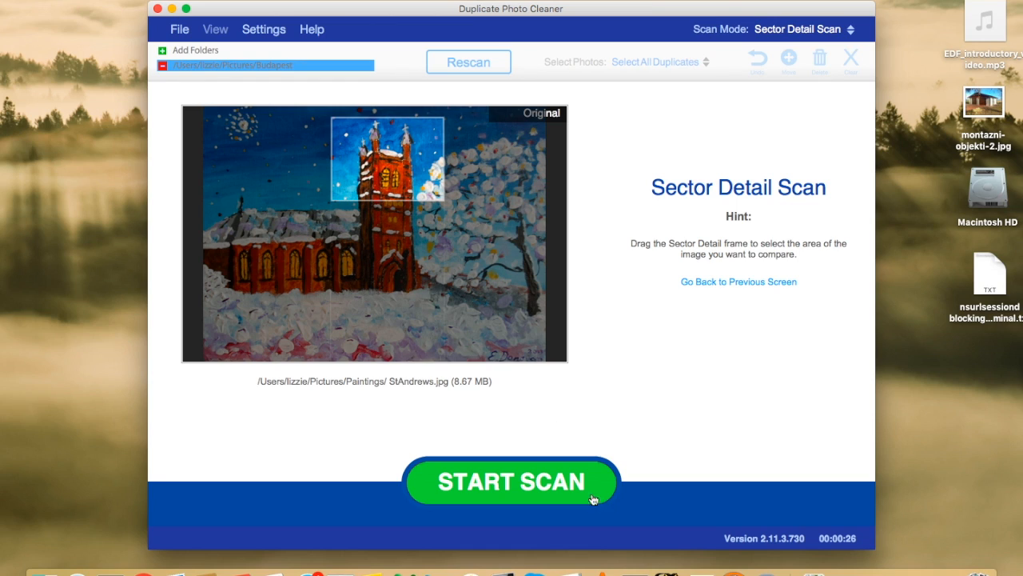
left_click(511, 480)
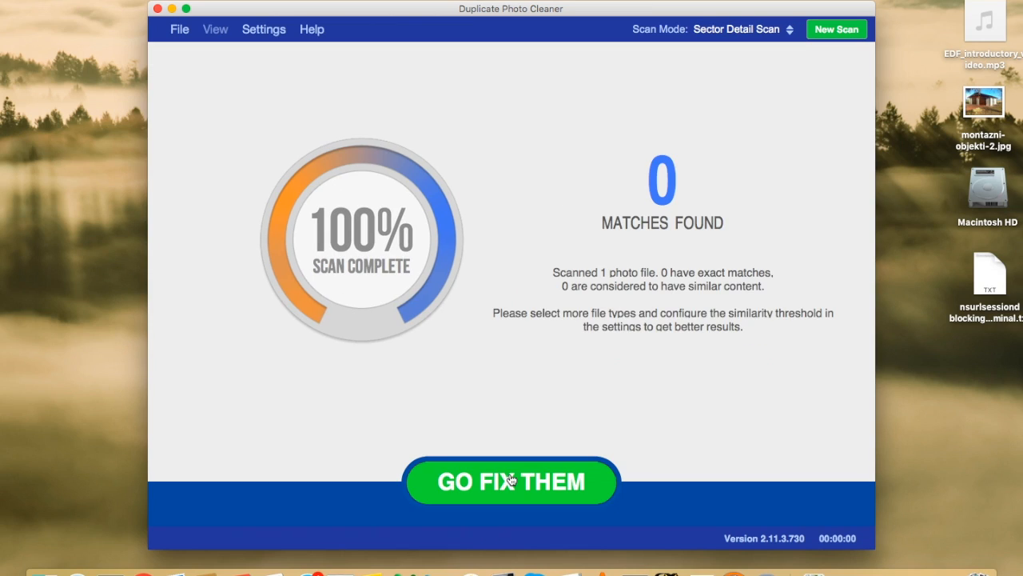
mouse_move(669, 215)
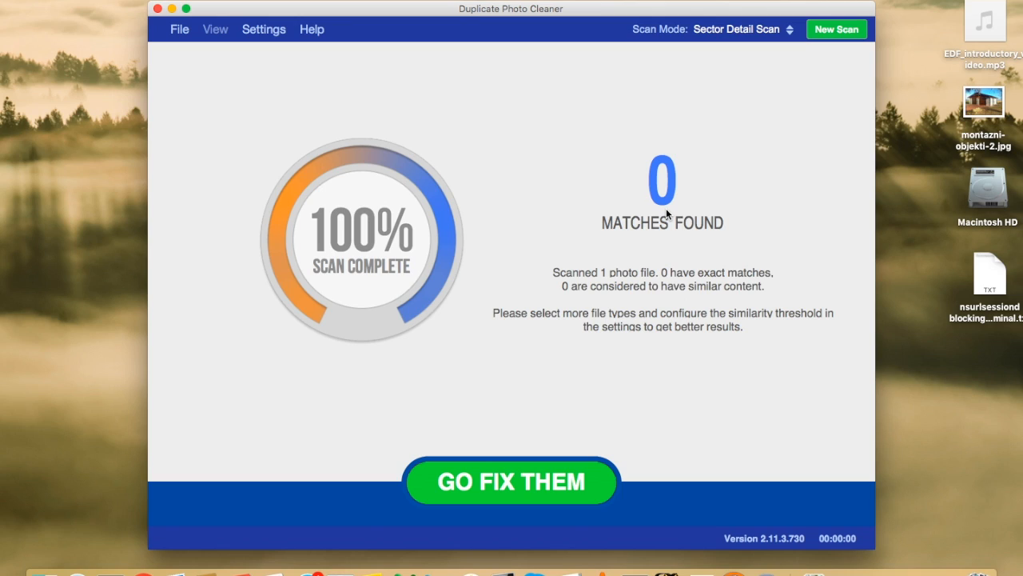
mouse_move(480, 163)
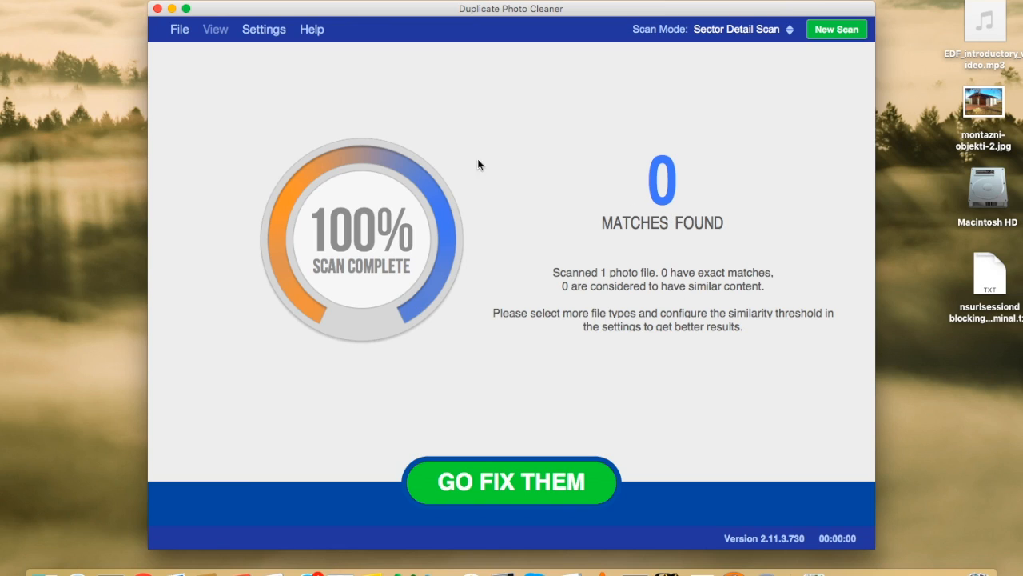
- Discard the 0-match results with New Scan and confirm, returning to the empty Sector Detail setup
left_click(836, 28)
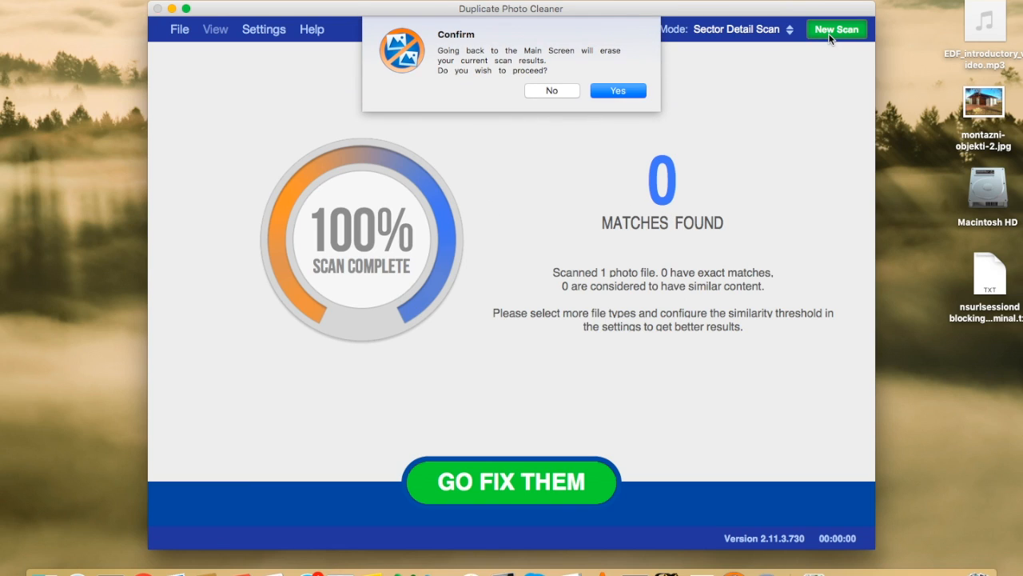
left_click(617, 89)
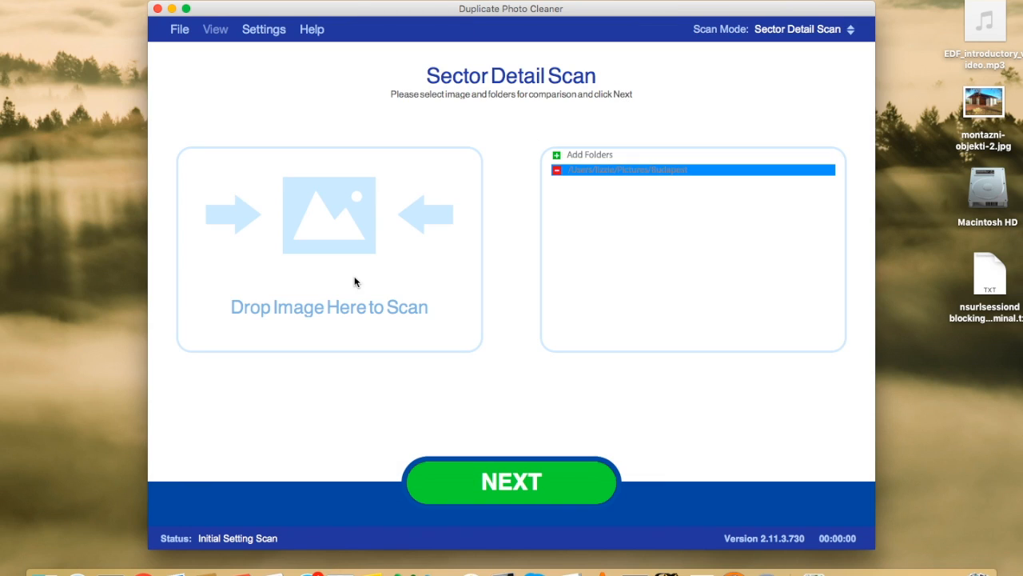
mouse_move(357, 282)
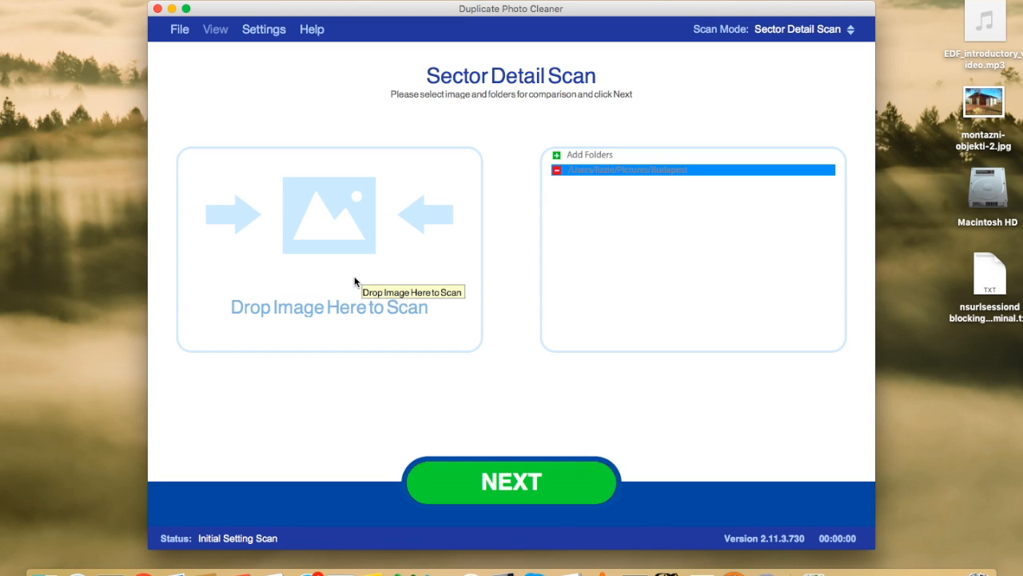
mouse_move(355, 281)
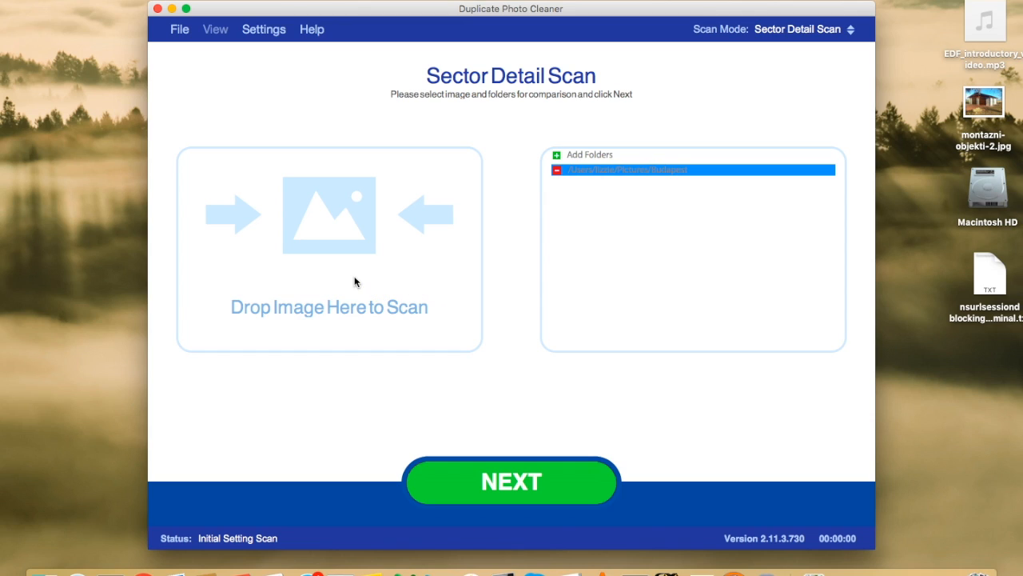